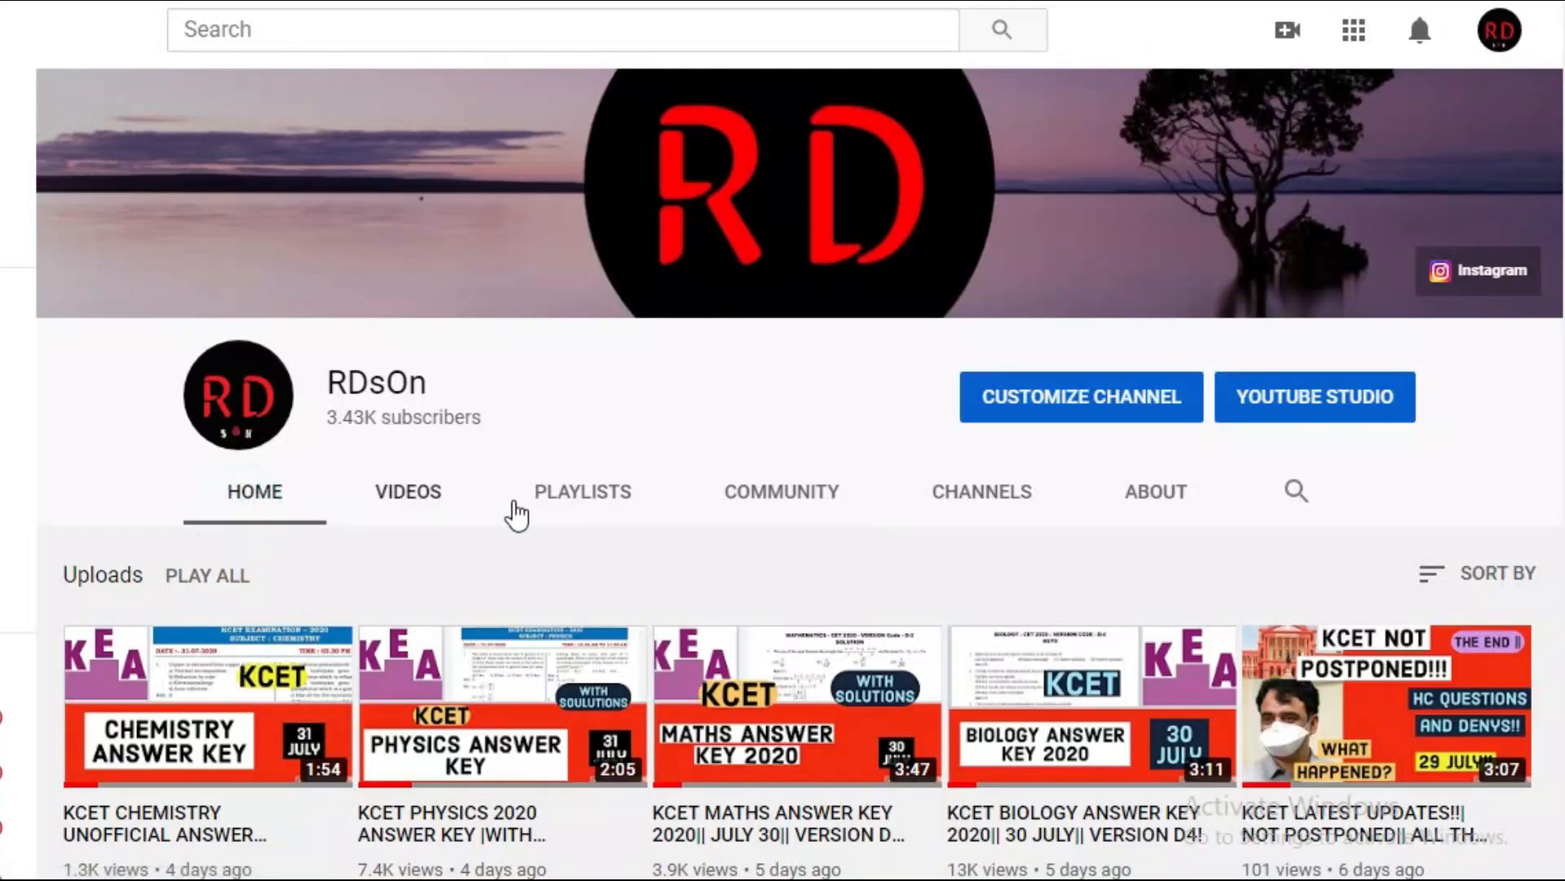
Highlight the calculation figures 48.33%, 37.5 and 85.83 in the rank notes
{"action": "scroll", "scroll_direction": "down", "scroll_amount": 3}
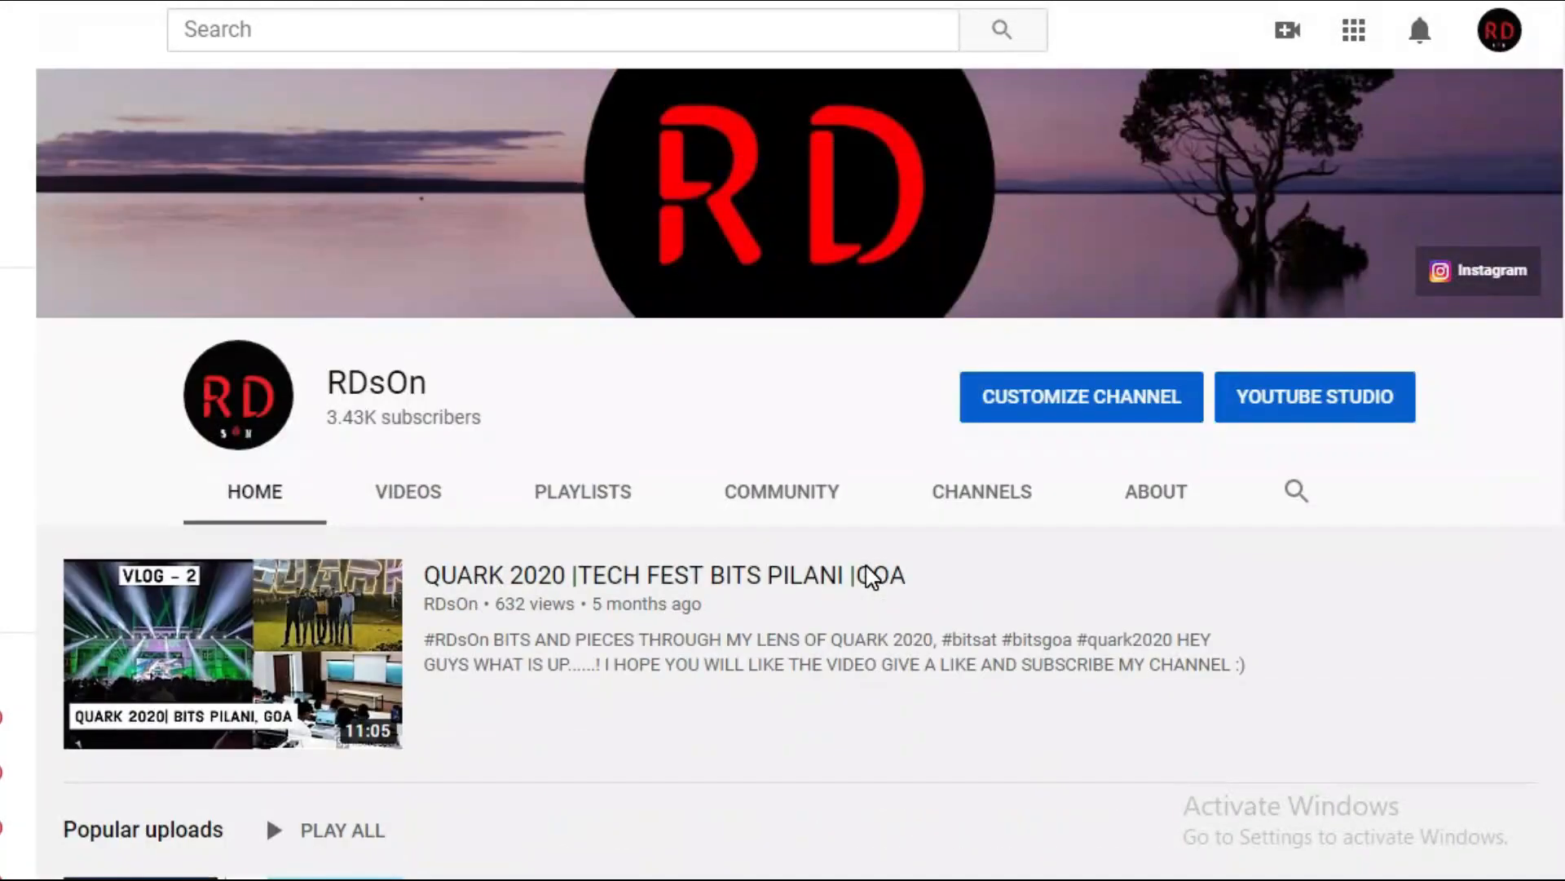
{"action": "left_click", "coordinate": [1037, 857]}
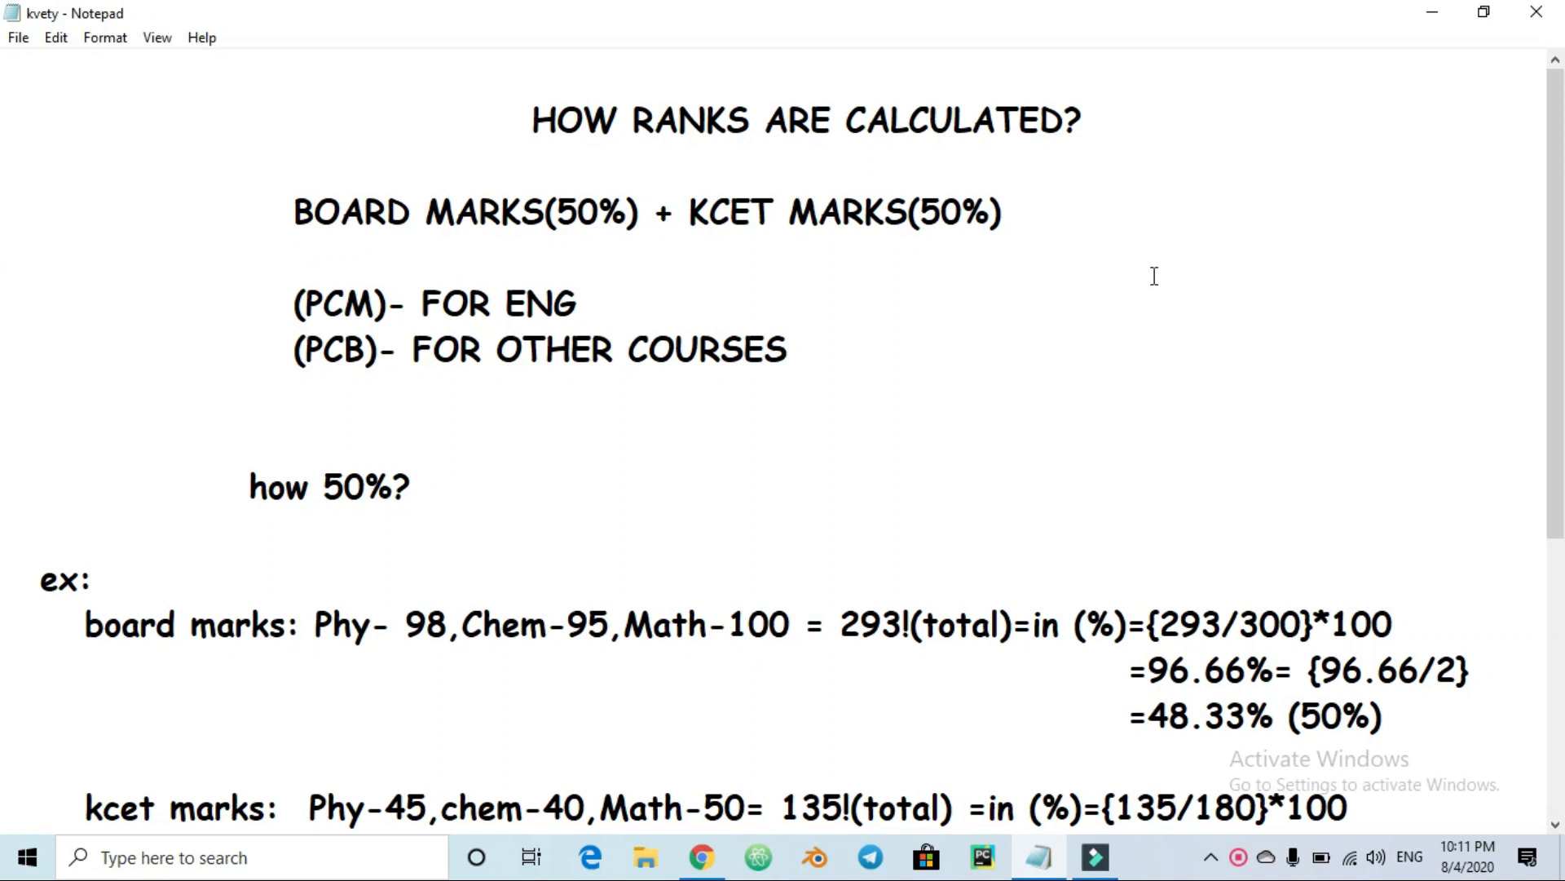
{"action": "mouse_move", "coordinate": [852, 150]}
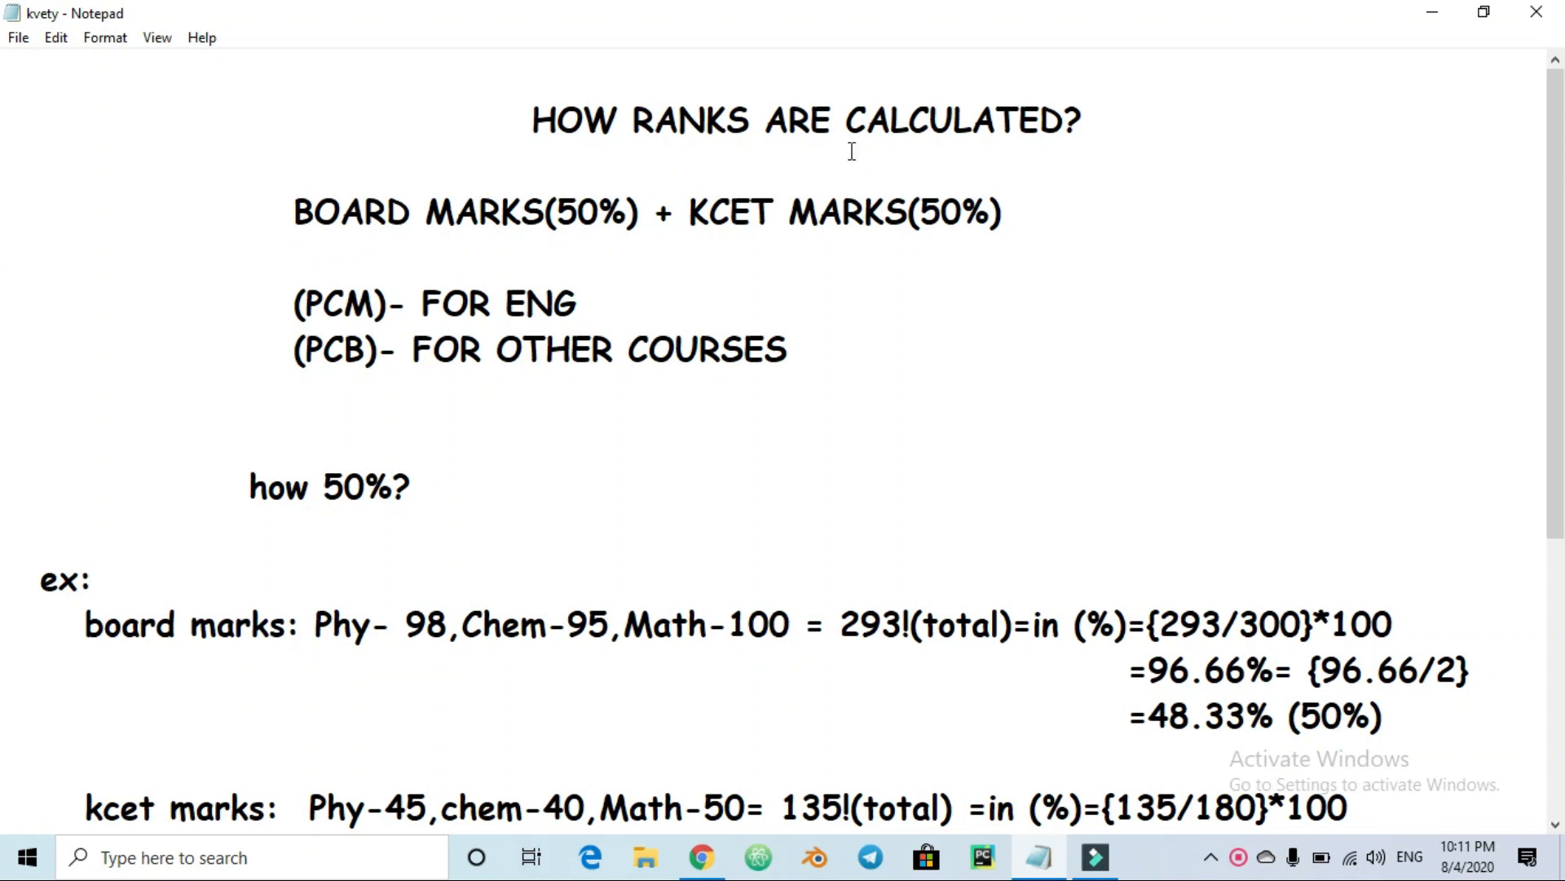
{"action": "mouse_move", "coordinate": [498, 259]}
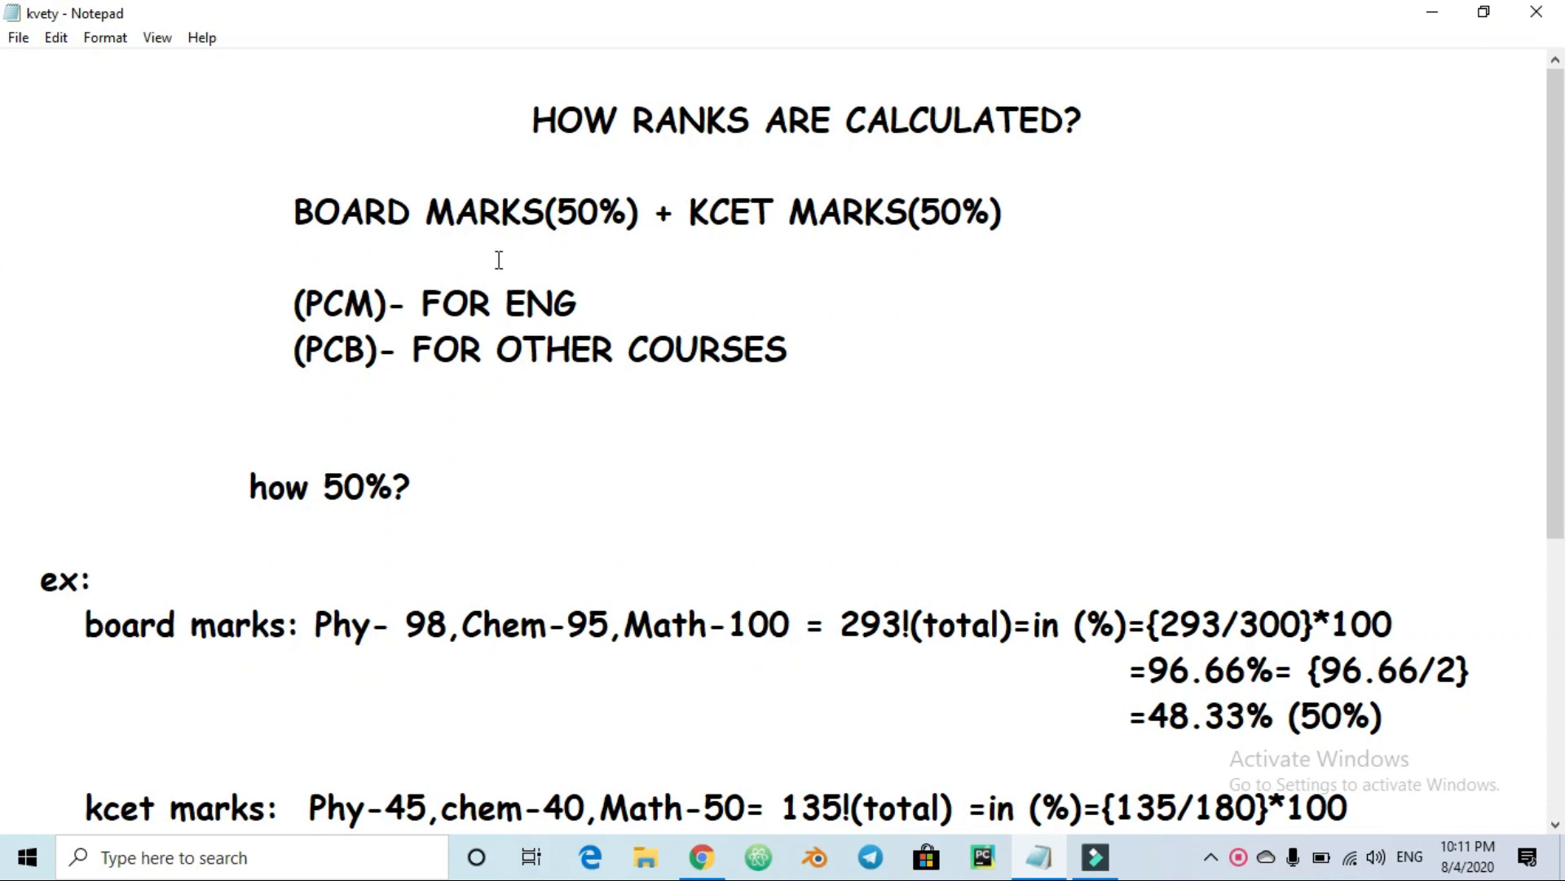
{"action": "mouse_move", "coordinate": [686, 267]}
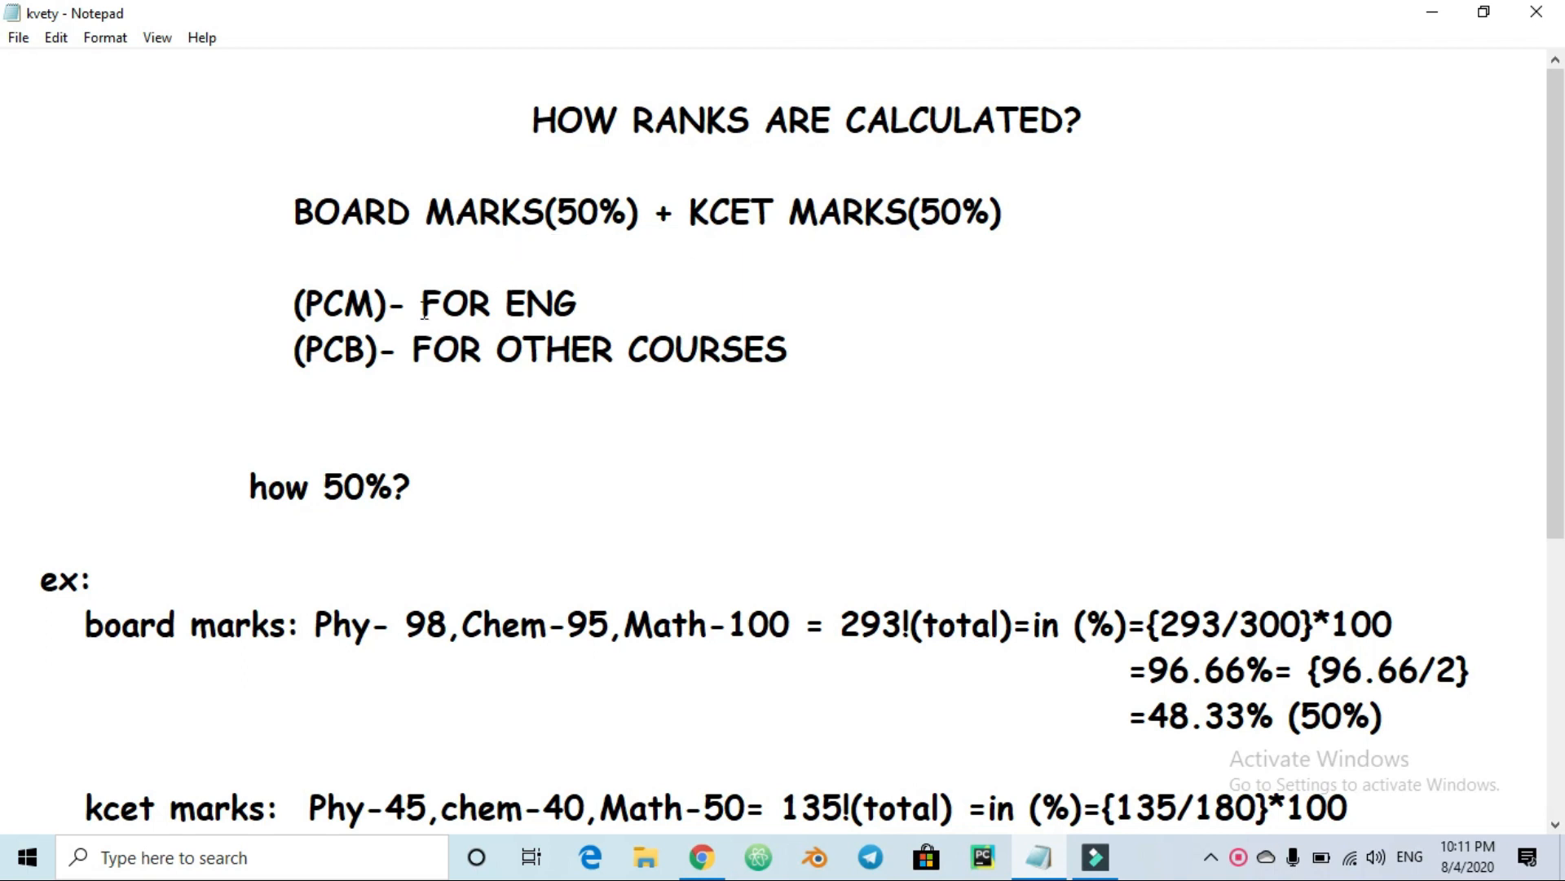
{"action": "scroll", "scroll_direction": "down", "scroll_amount": 3}
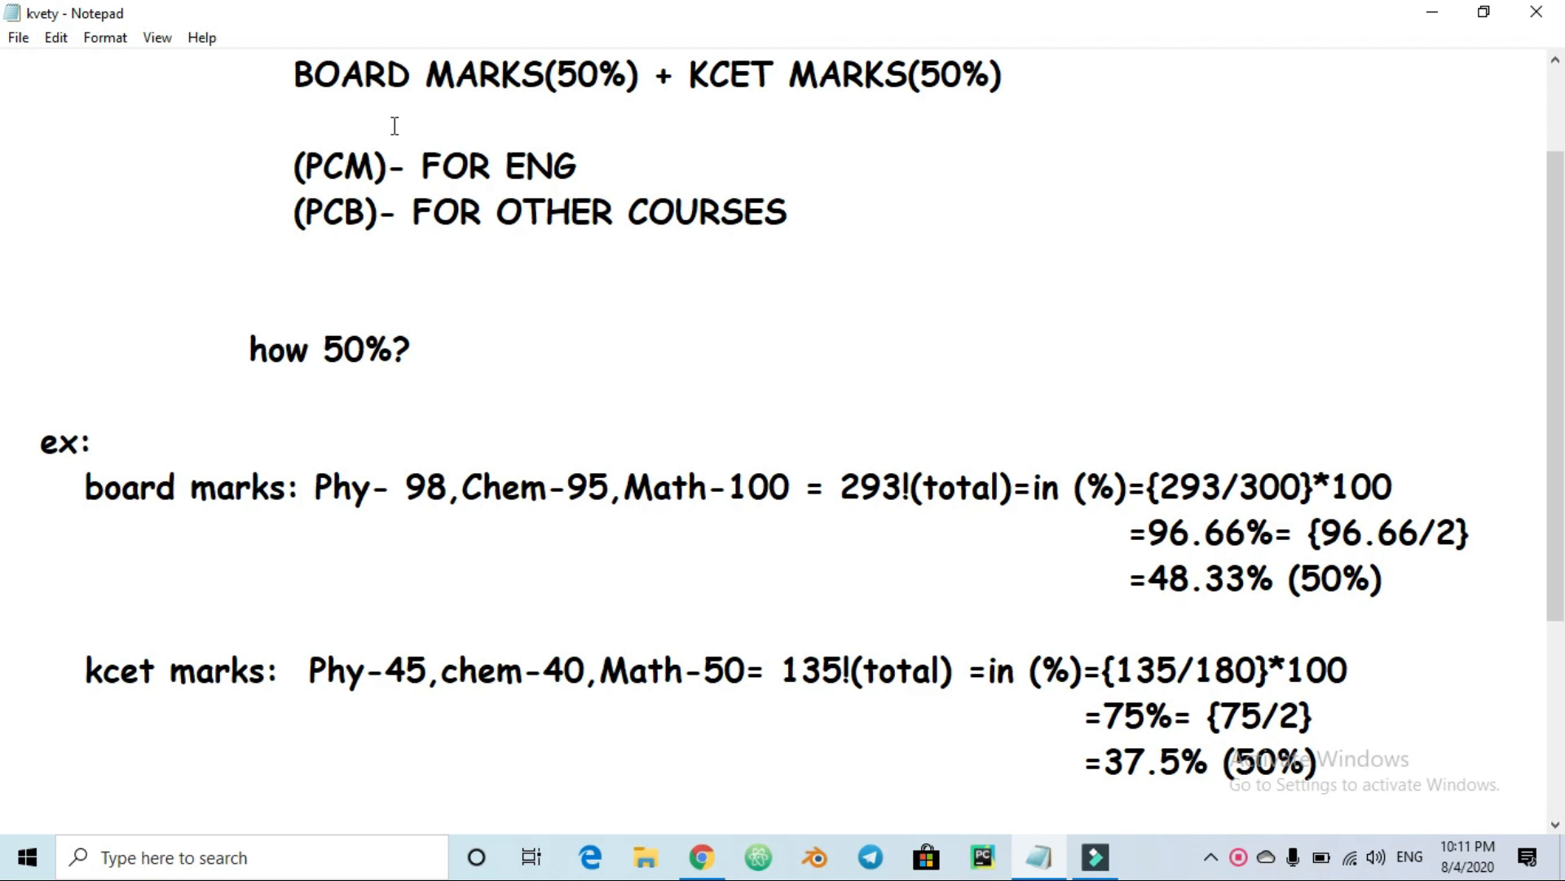
{"action": "mouse_move", "coordinate": [406, 231]}
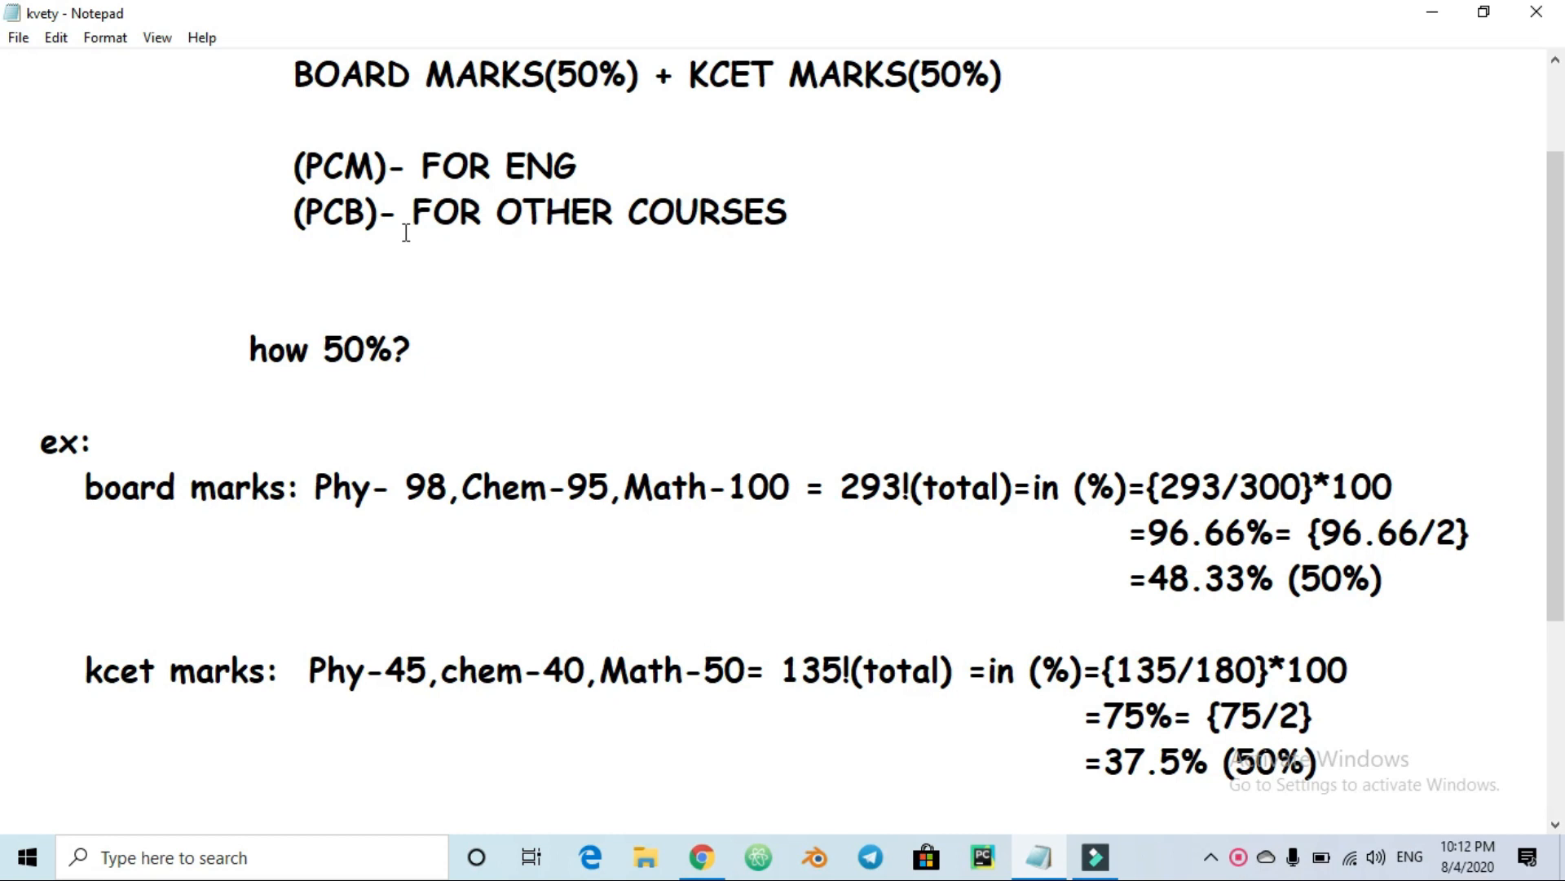
{"action": "mouse_move", "coordinate": [351, 222]}
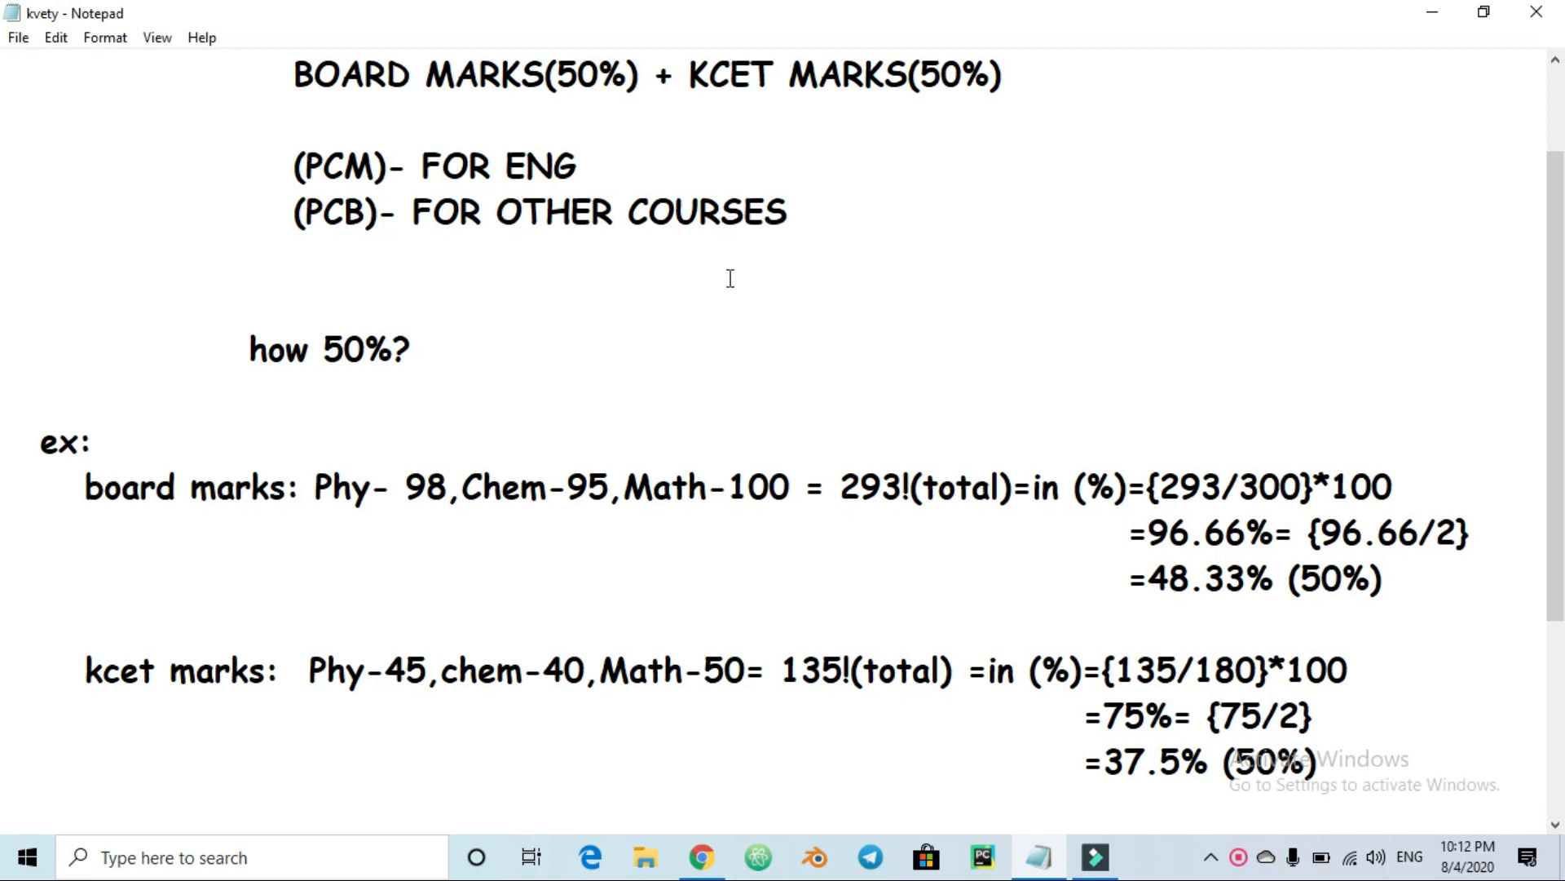
{"action": "mouse_move", "coordinate": [769, 294]}
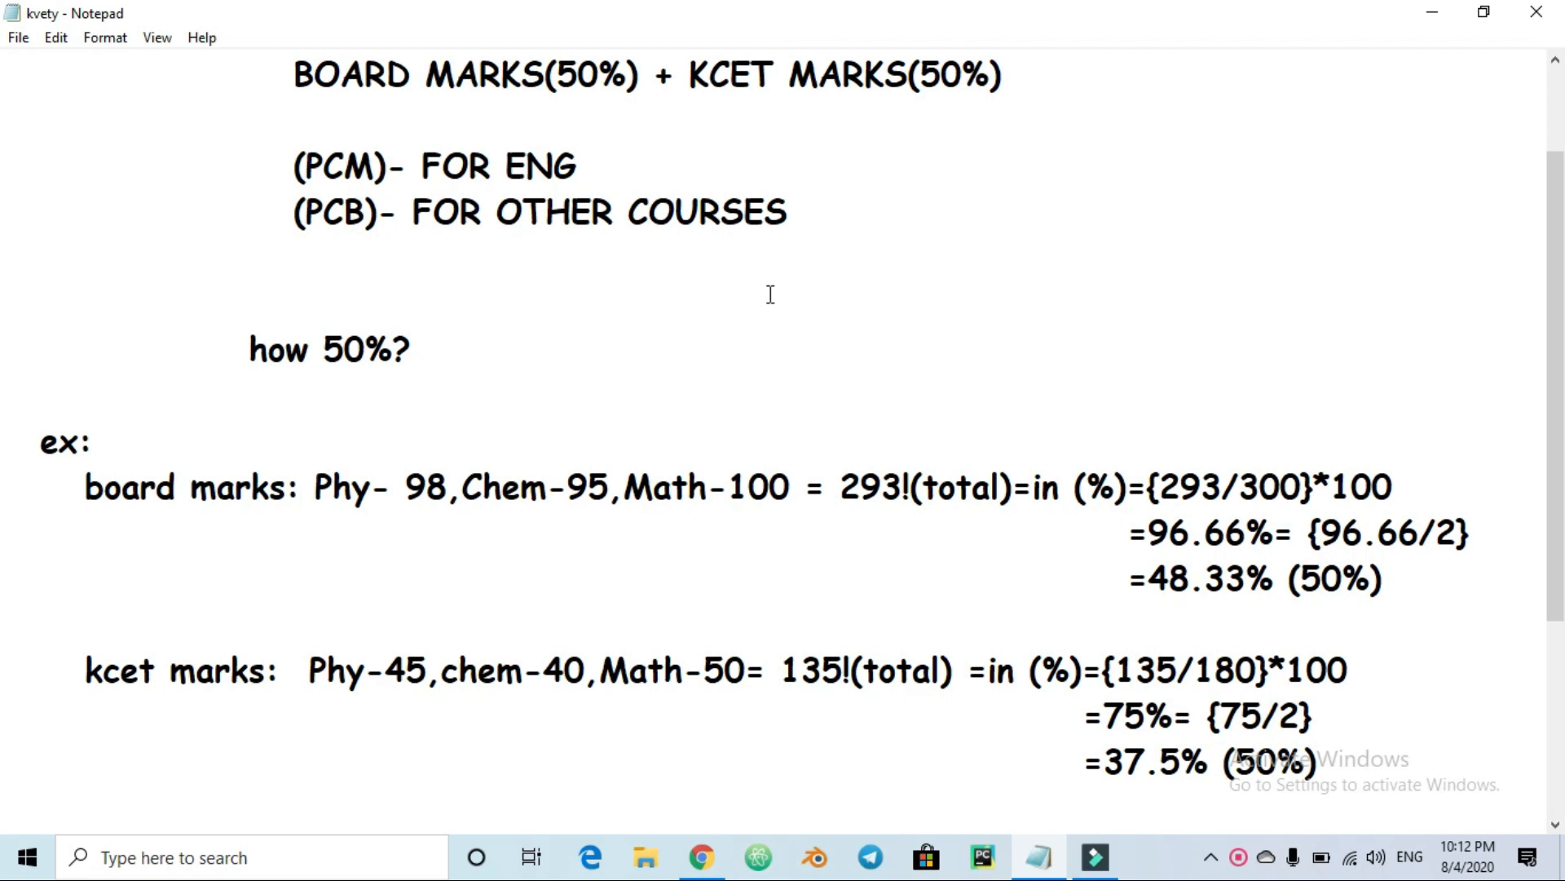
{"action": "scroll", "scroll_direction": "down", "scroll_amount": 3}
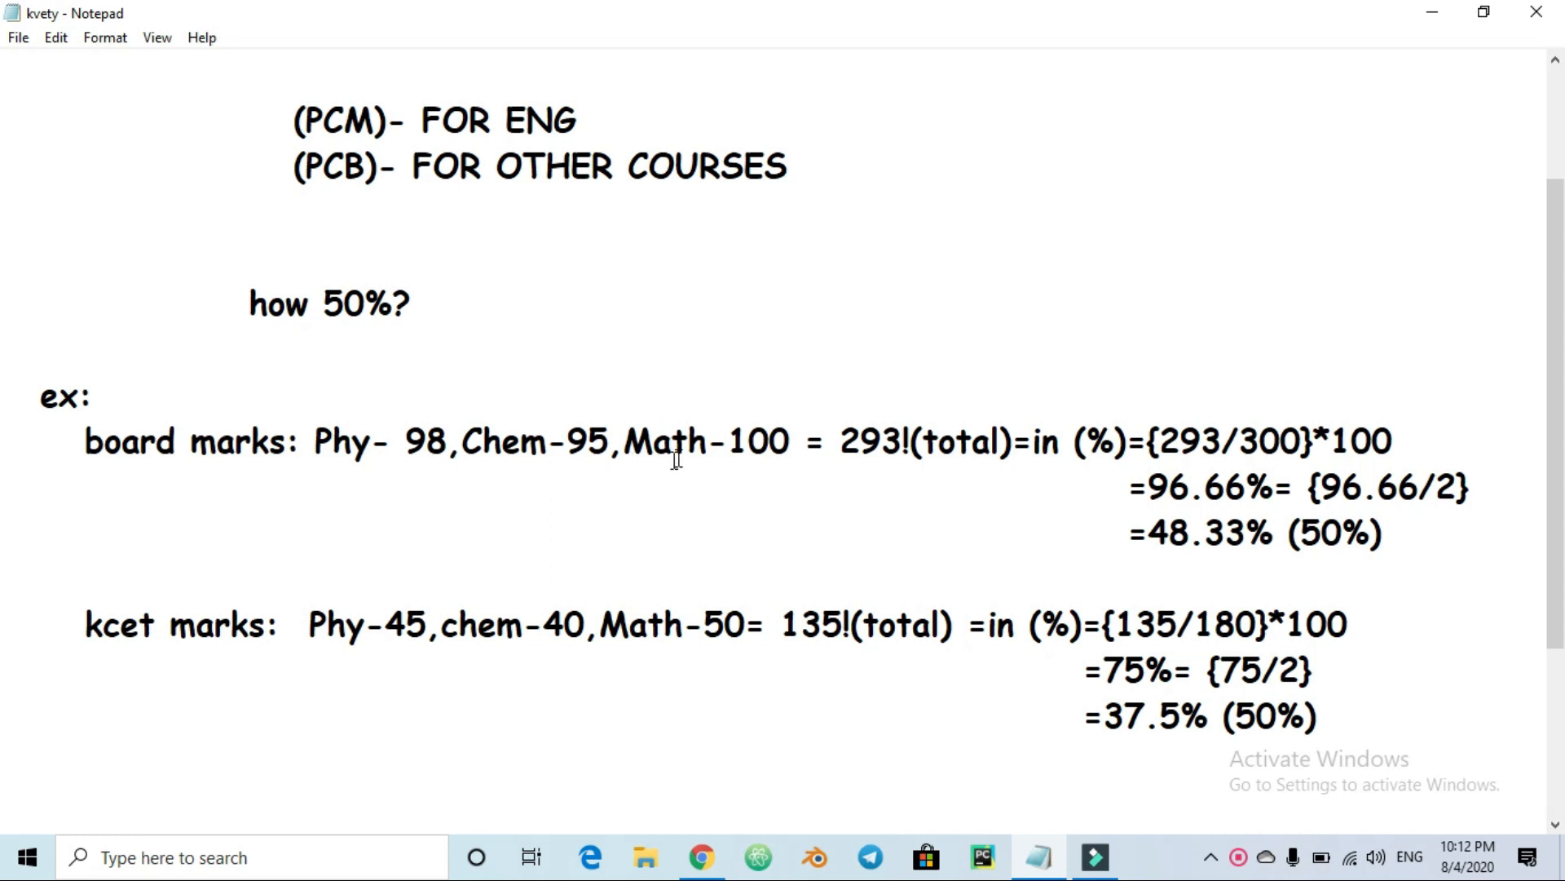
{"action": "mouse_move", "coordinate": [950, 467]}
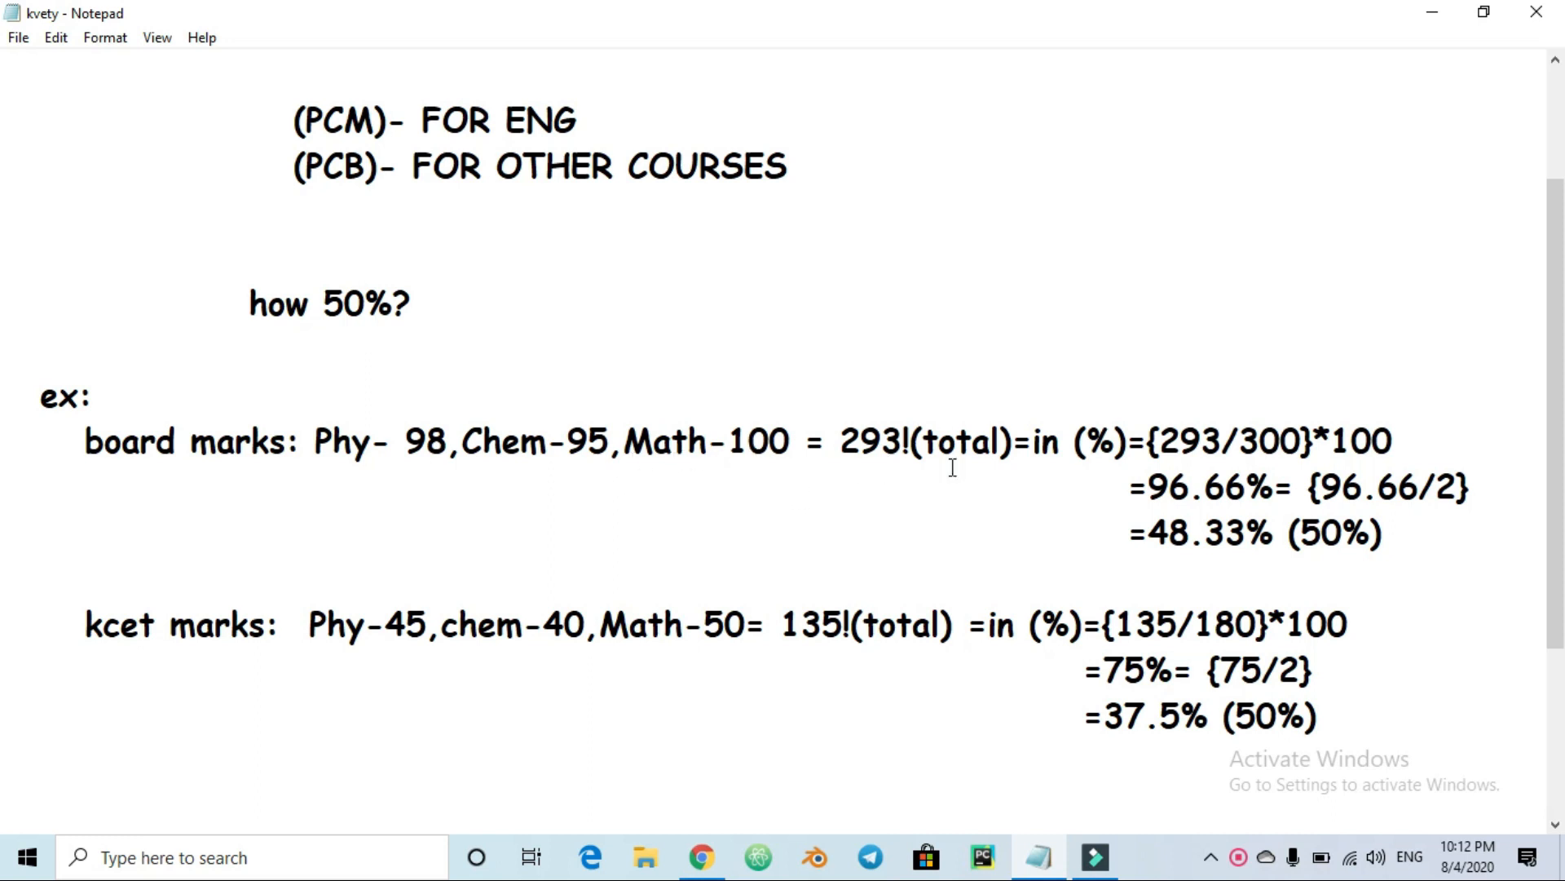
{"action": "mouse_move", "coordinate": [650, 515]}
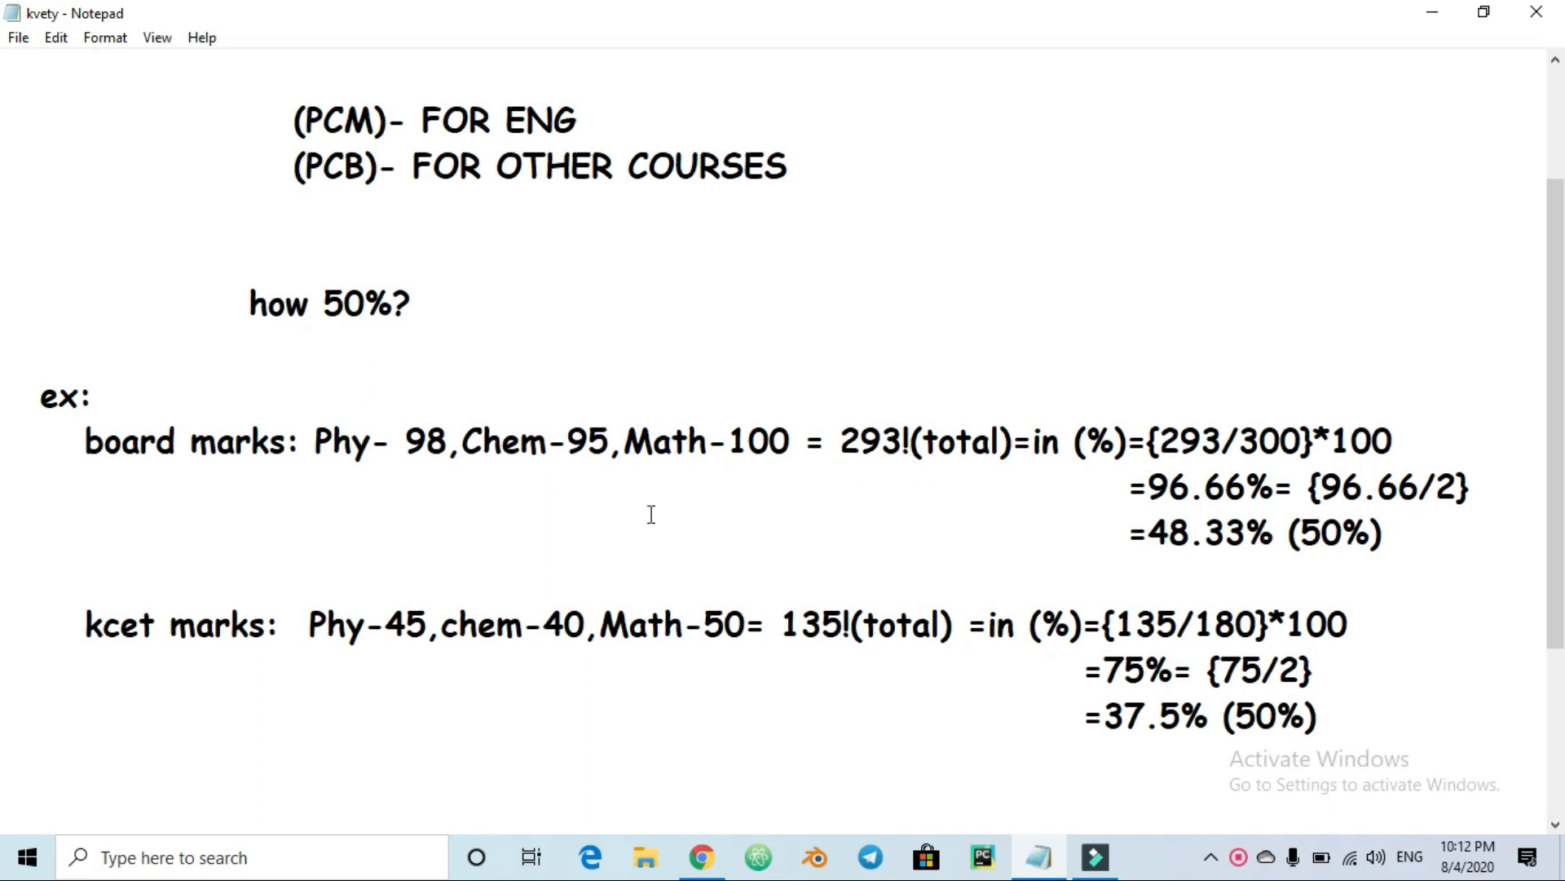
{"action": "mouse_move", "coordinate": [489, 644]}
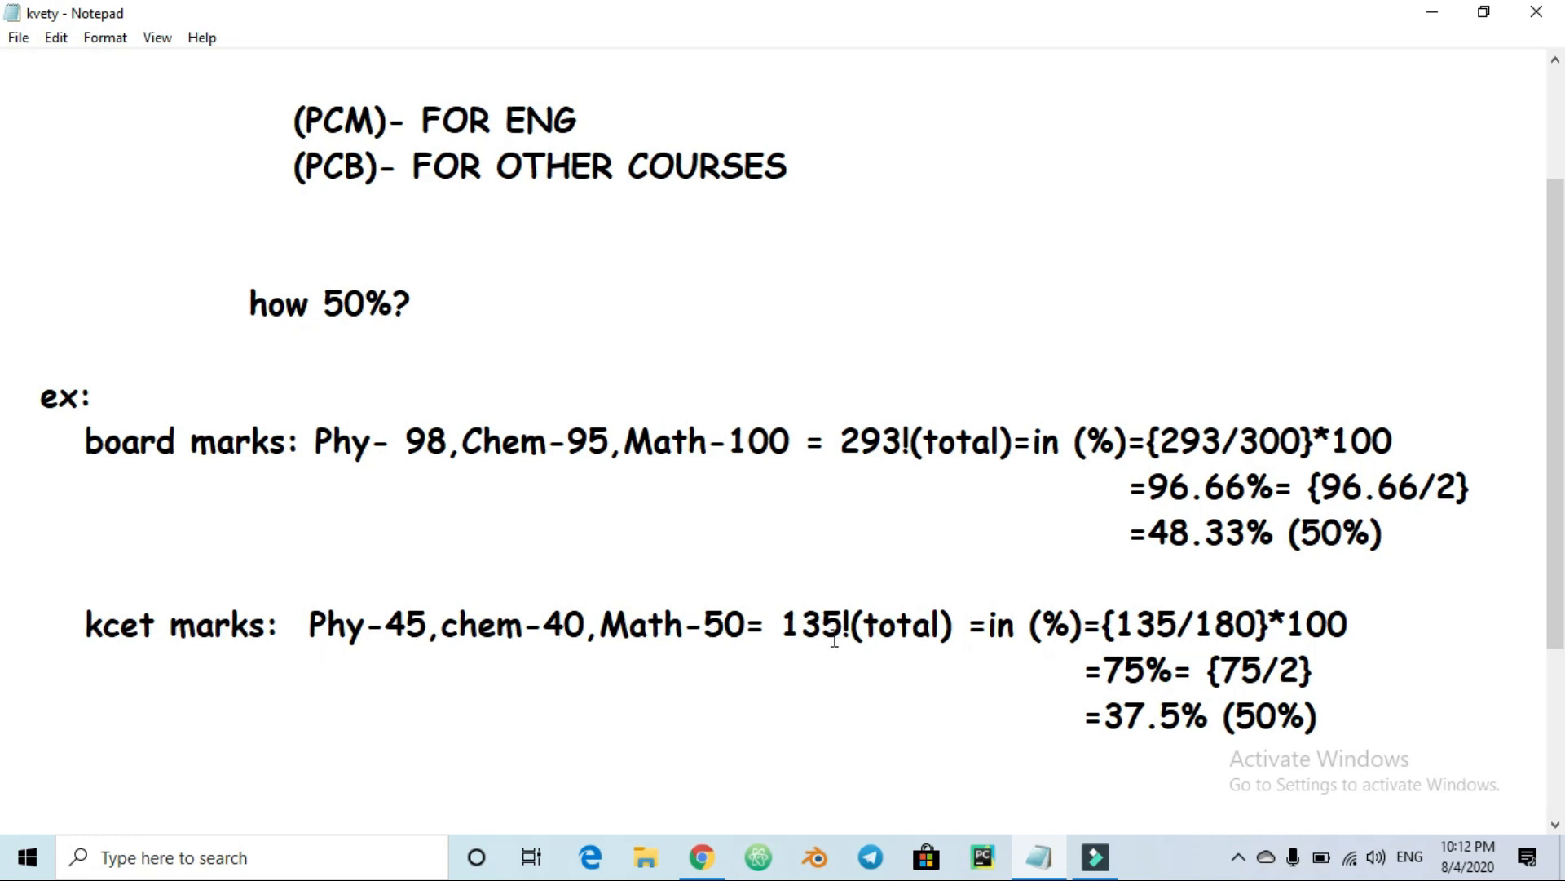
{"action": "mouse_move", "coordinate": [916, 470]}
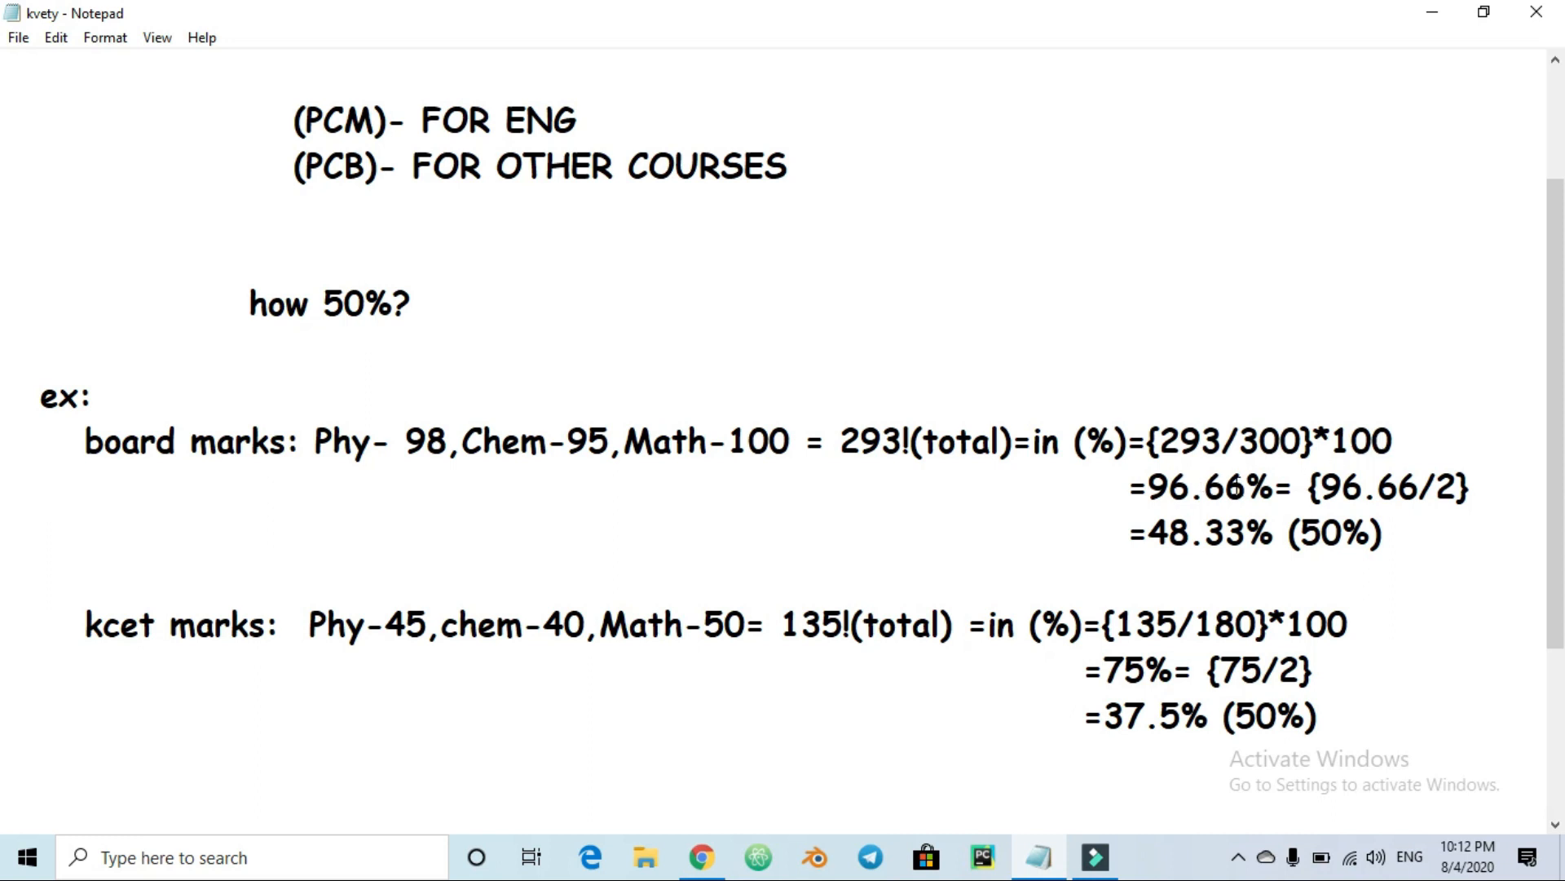
{"action": "double_click", "coordinate": [1238, 488]}
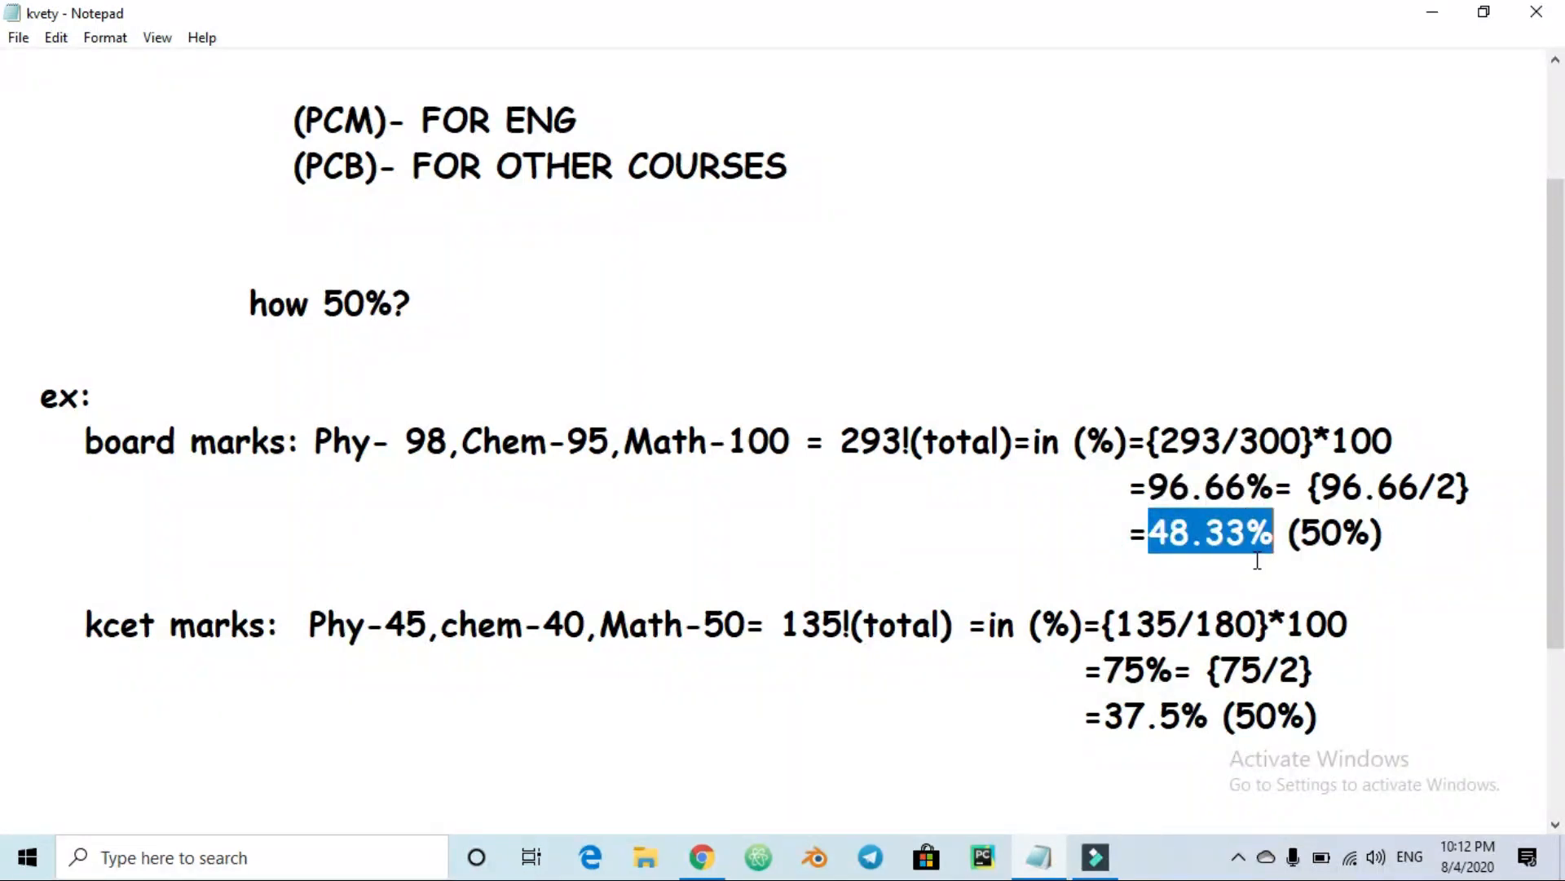
{"action": "mouse_move", "coordinate": [975, 477]}
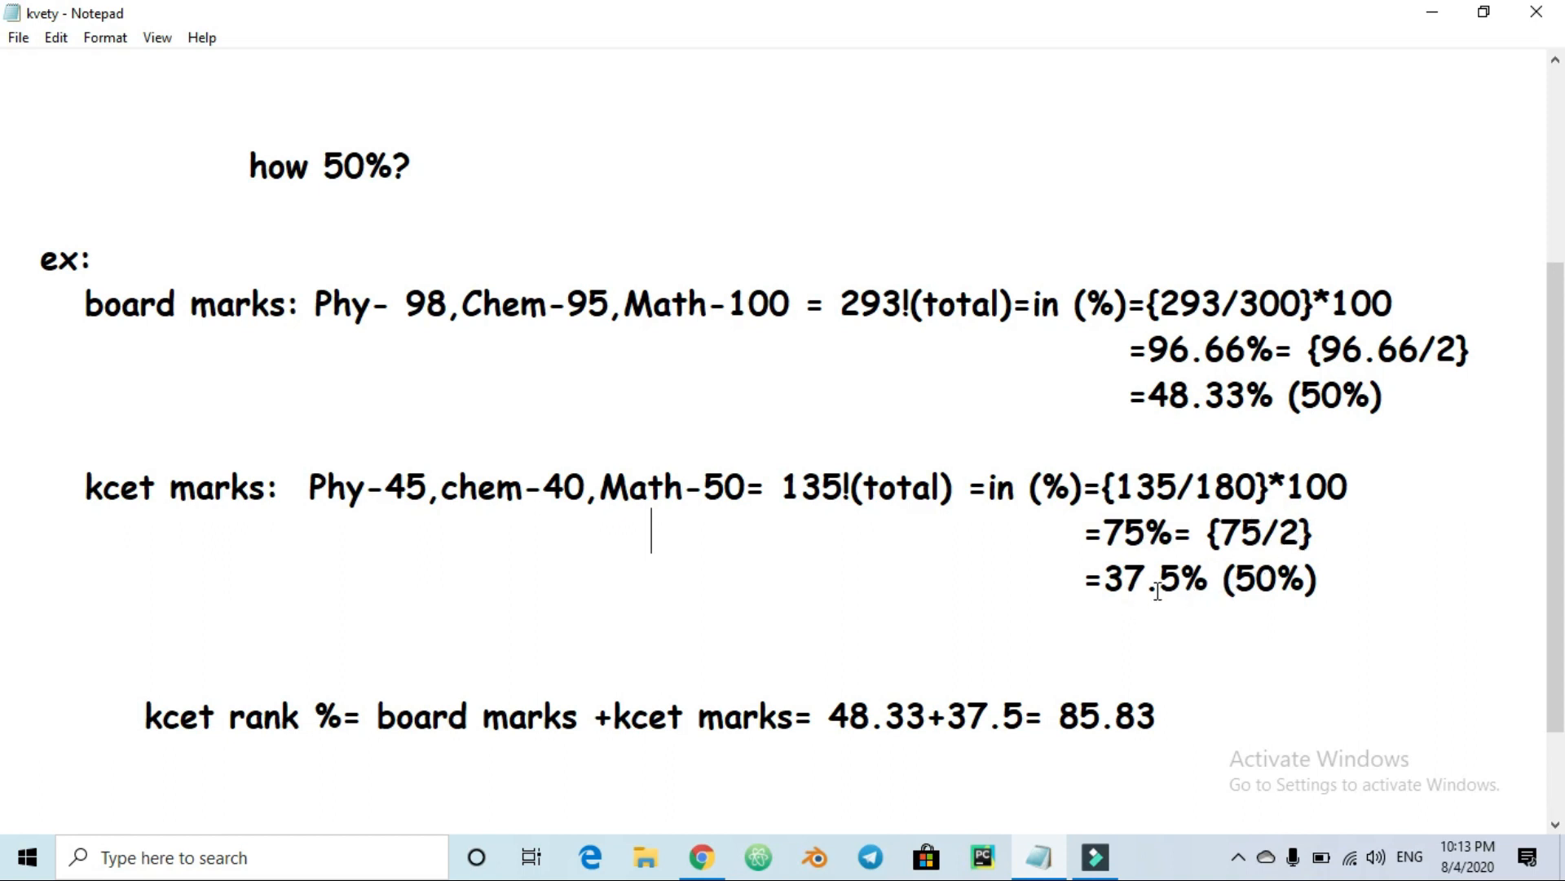
{"action": "scroll", "scroll_direction": "down", "scroll_amount": 3}
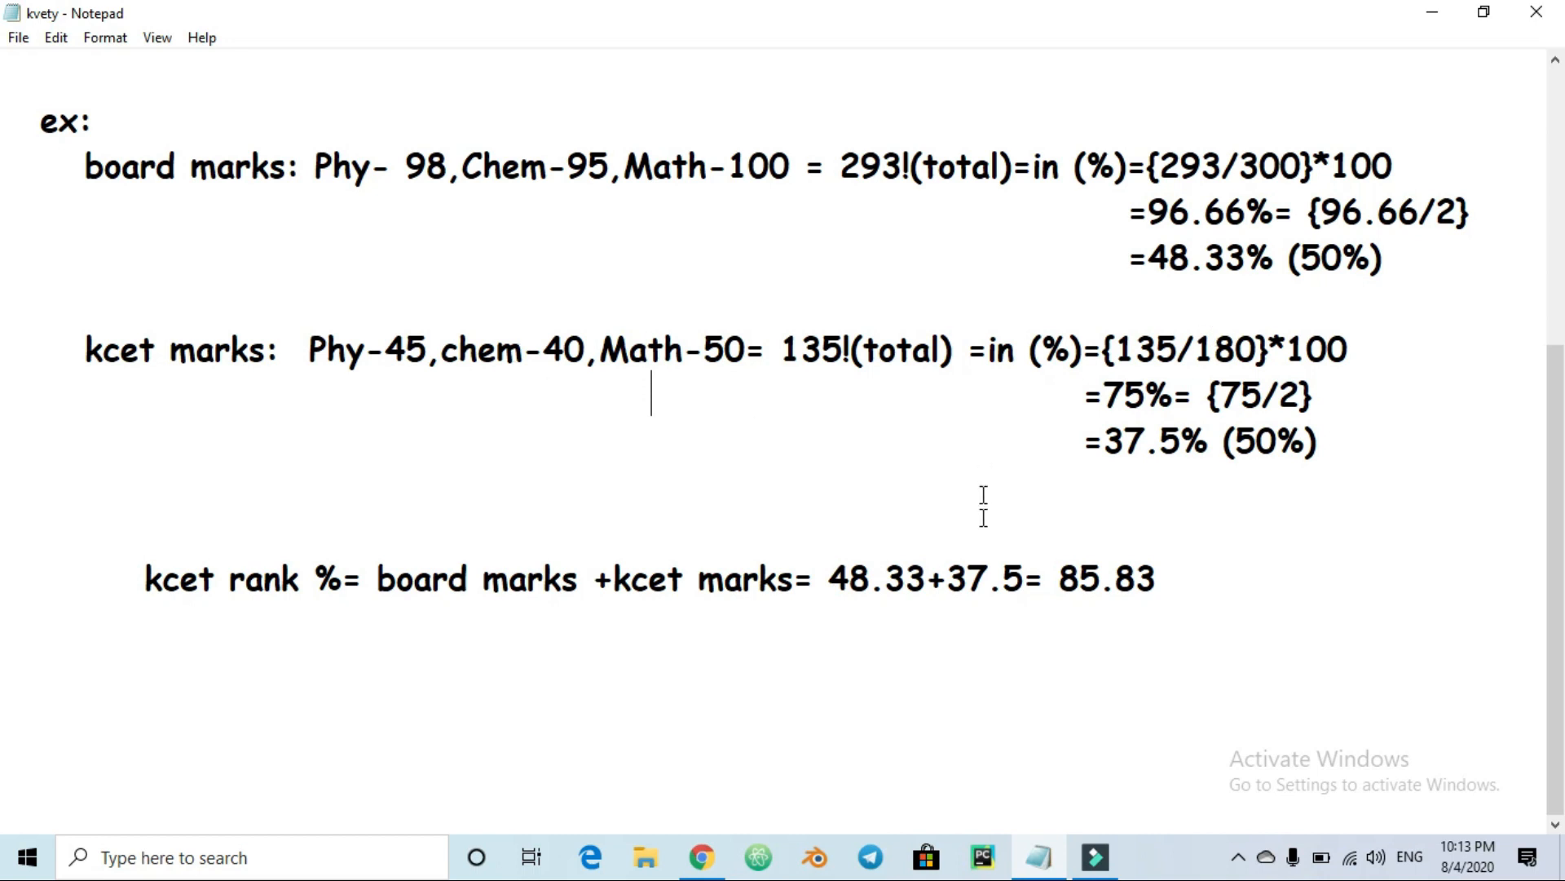
{"action": "double_click", "coordinate": [983, 578]}
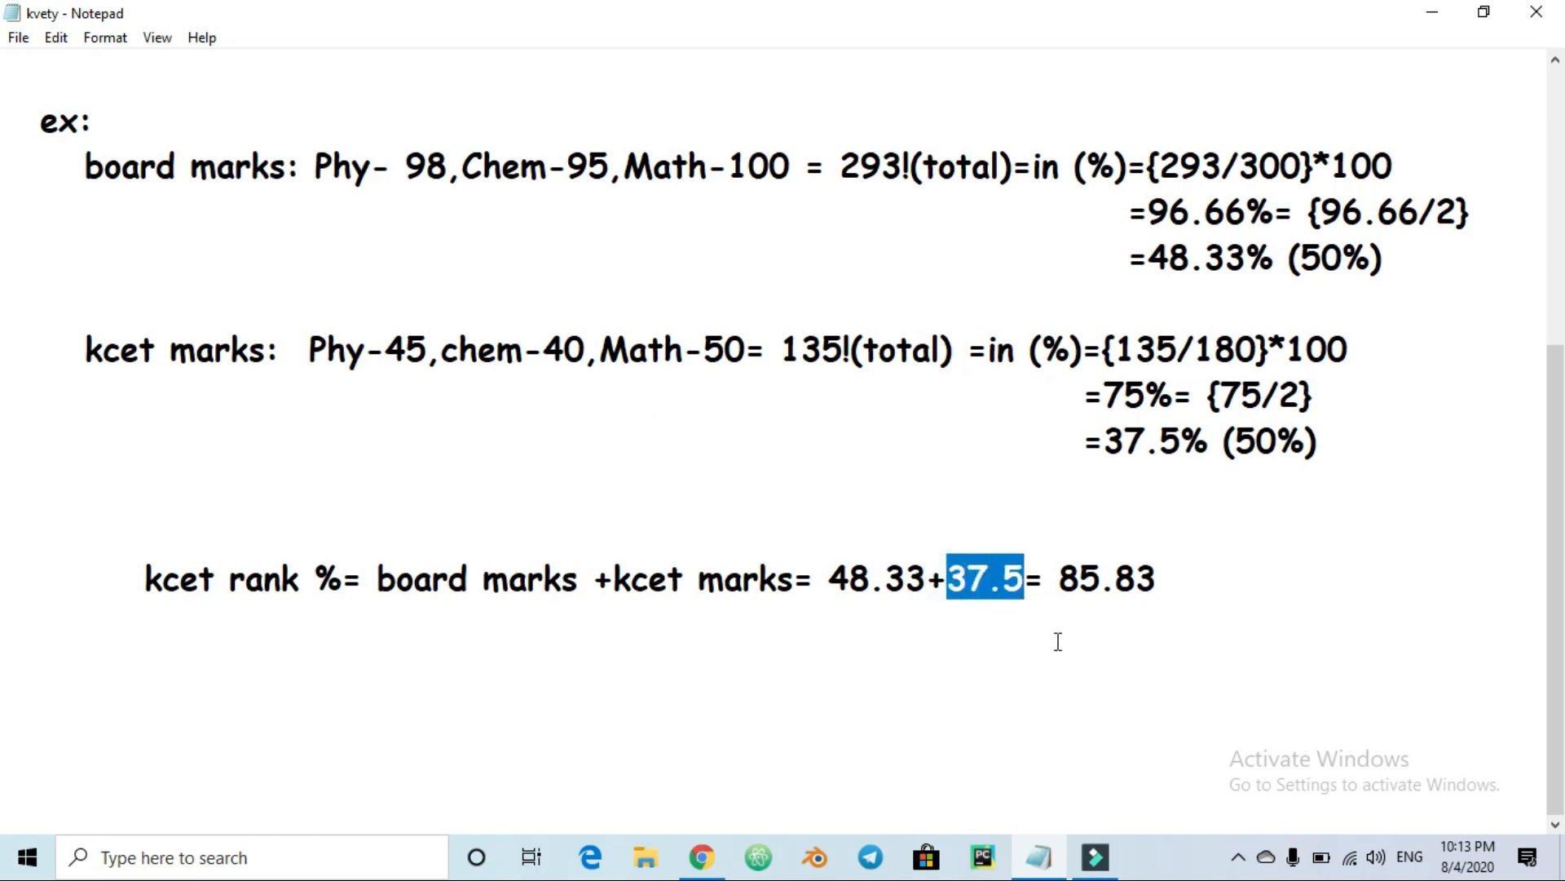
{"action": "mouse_move", "coordinate": [1049, 651]}
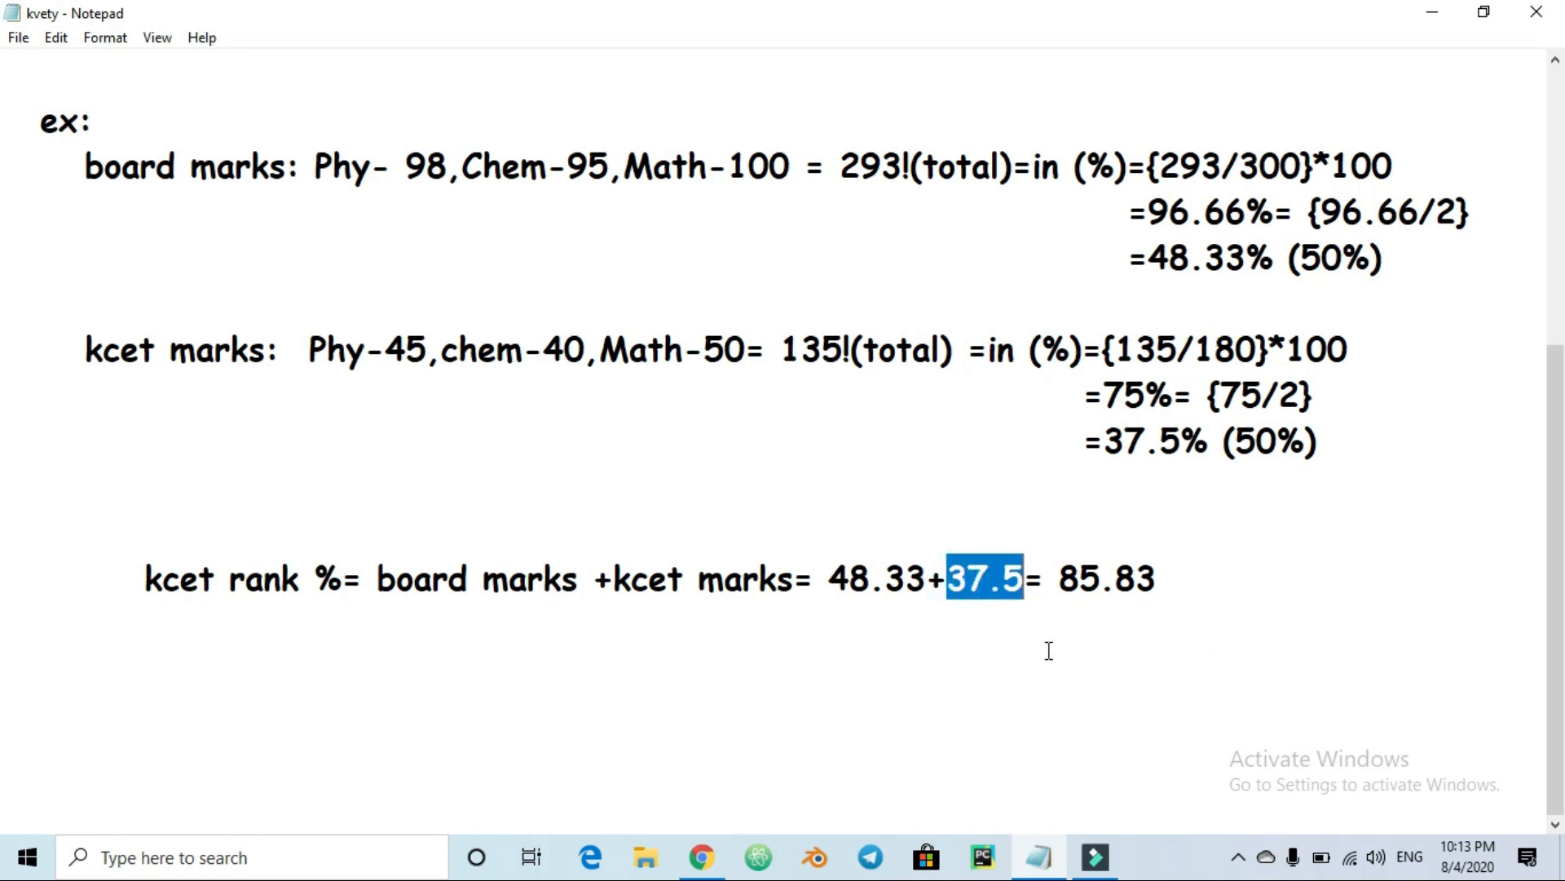
{"action": "double_click", "coordinate": [1093, 578]}
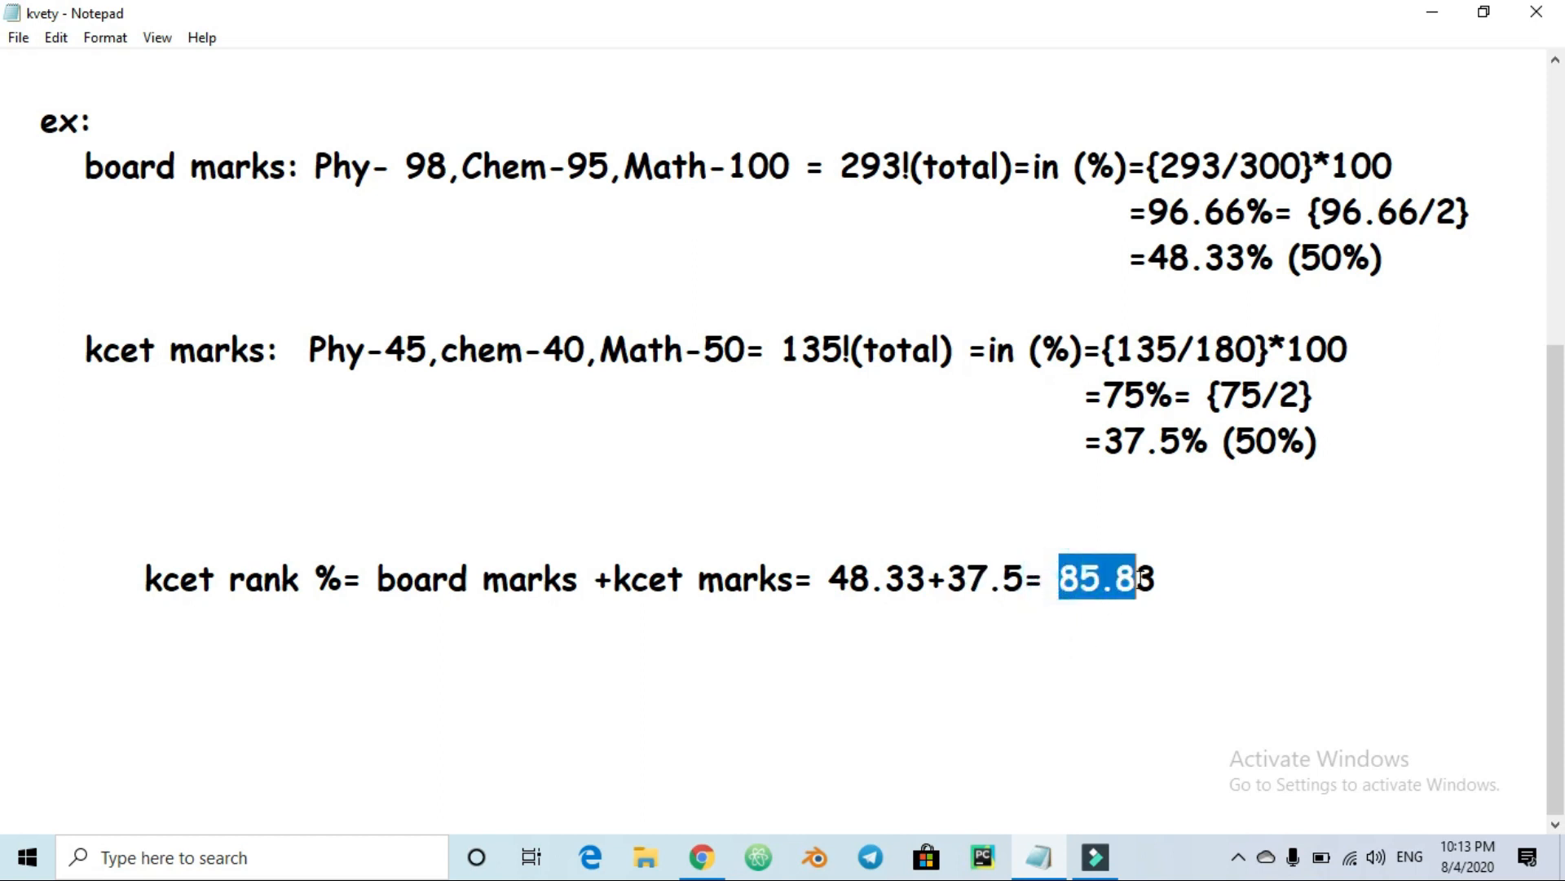
{"action": "scroll", "scroll_direction": "down", "scroll_amount": 3}
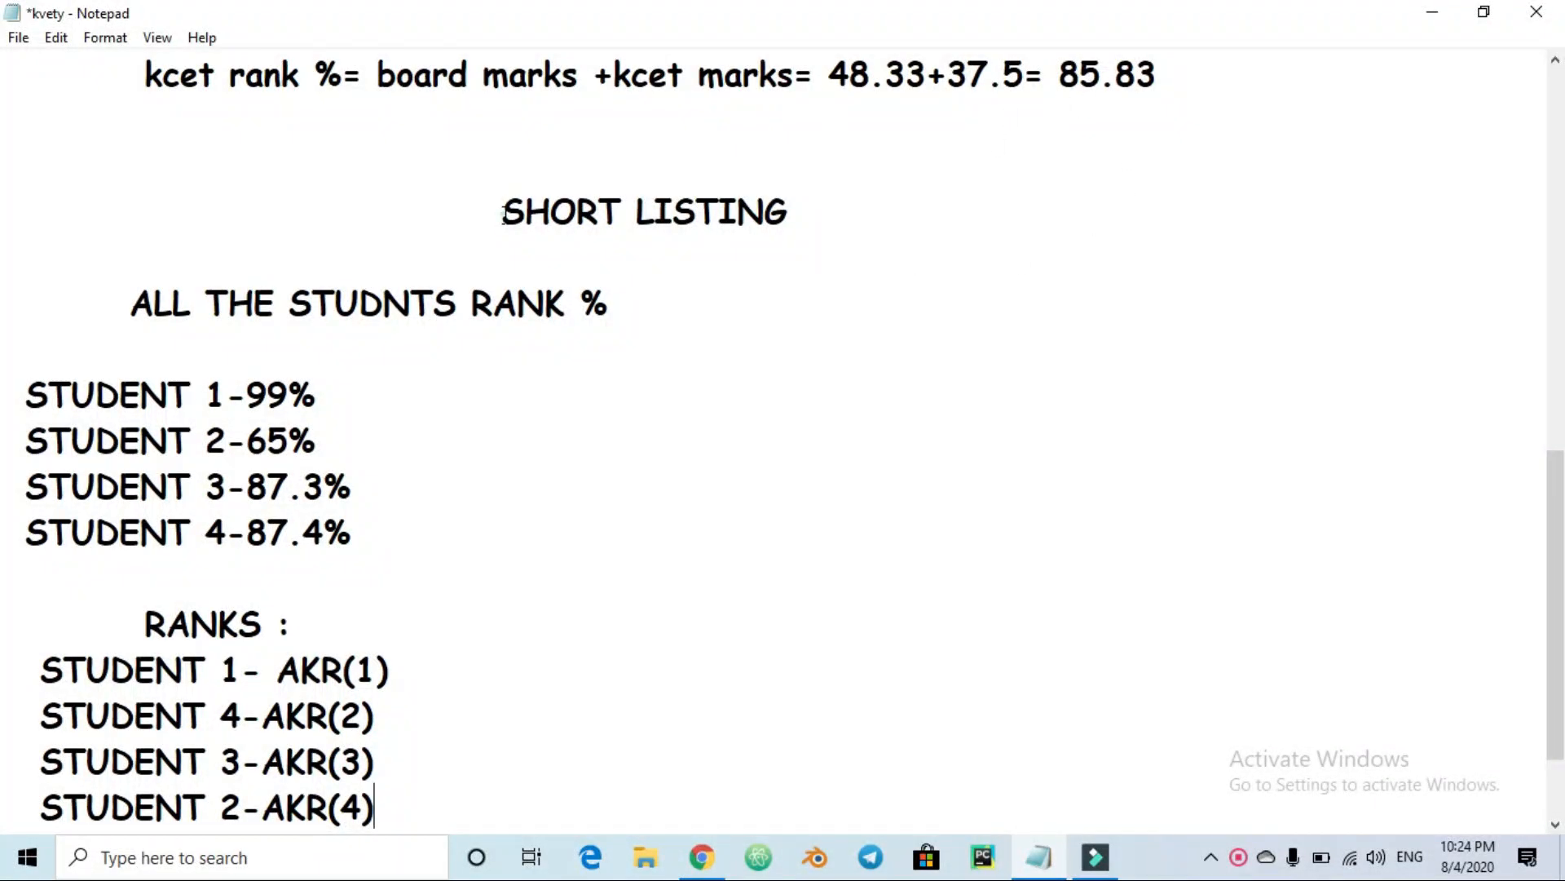
Highlight the students' rank percentages 99%, 65% and 87.4% in the notes
{"action": "double_click", "coordinate": [644, 210]}
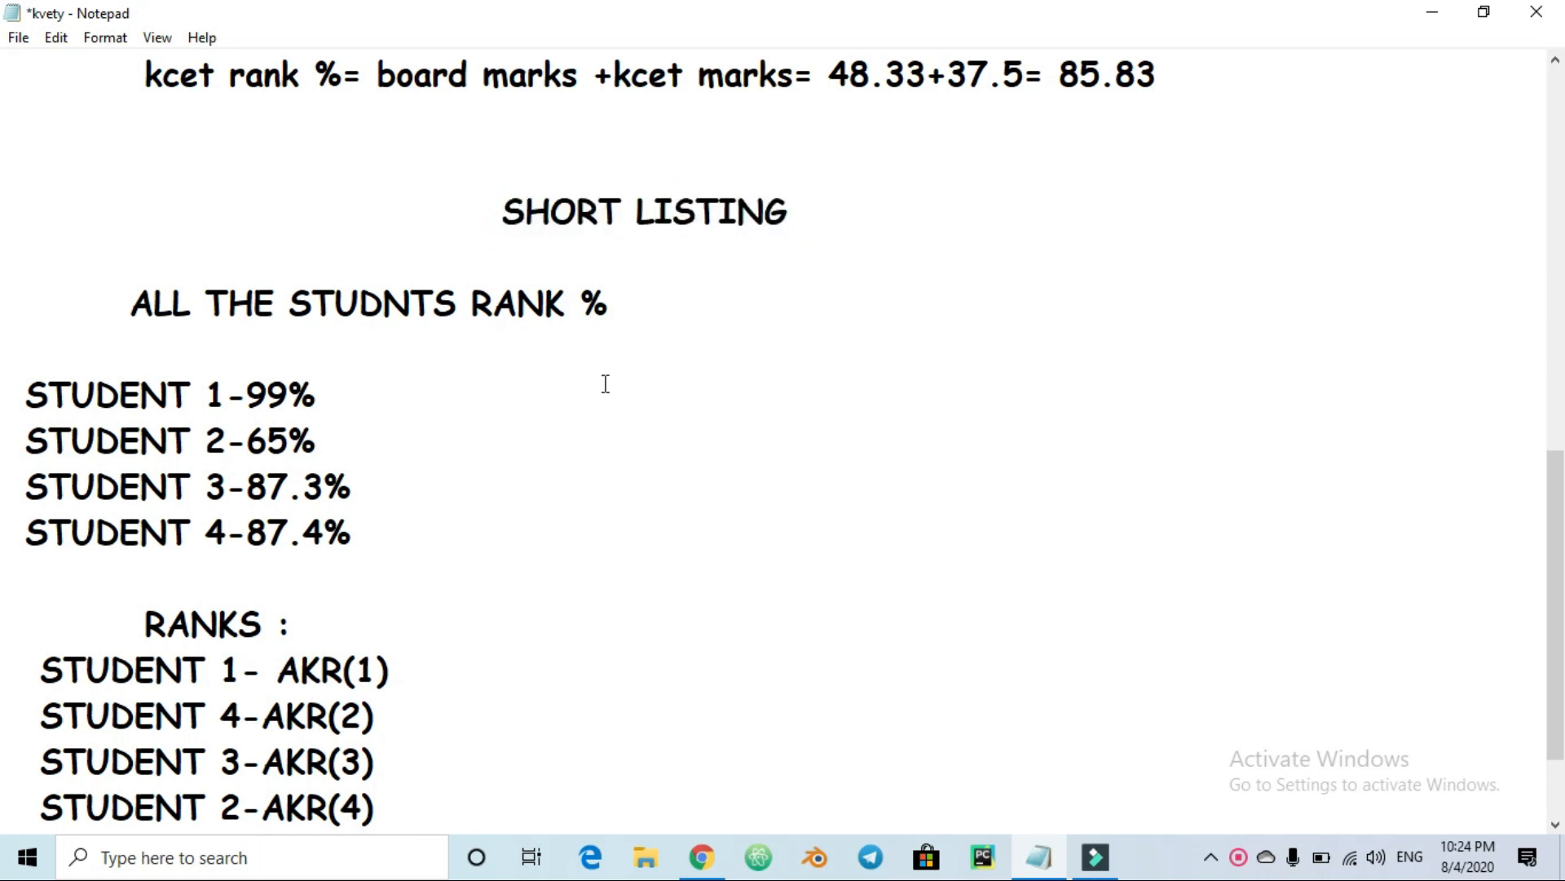
{"action": "left_click", "coordinate": [600, 395]}
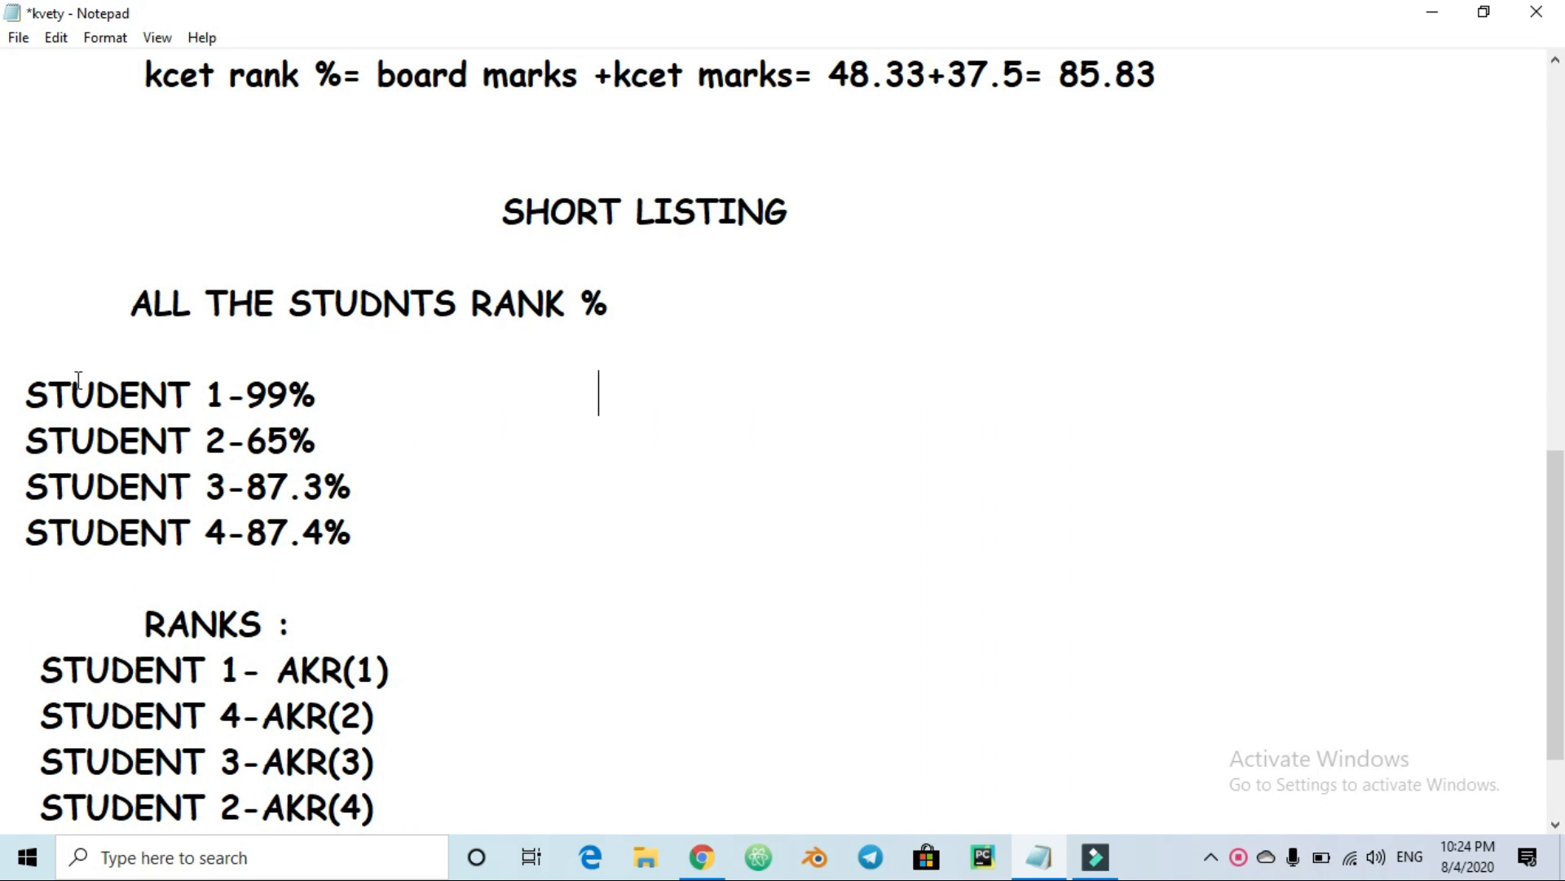
{"action": "double_click", "coordinate": [254, 396]}
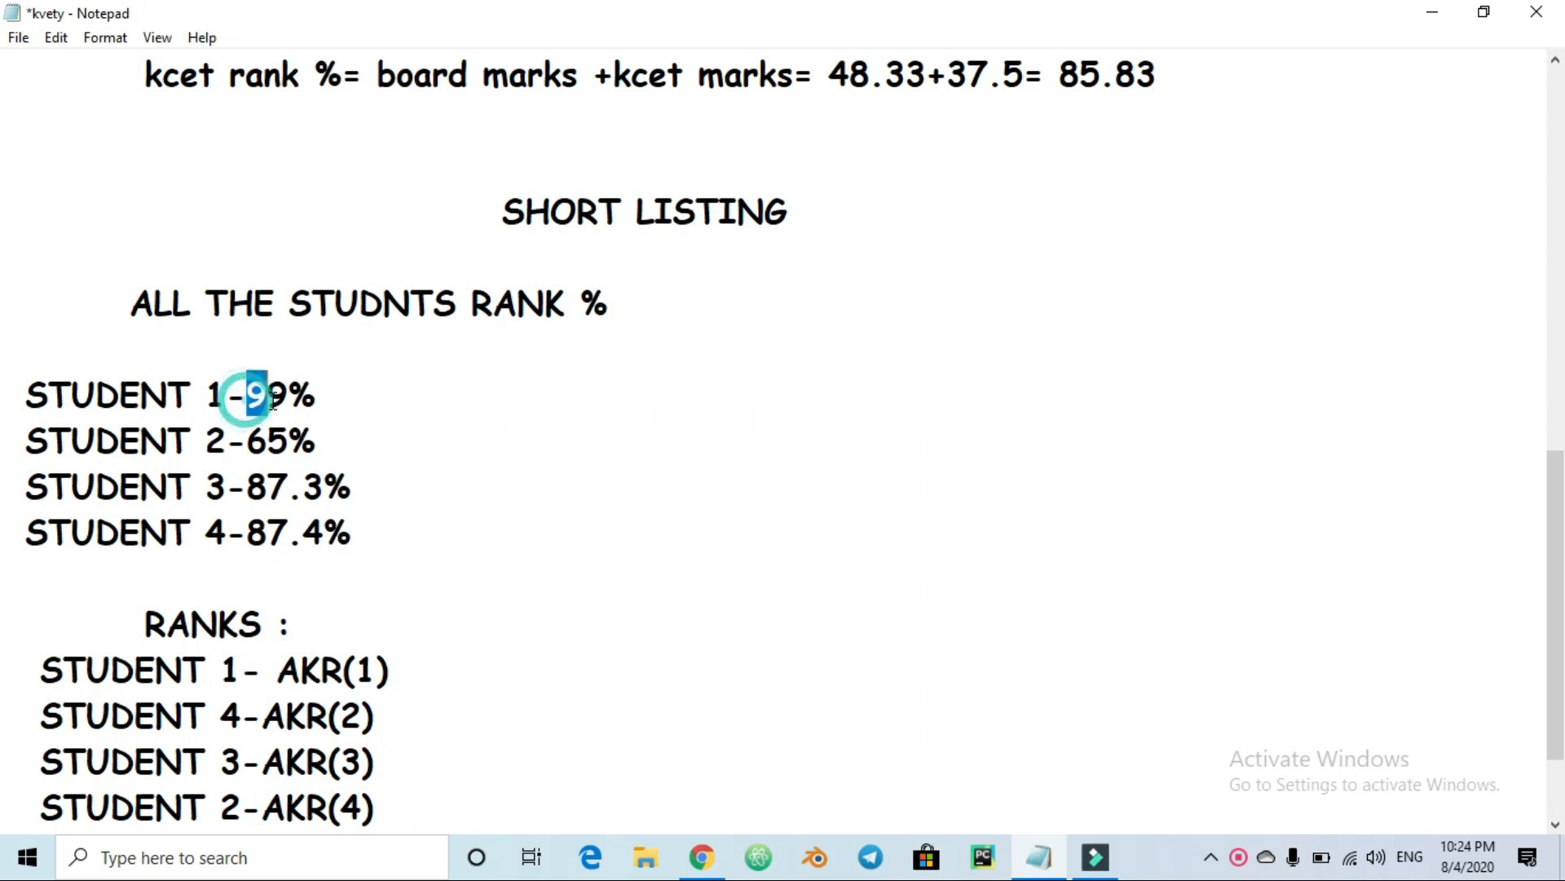
{"action": "double_click", "coordinate": [280, 396]}
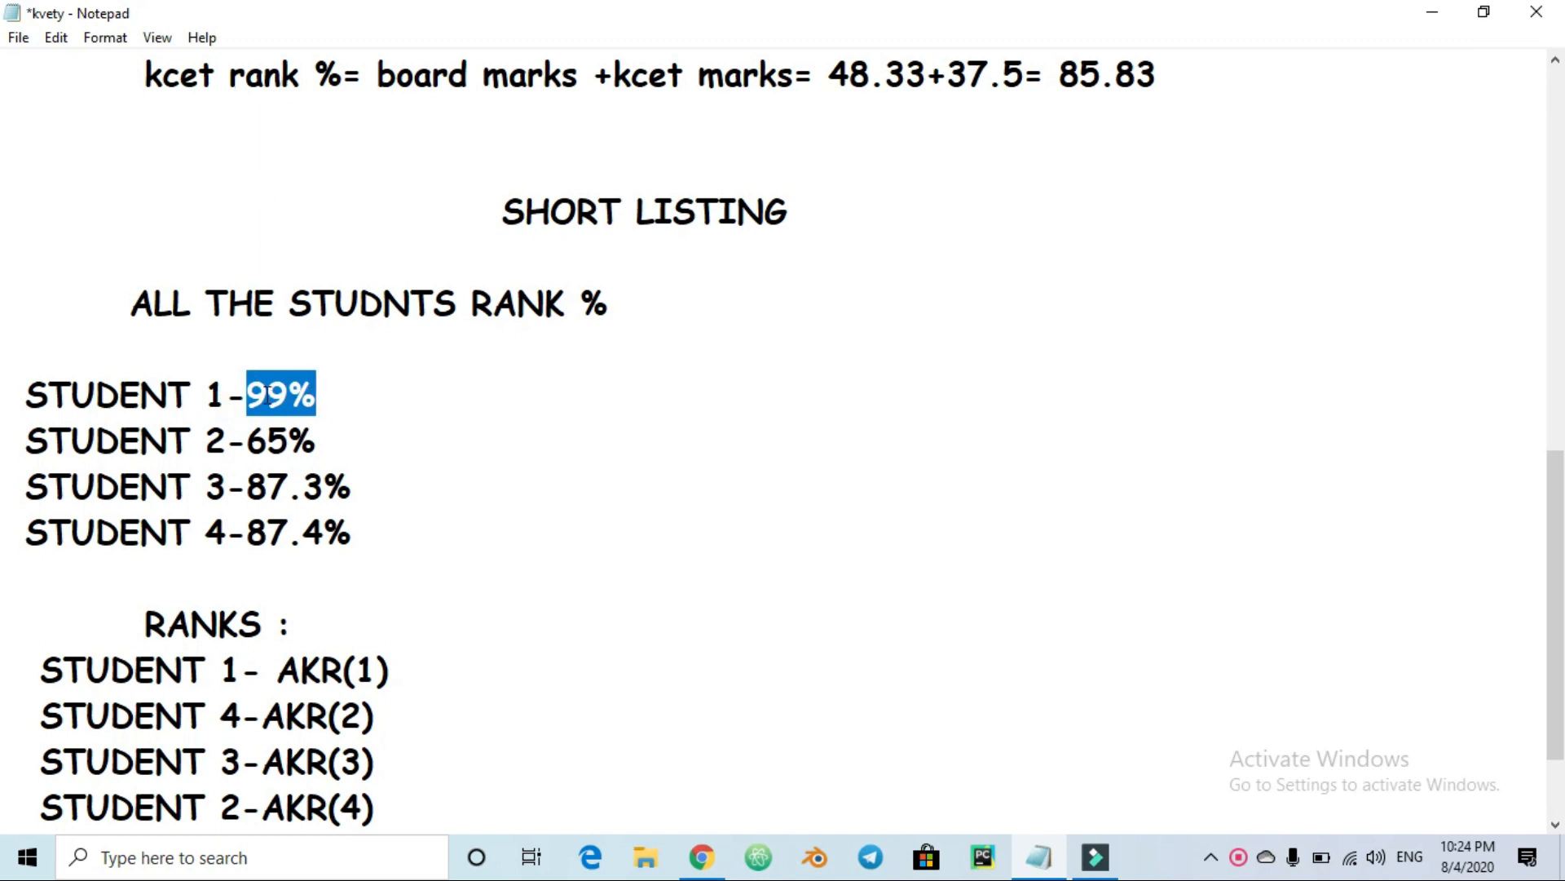
{"action": "left_click", "coordinate": [248, 441]}
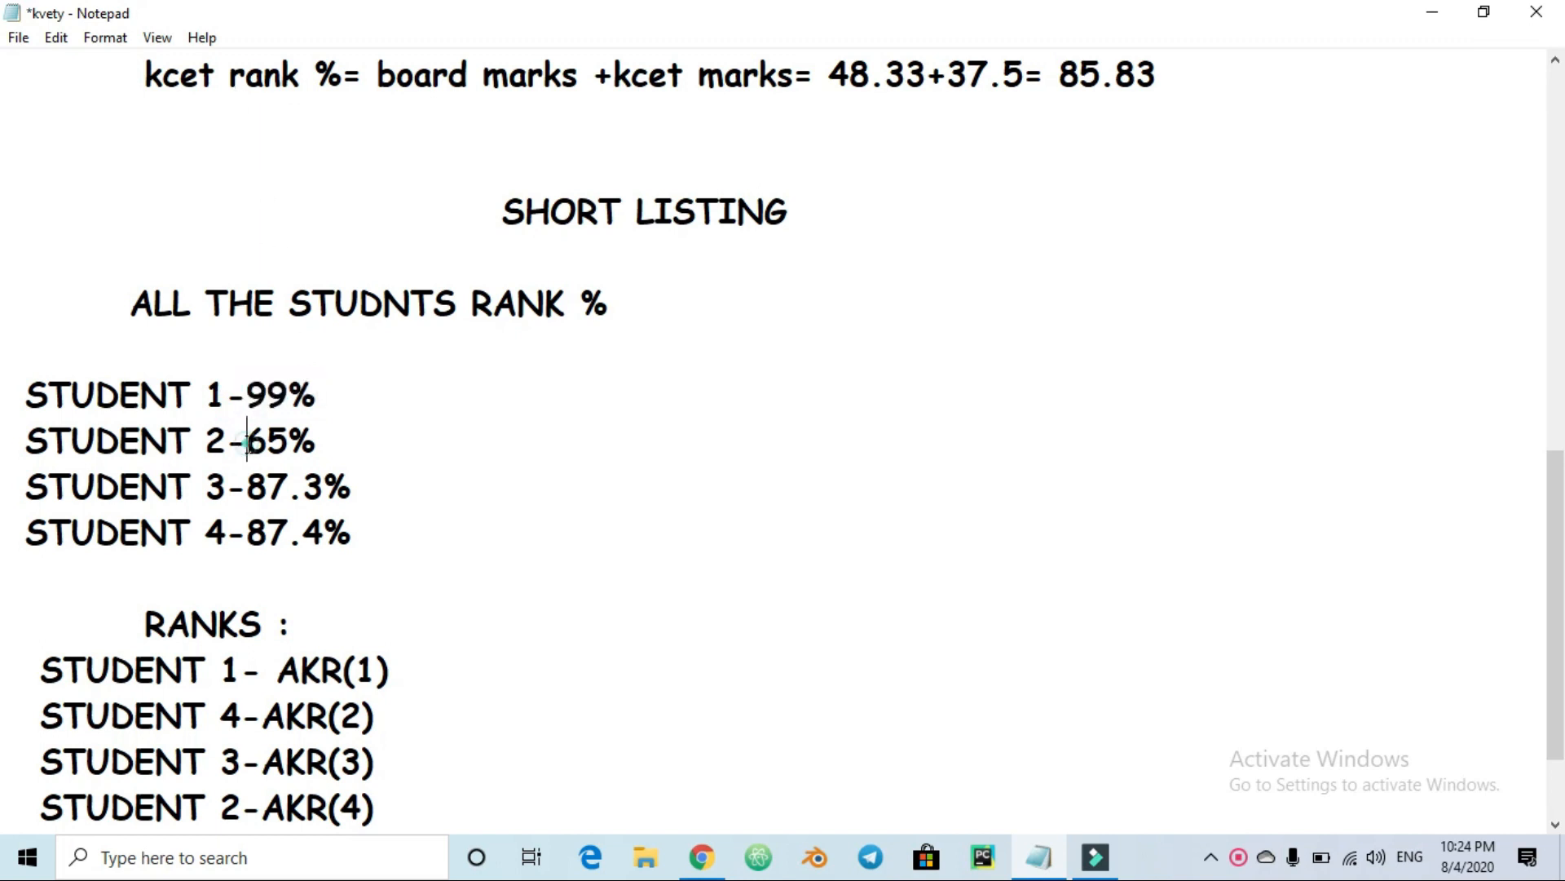
{"action": "double_click", "coordinate": [280, 441]}
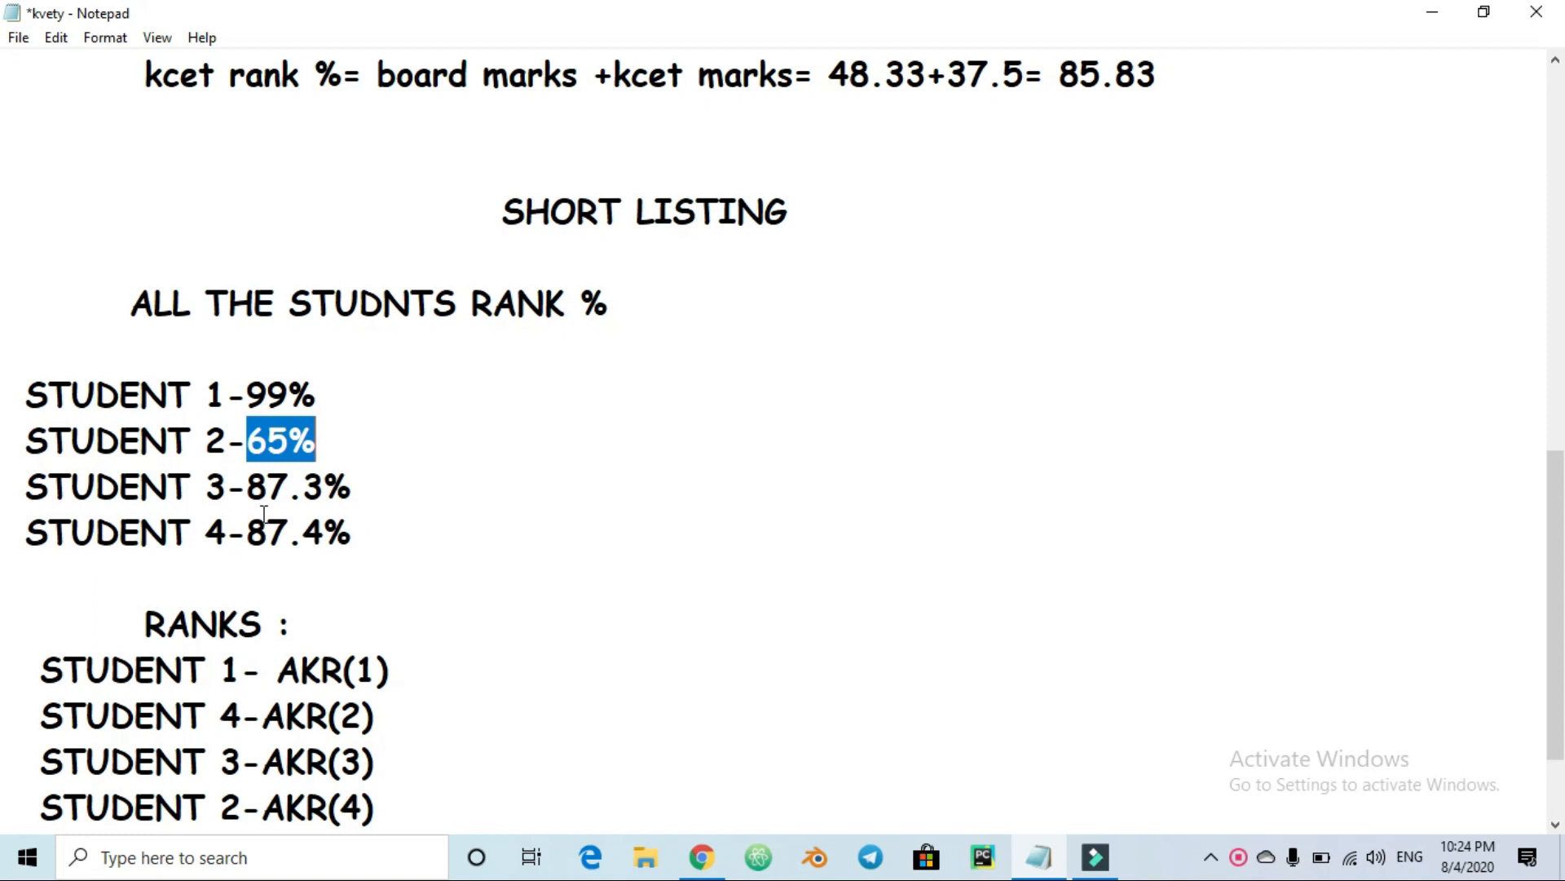
{"action": "double_click", "coordinate": [264, 486]}
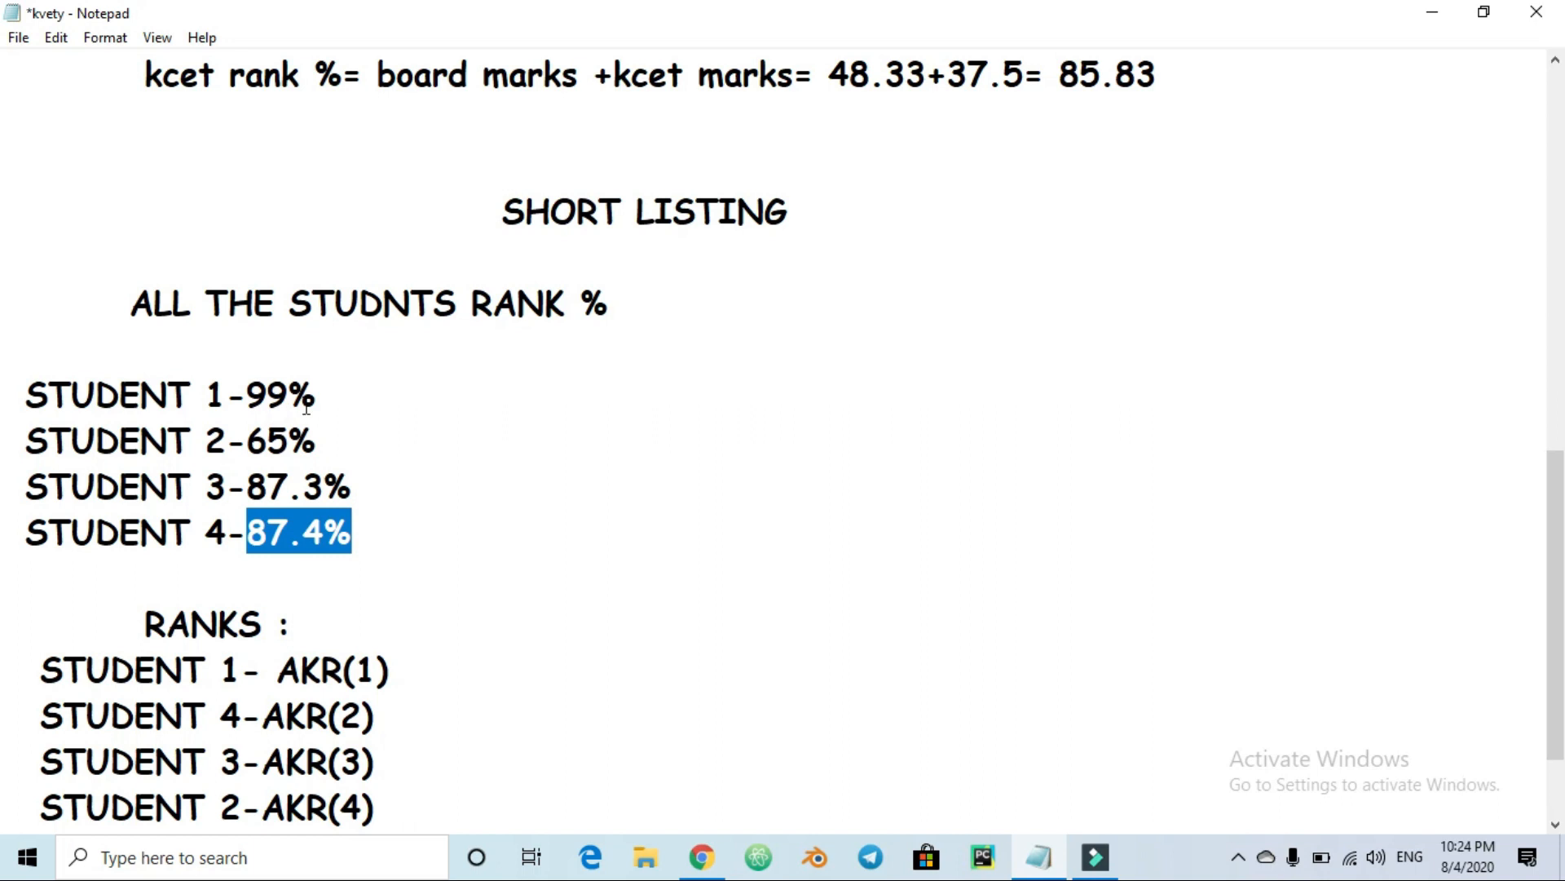
{"action": "scroll", "scroll_direction": "down", "scroll_amount": 3}
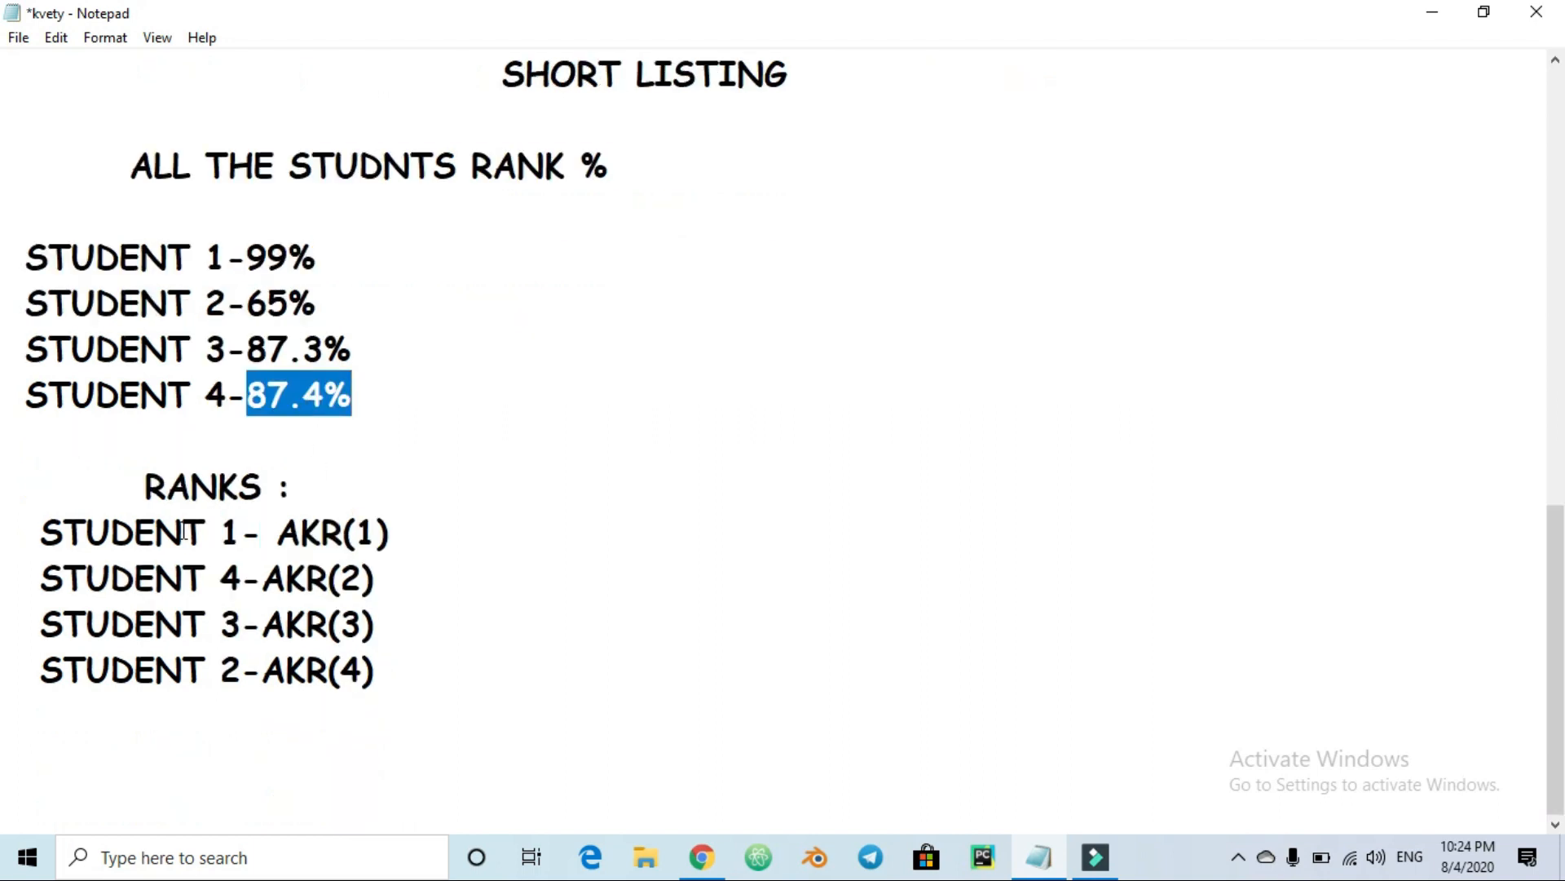
Search Google for a KCET rank predictor and scroll through the results
{"action": "left_click", "coordinate": [347, 257]}
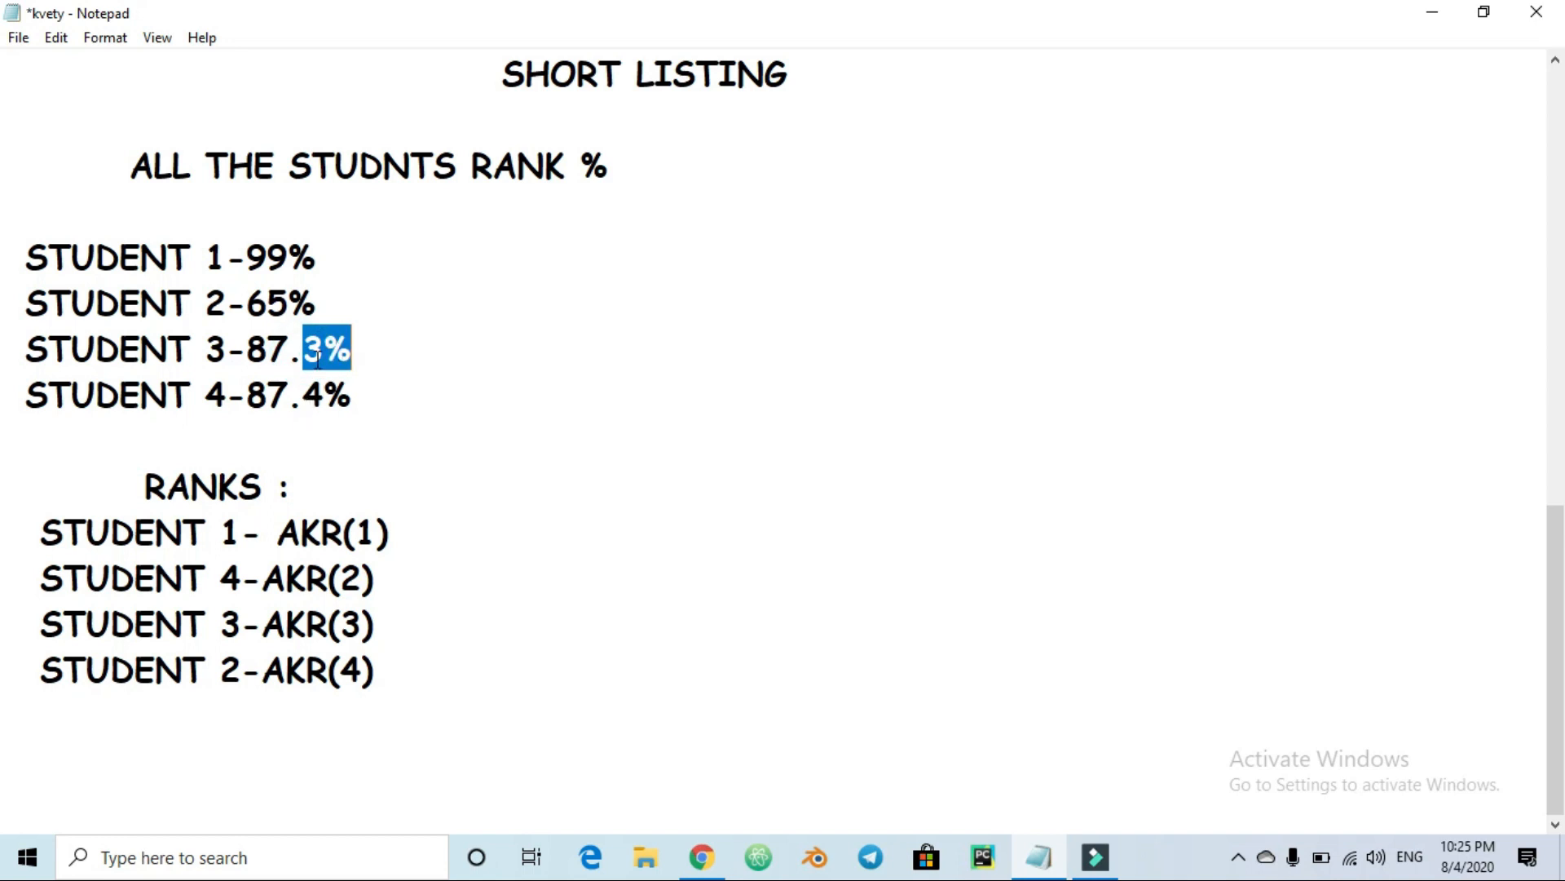
{"action": "mouse_move", "coordinate": [317, 627]}
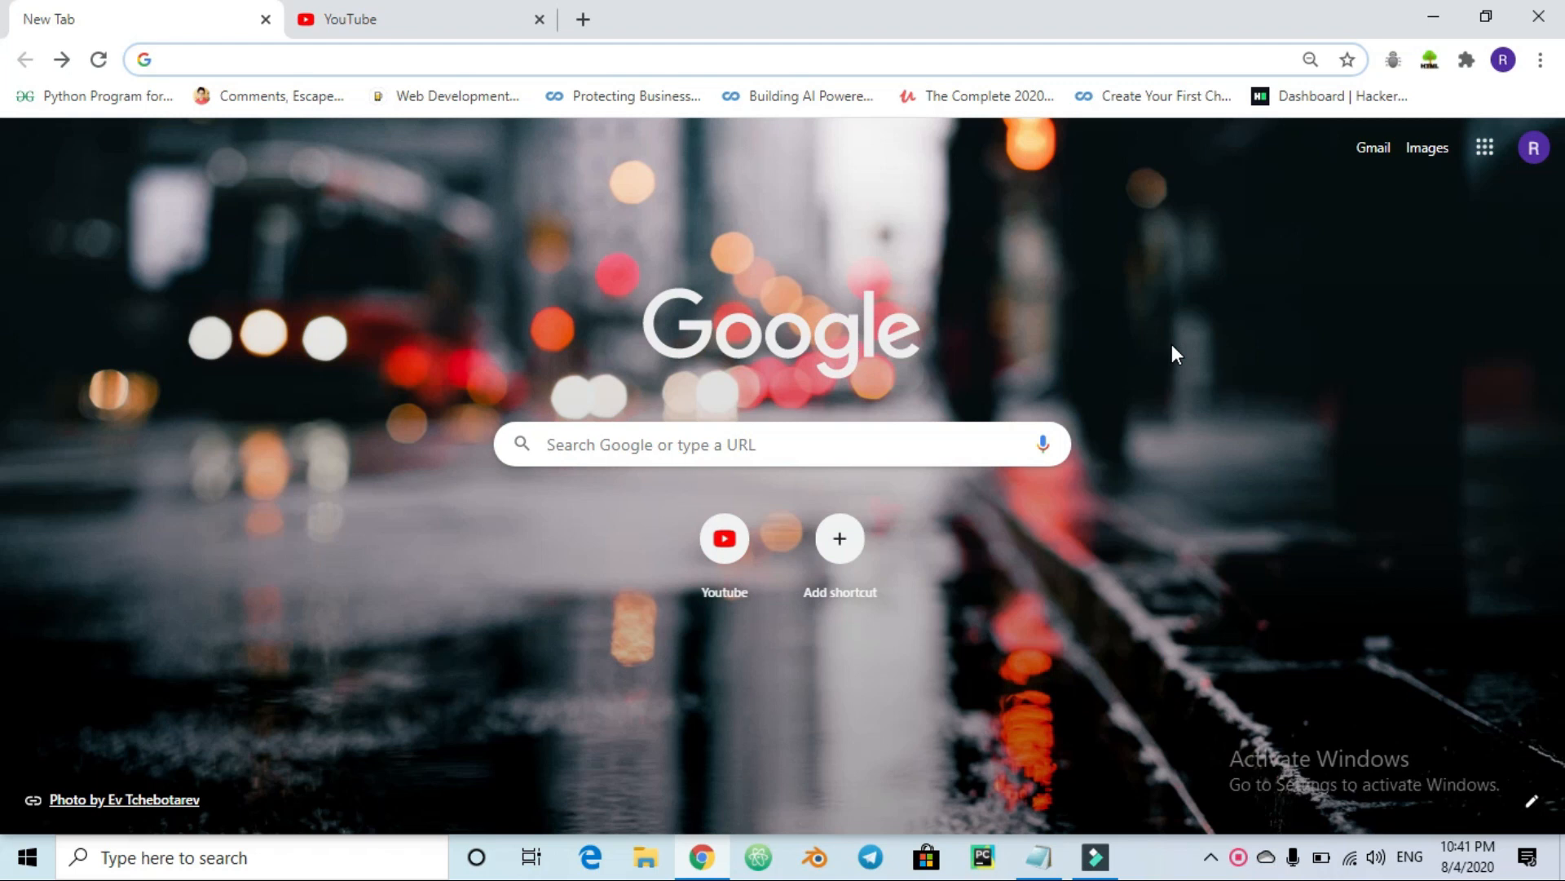
{"action": "mouse_move", "coordinate": [759, 10]}
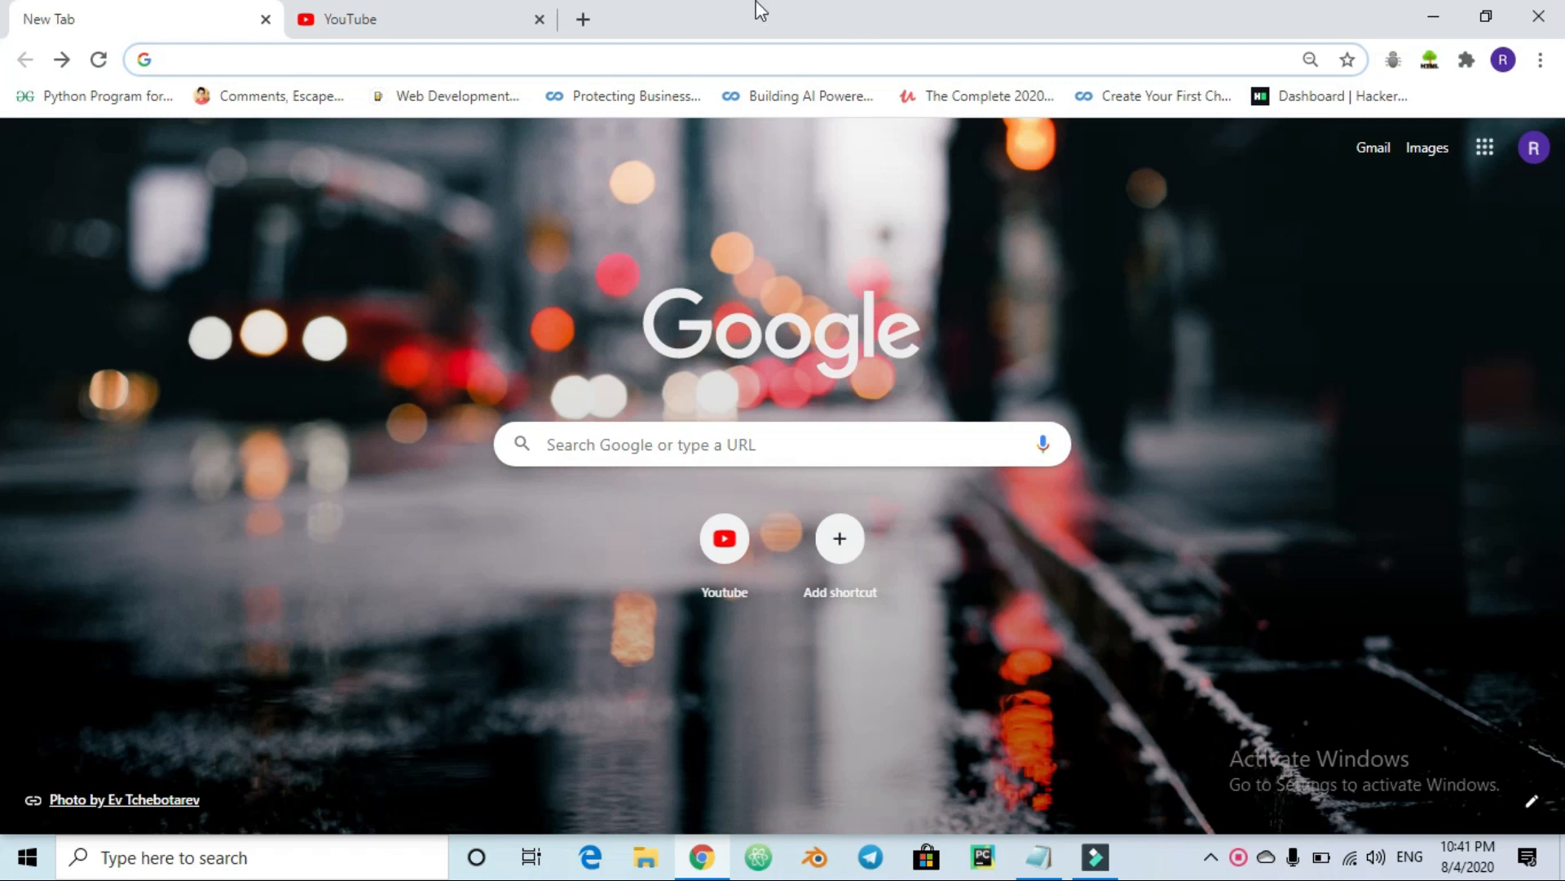
{"action": "type", "text": "kcet rank factors"}
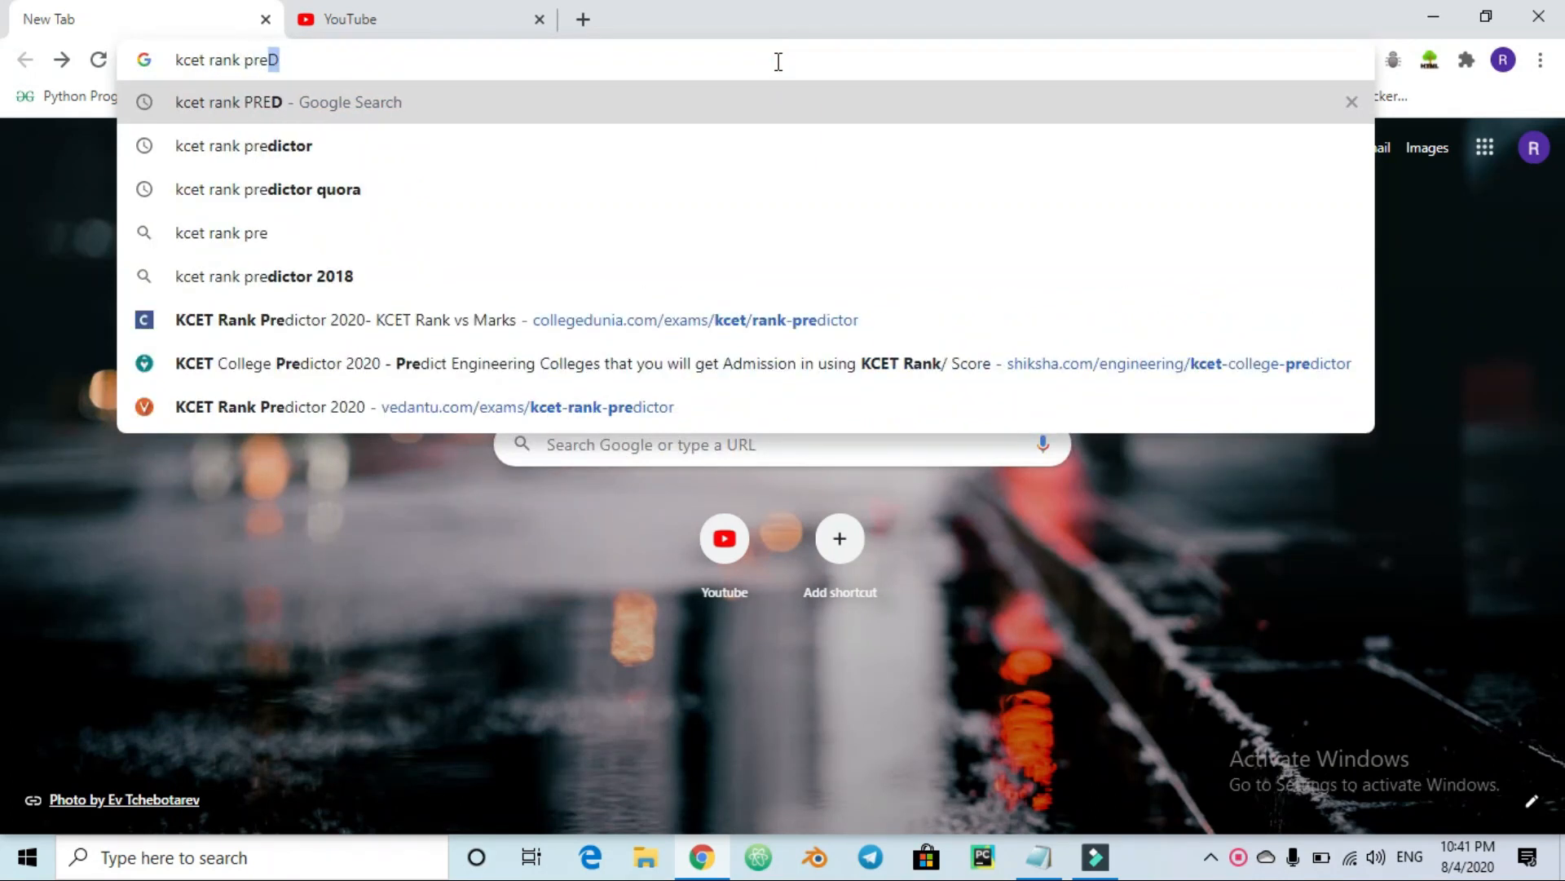
{"action": "left_click", "coordinate": [243, 146]}
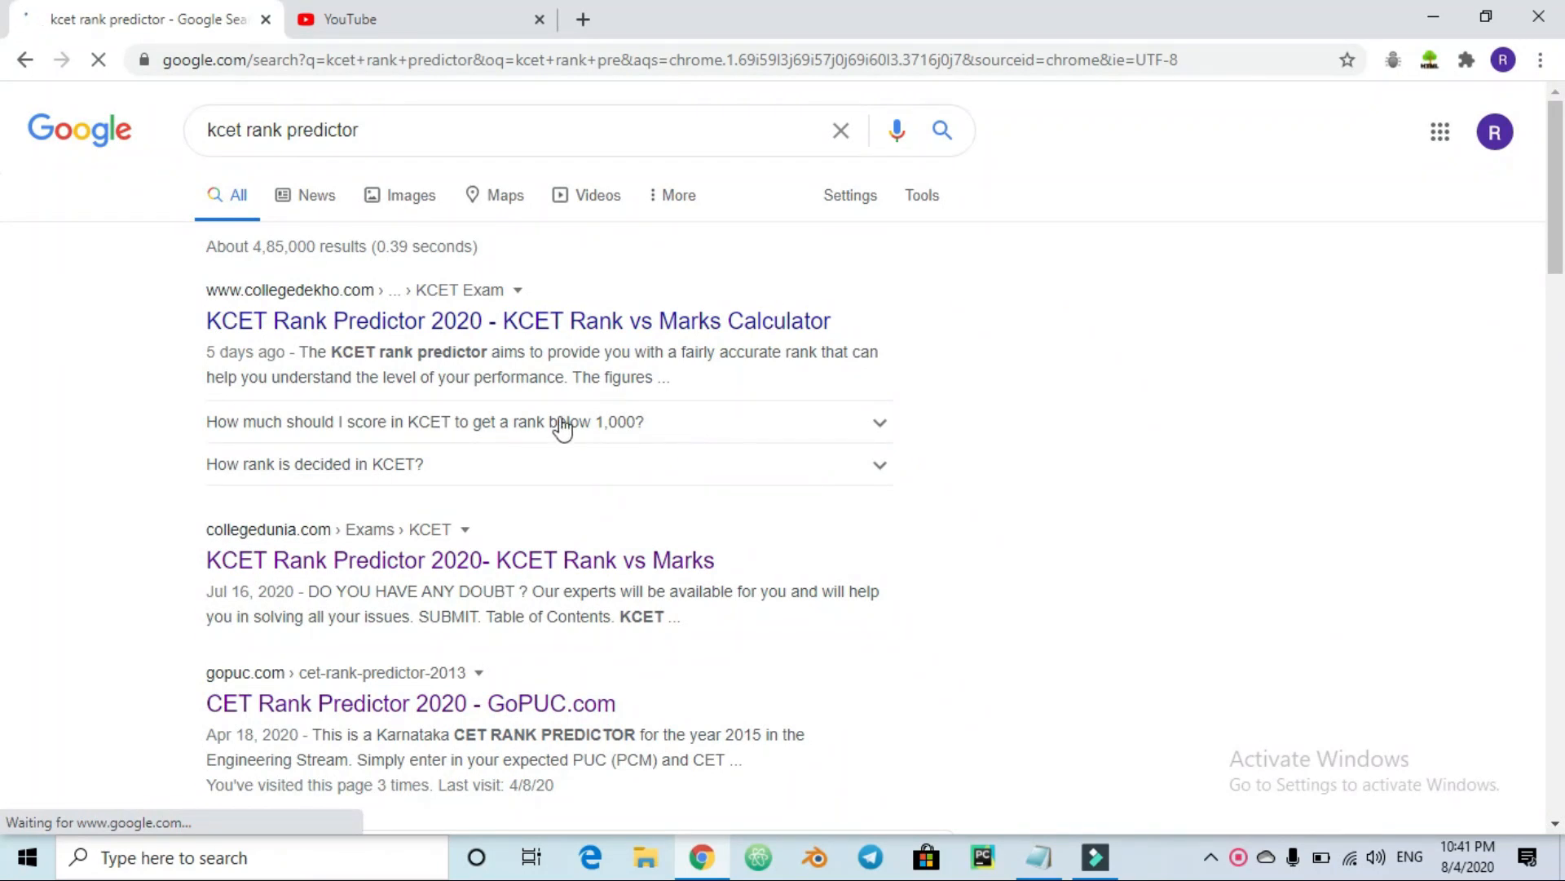
{"action": "scroll", "scroll_direction": "down", "scroll_amount": 3}
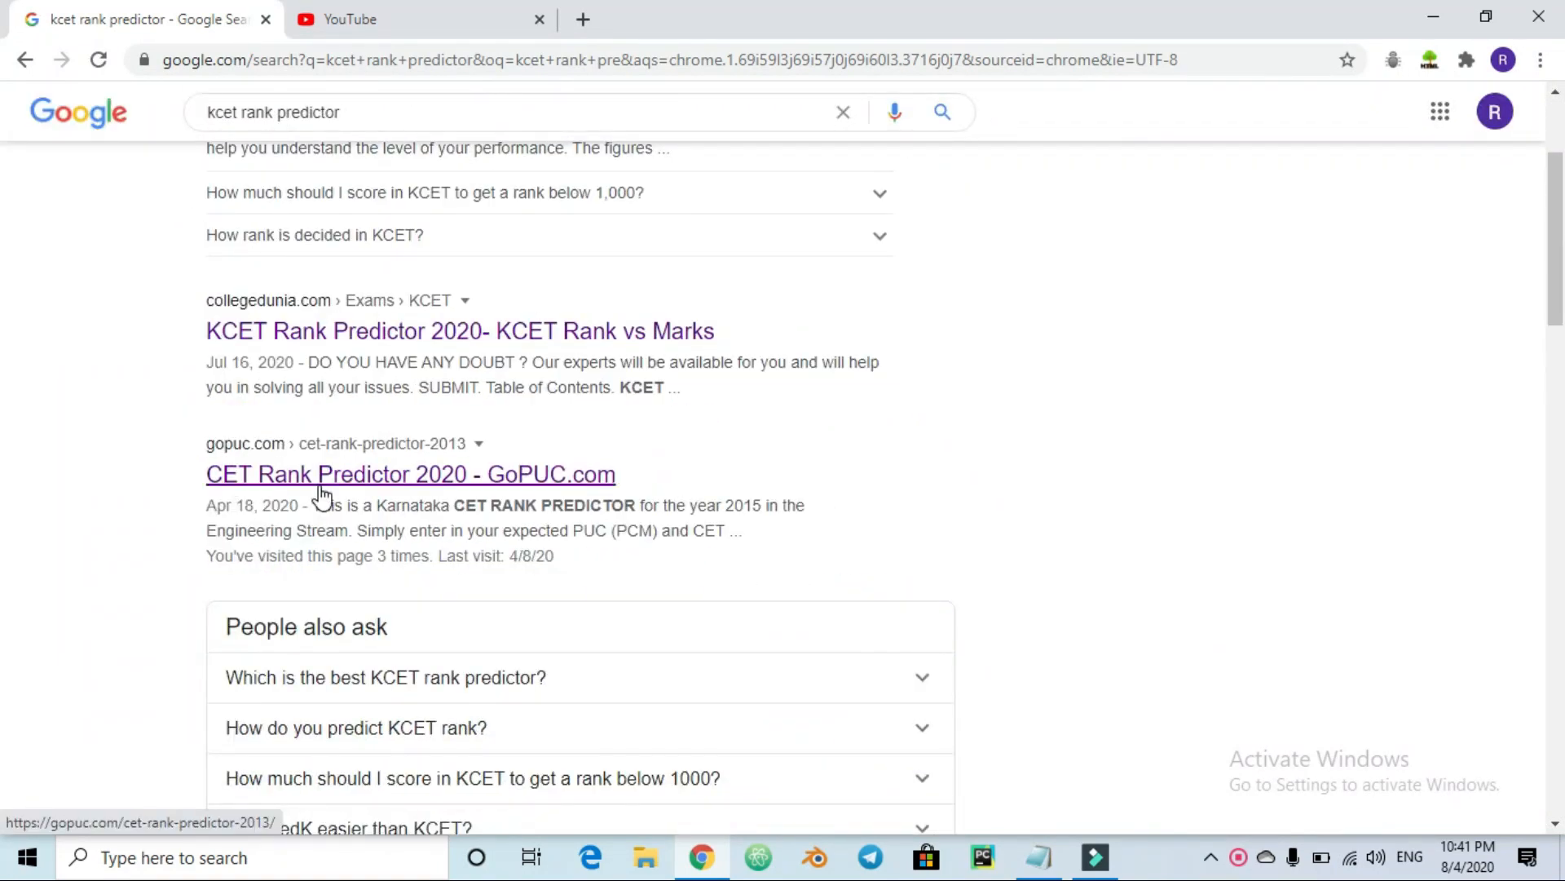
Open the GoPUC CET Rank Predictor and enter PUC marks 270 and CET 163
{"action": "left_click", "coordinate": [410, 472]}
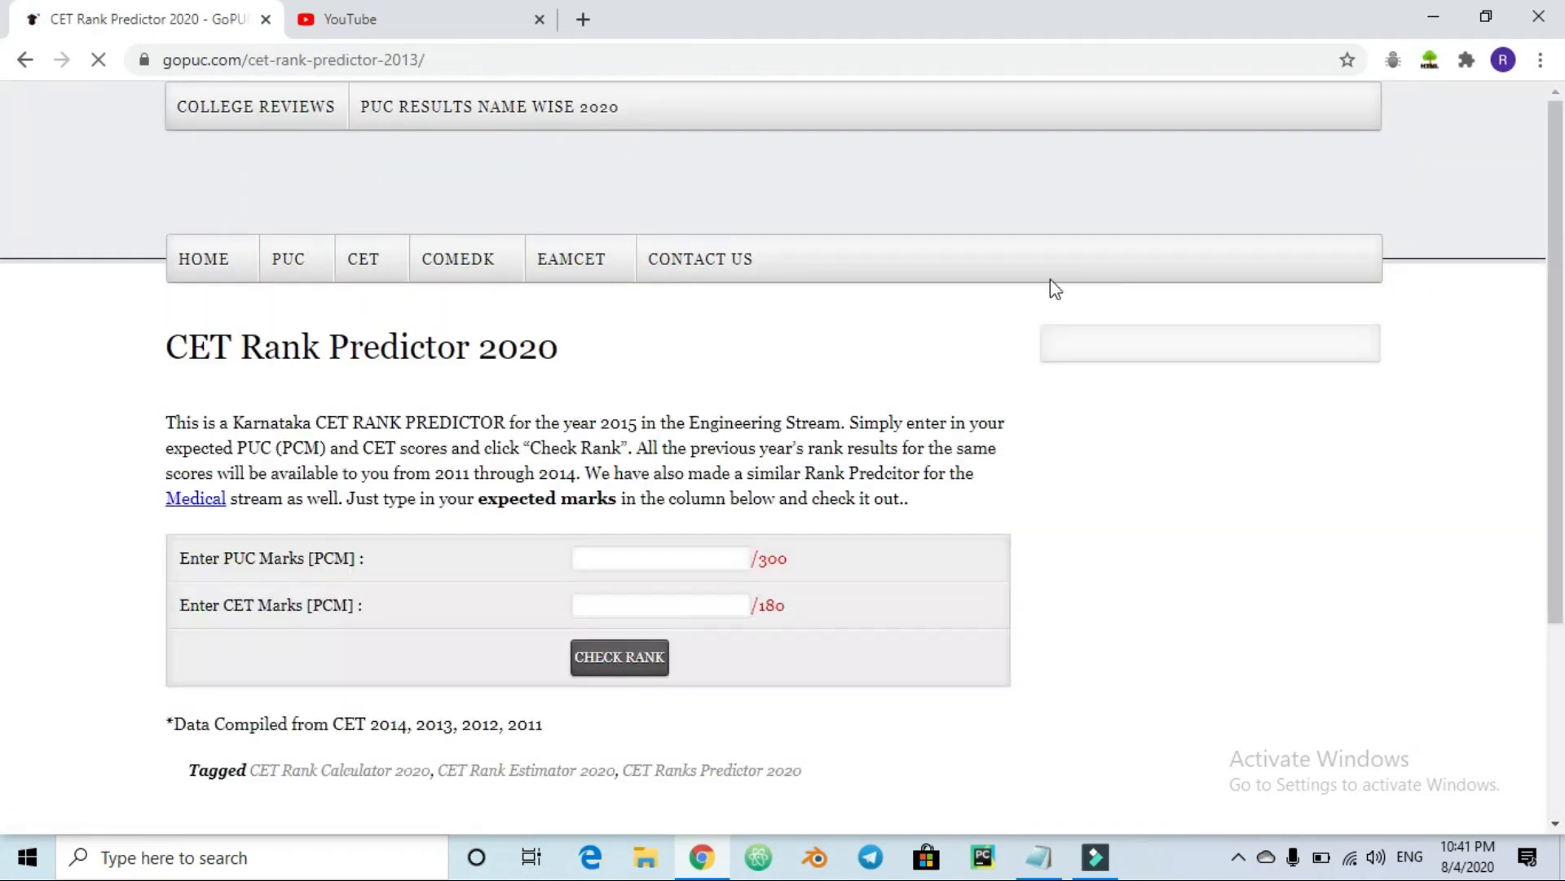
{"action": "scroll", "scroll_direction": "down", "scroll_amount": 3}
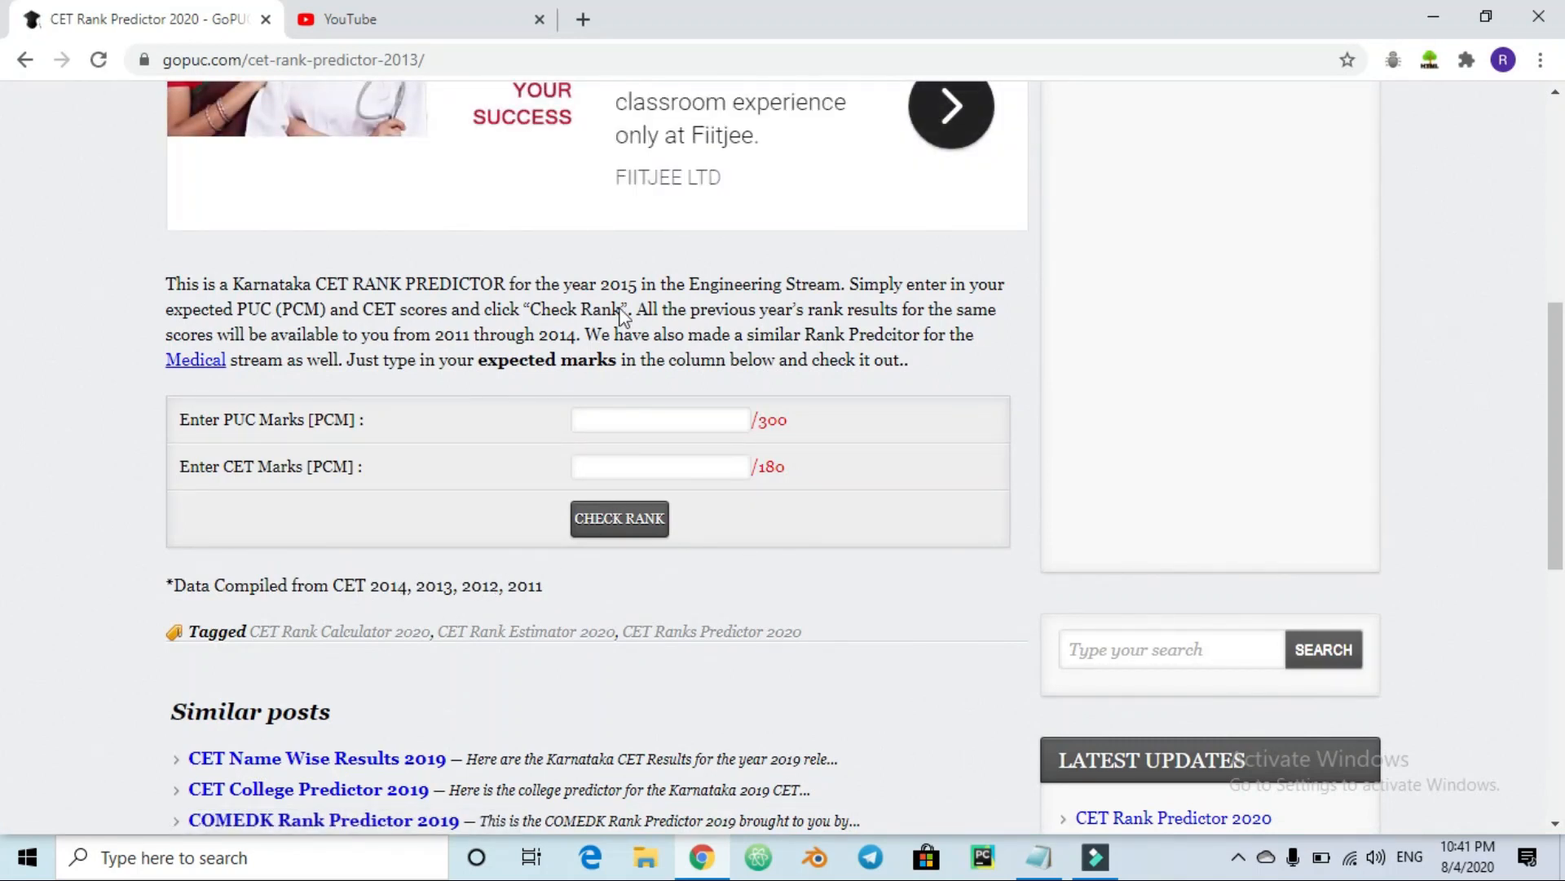
{"action": "mouse_move", "coordinate": [504, 422]}
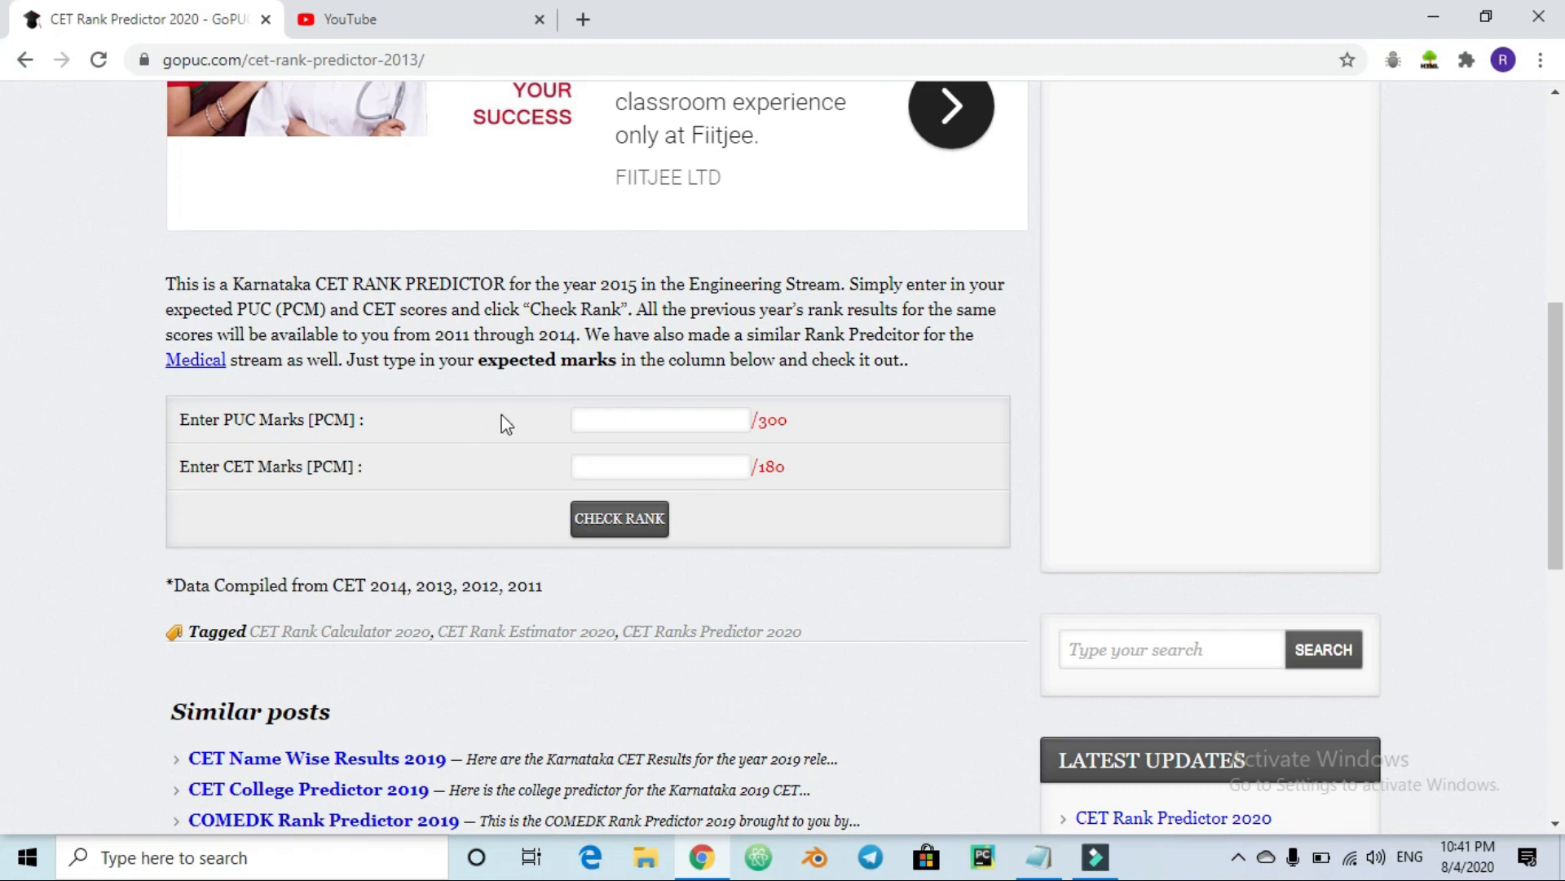
{"action": "left_click", "coordinate": [659, 419]}
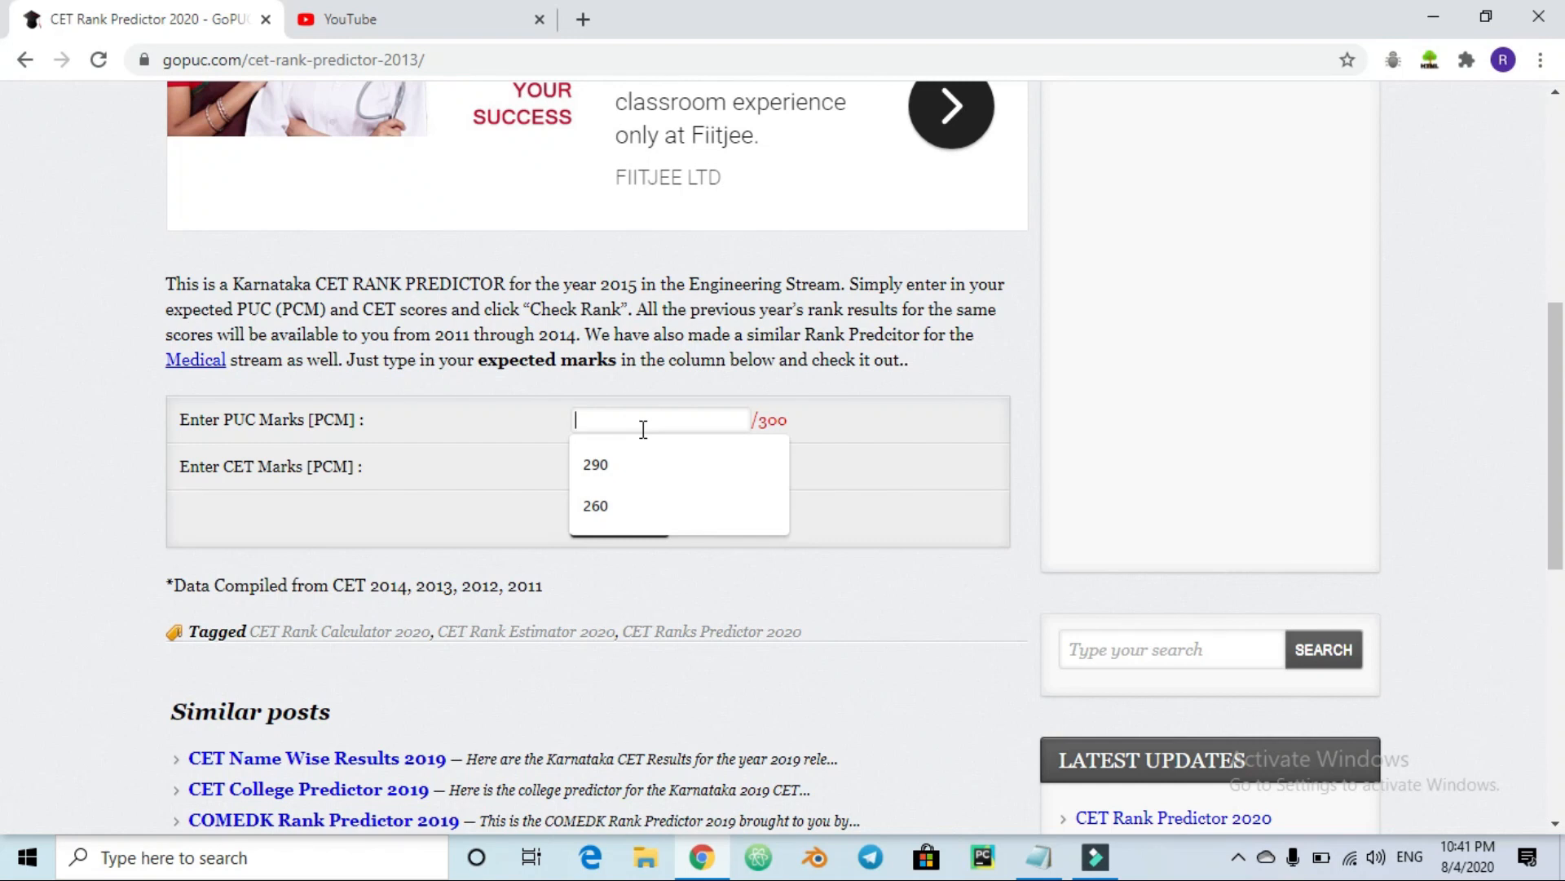
{"action": "type", "text": "270"}
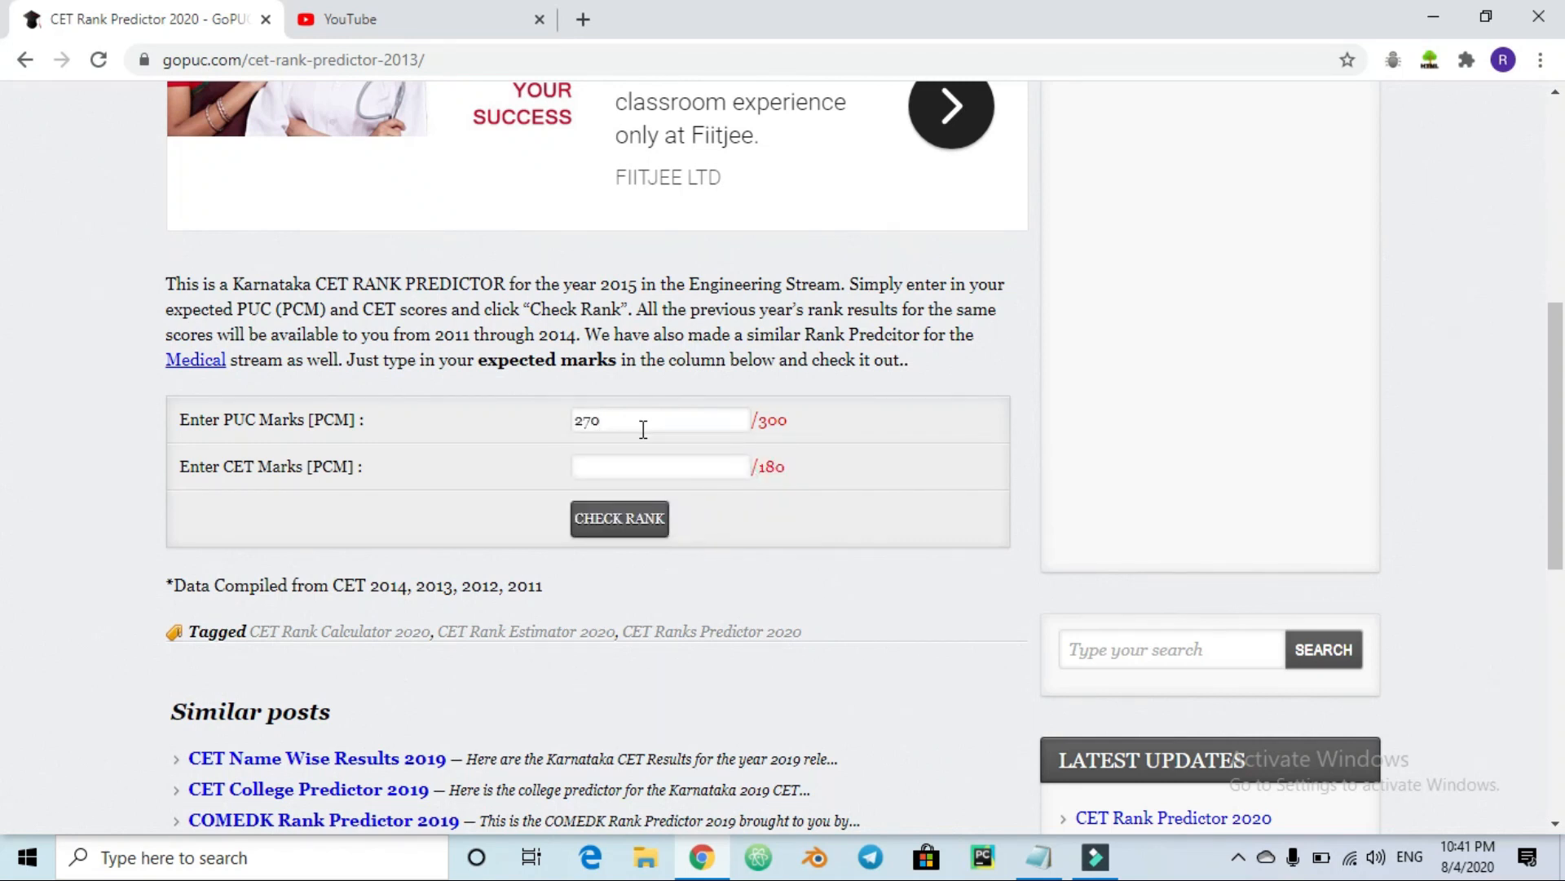
{"action": "left_click", "coordinate": [659, 466]}
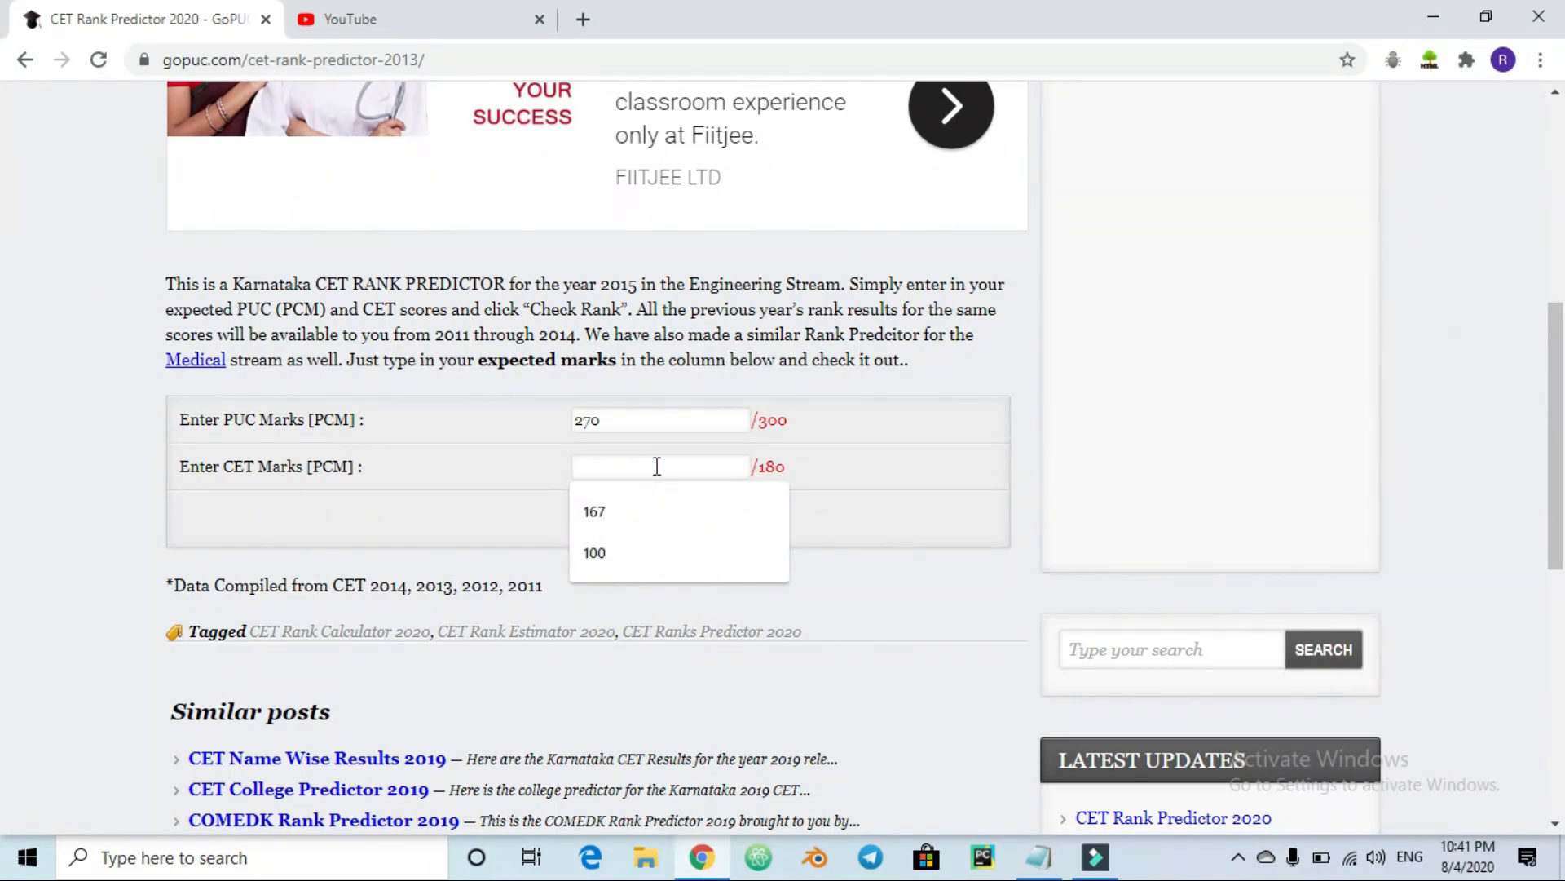
{"action": "type", "text": "1"}
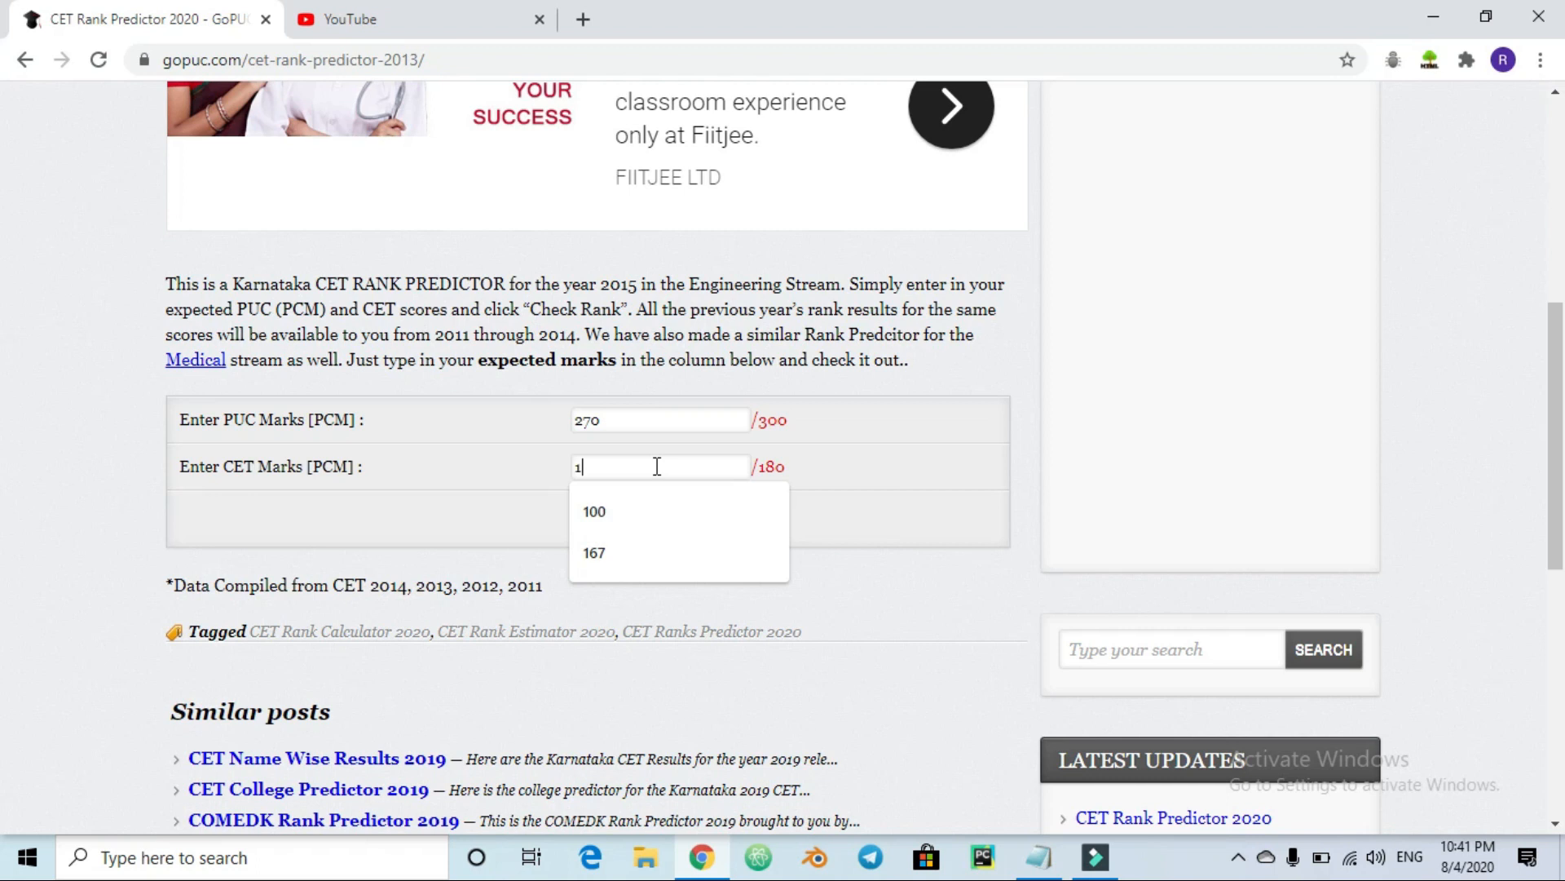
{"action": "type", "text": "63"}
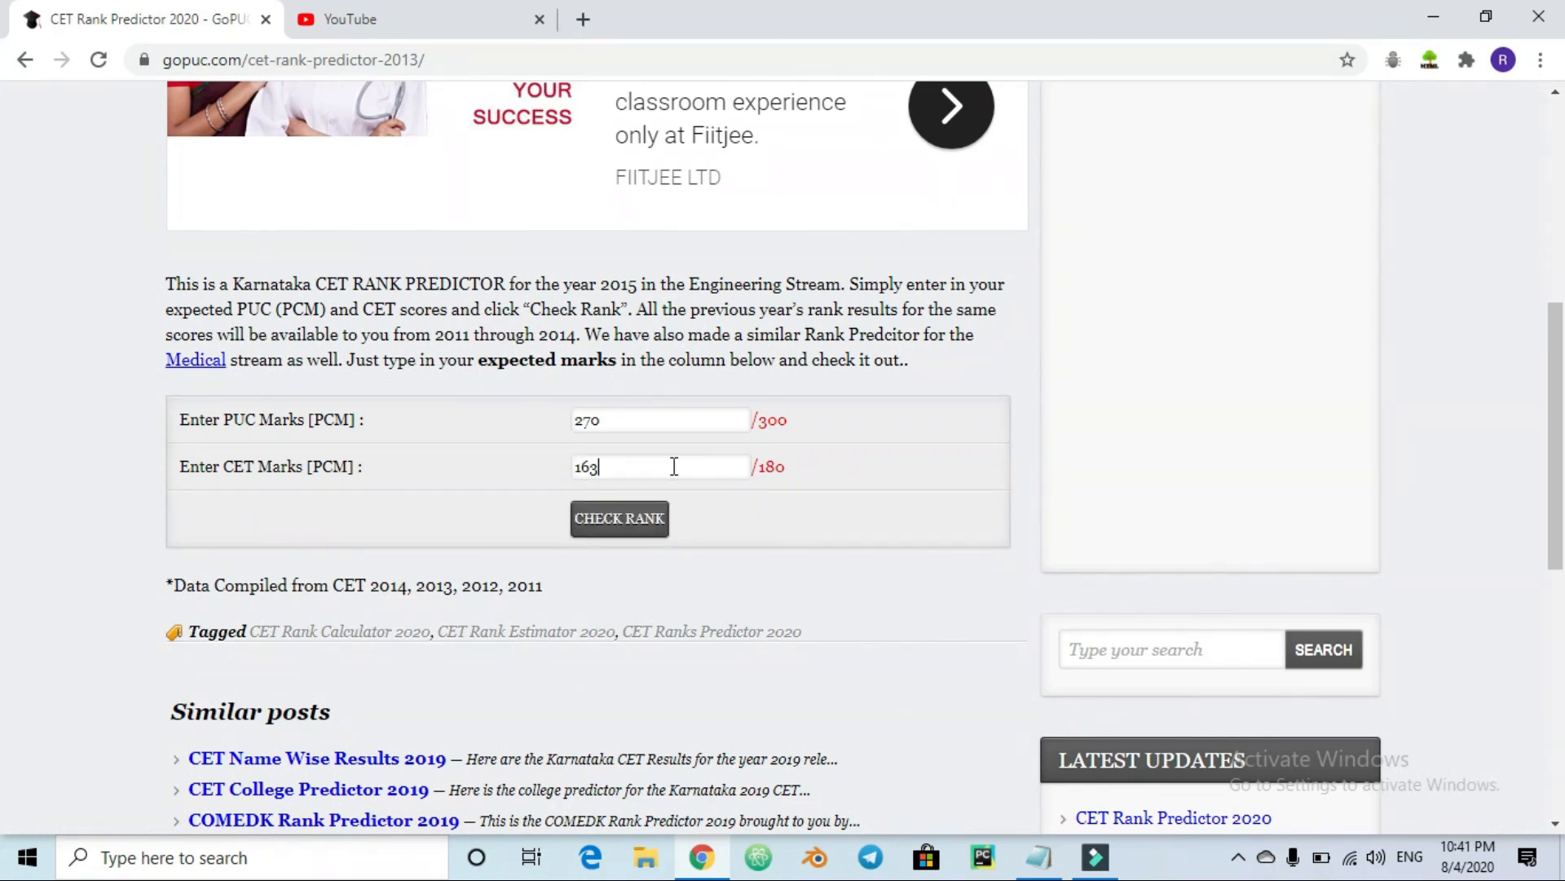
Check the predicted rank (141), then return to the marks form
{"action": "left_click", "coordinate": [619, 519]}
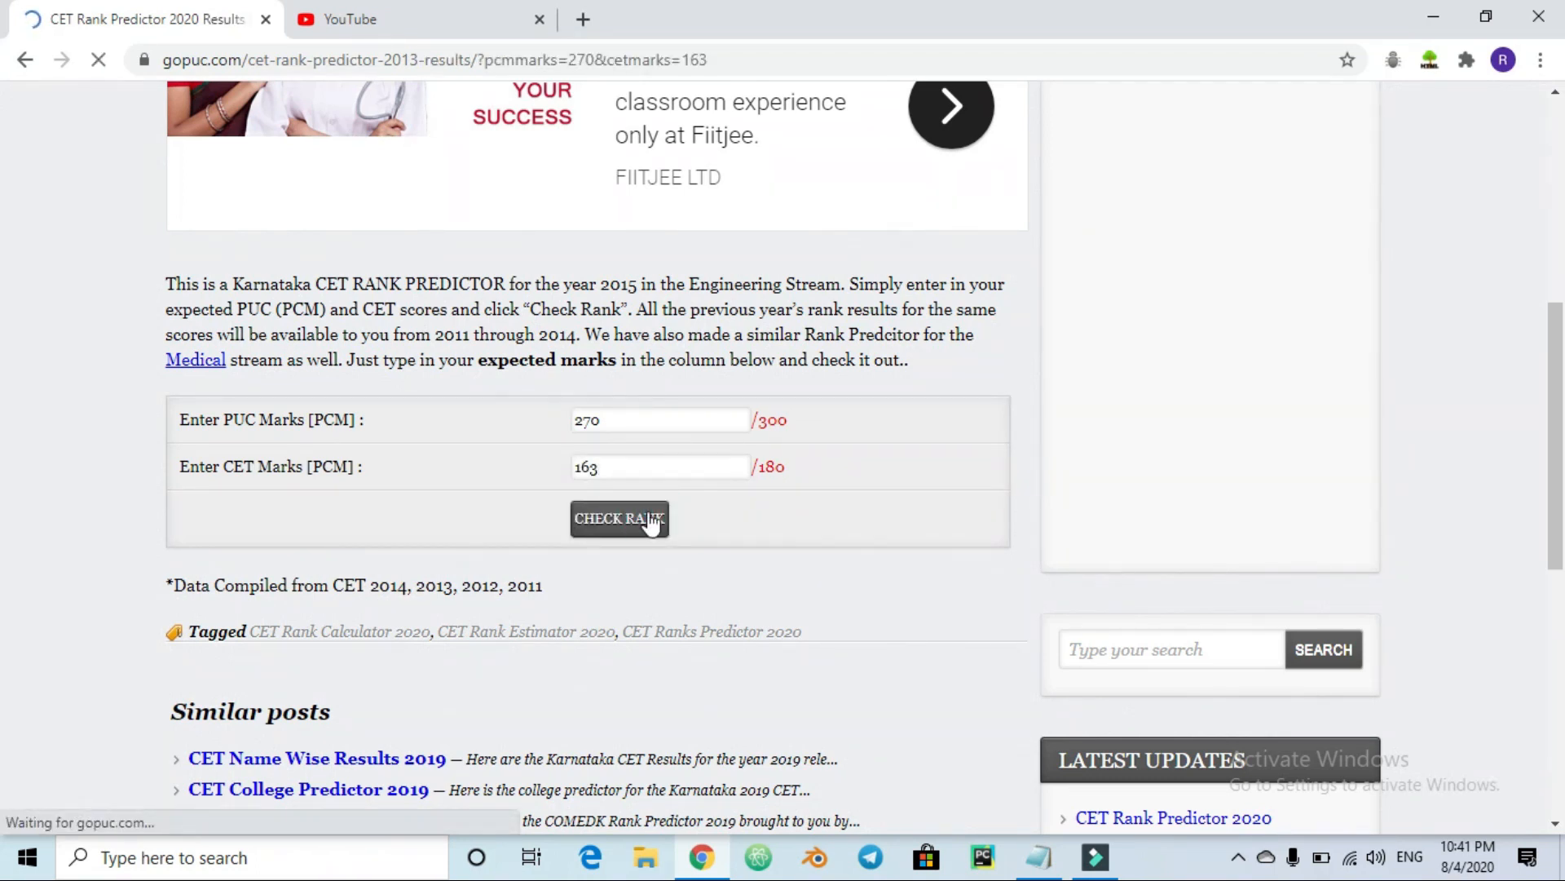
{"action": "left_click", "coordinate": [619, 519]}
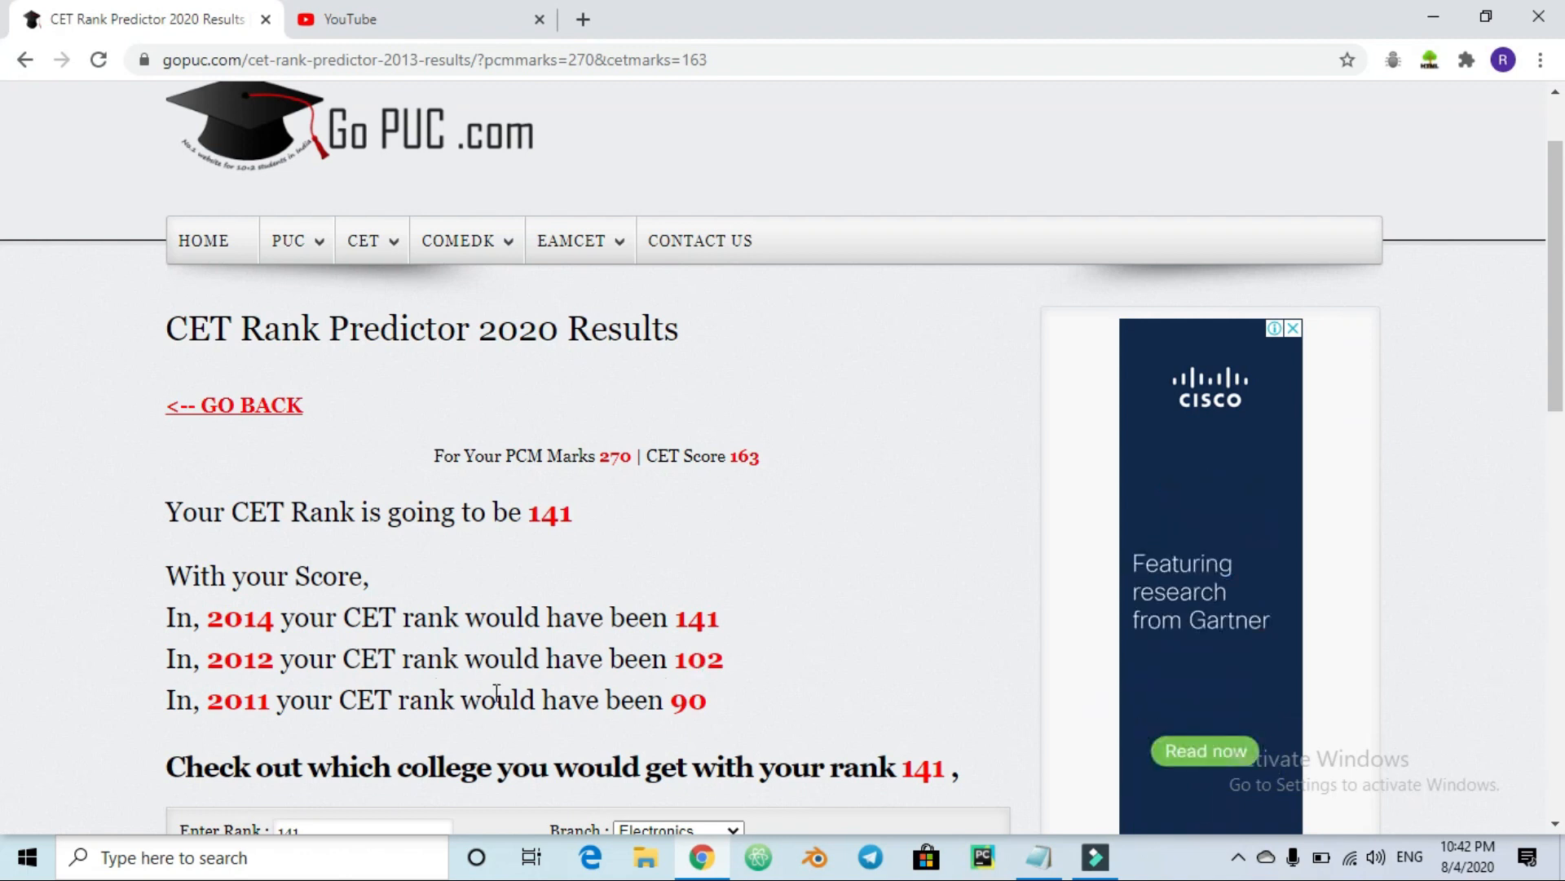
{"action": "mouse_move", "coordinate": [587, 497]}
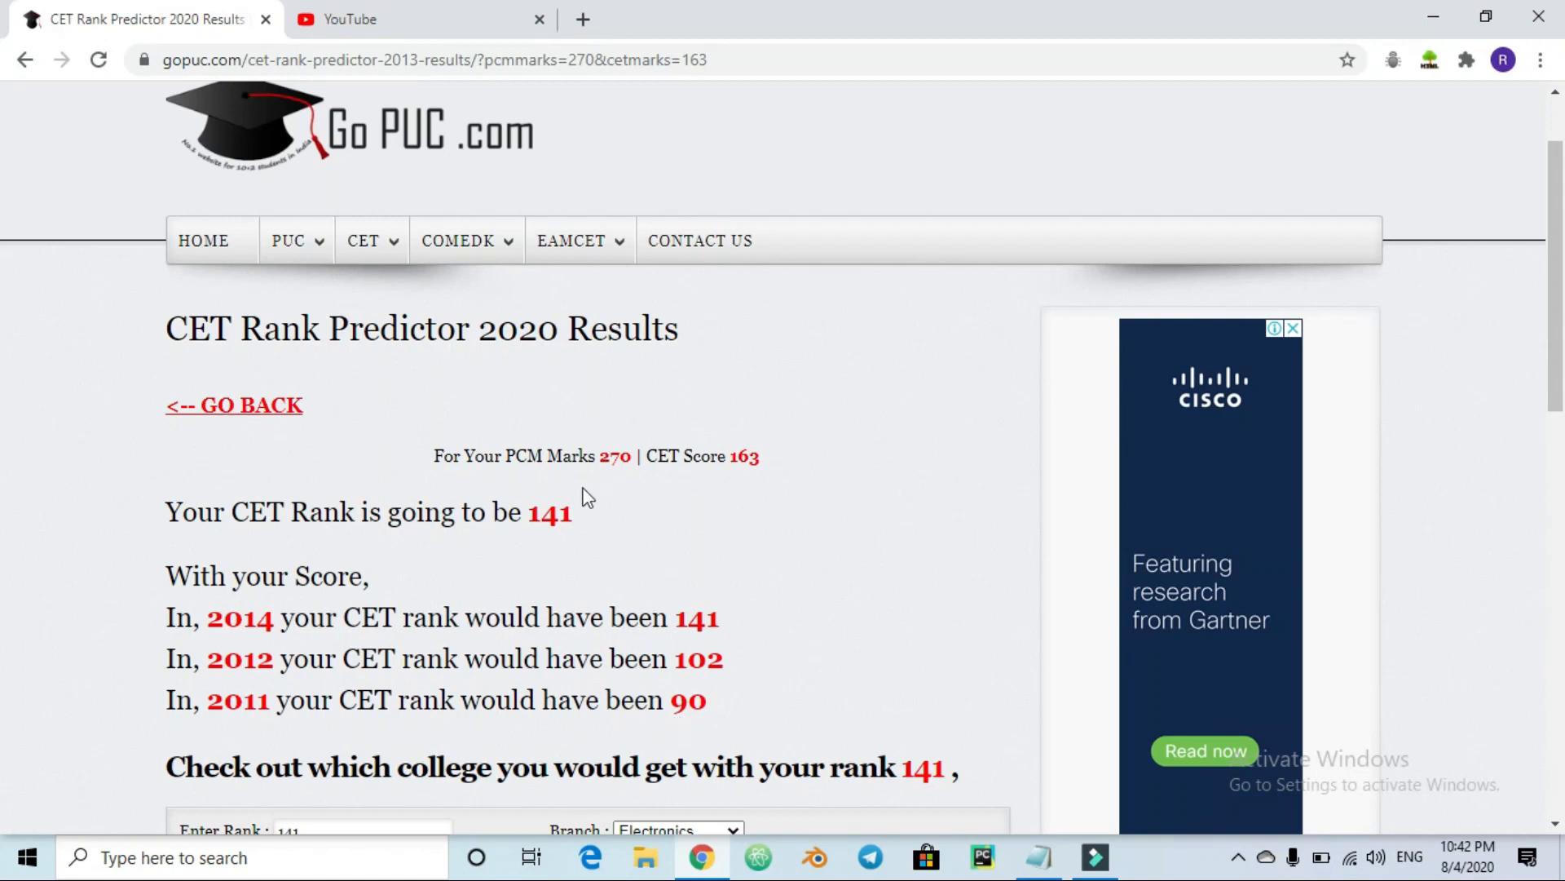
{"action": "scroll", "scroll_direction": "down", "scroll_amount": 3}
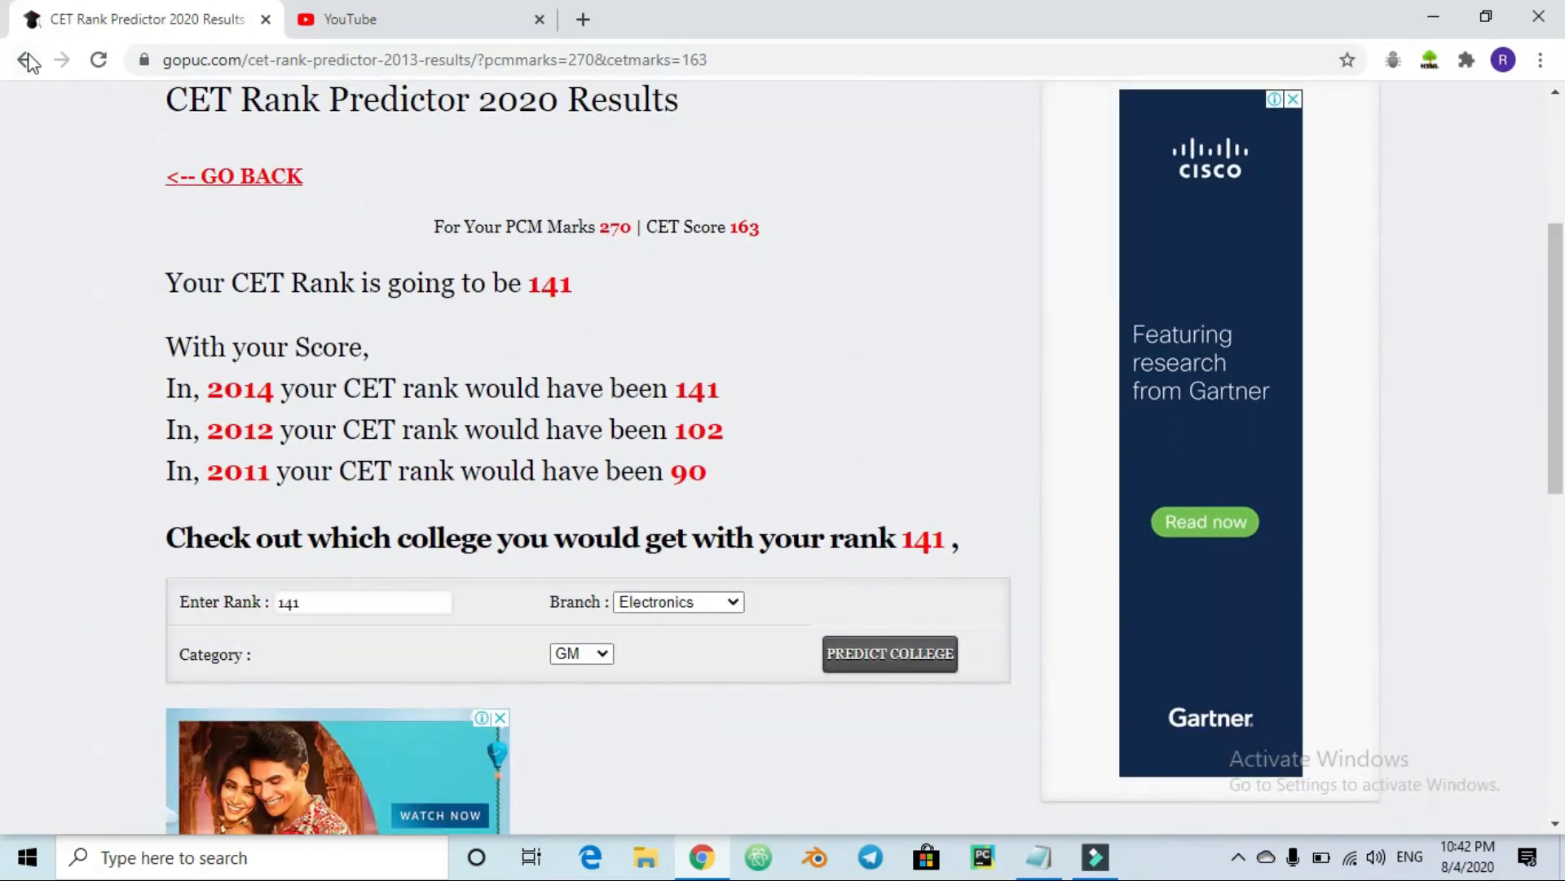
{"action": "left_click", "coordinate": [234, 176]}
{"action": "type", "text": "1"}
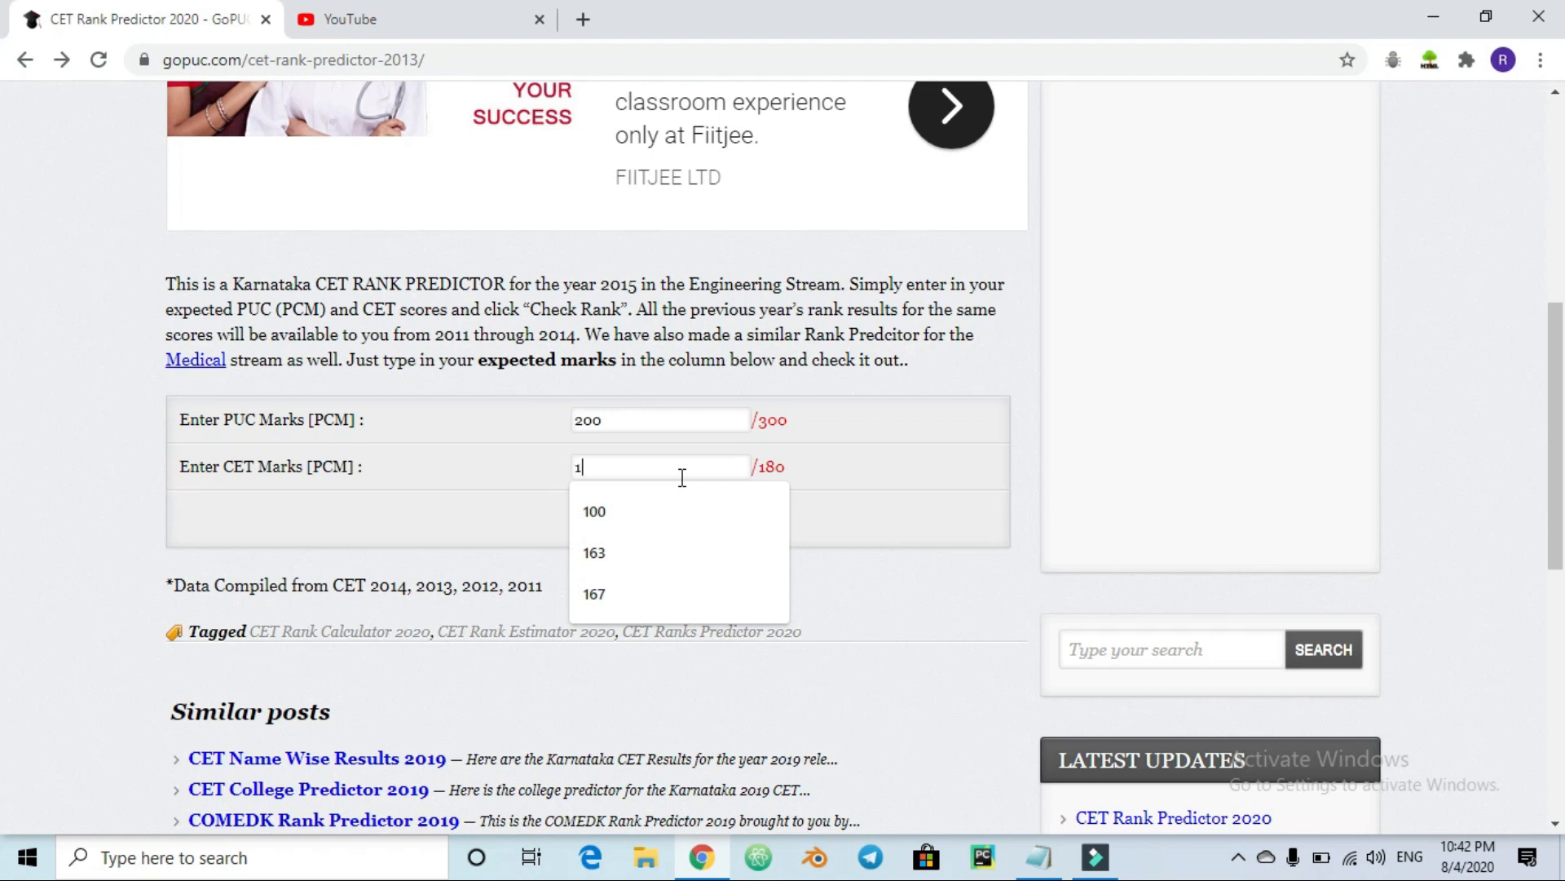
Check the rank for PUC 200 and CET 110, getting 24336, then go back
{"action": "left_click", "coordinate": [619, 519]}
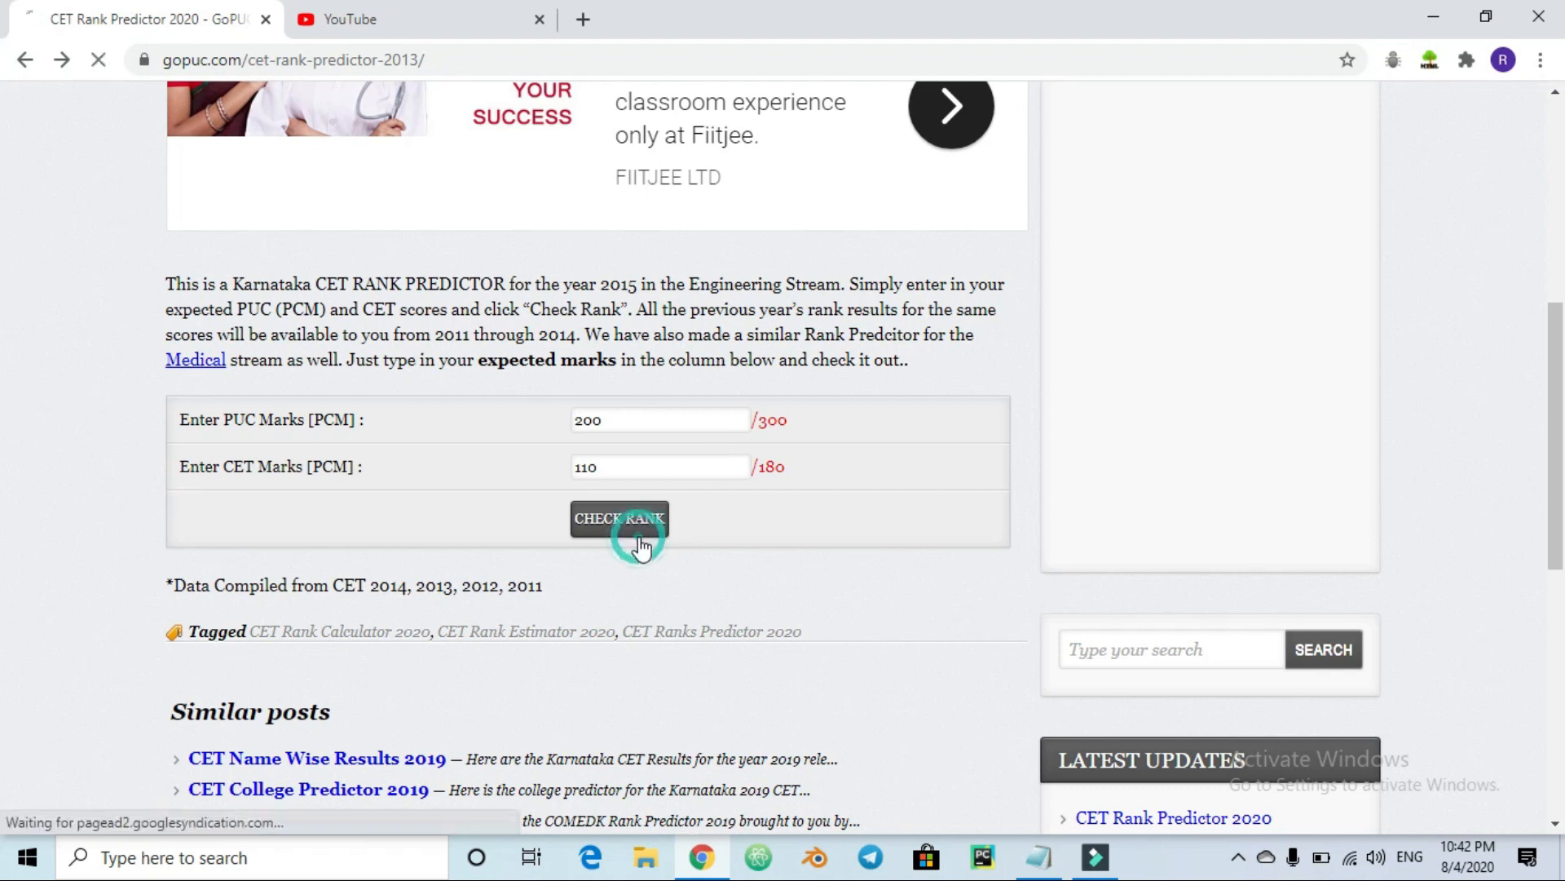
{"action": "left_click", "coordinate": [618, 519]}
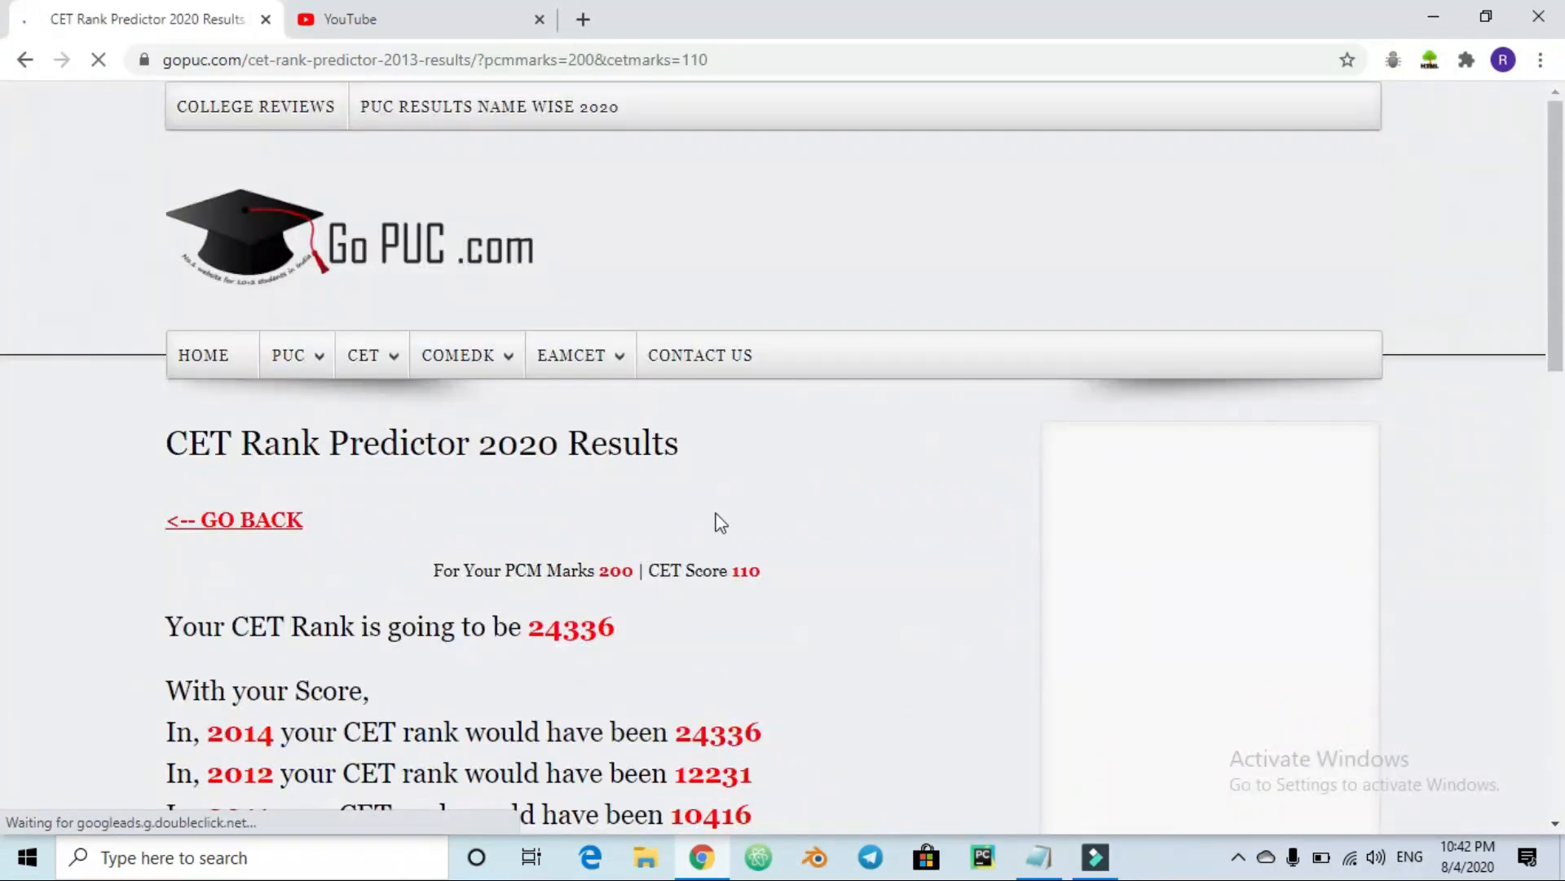
{"action": "scroll", "scroll_direction": "down", "scroll_amount": 3}
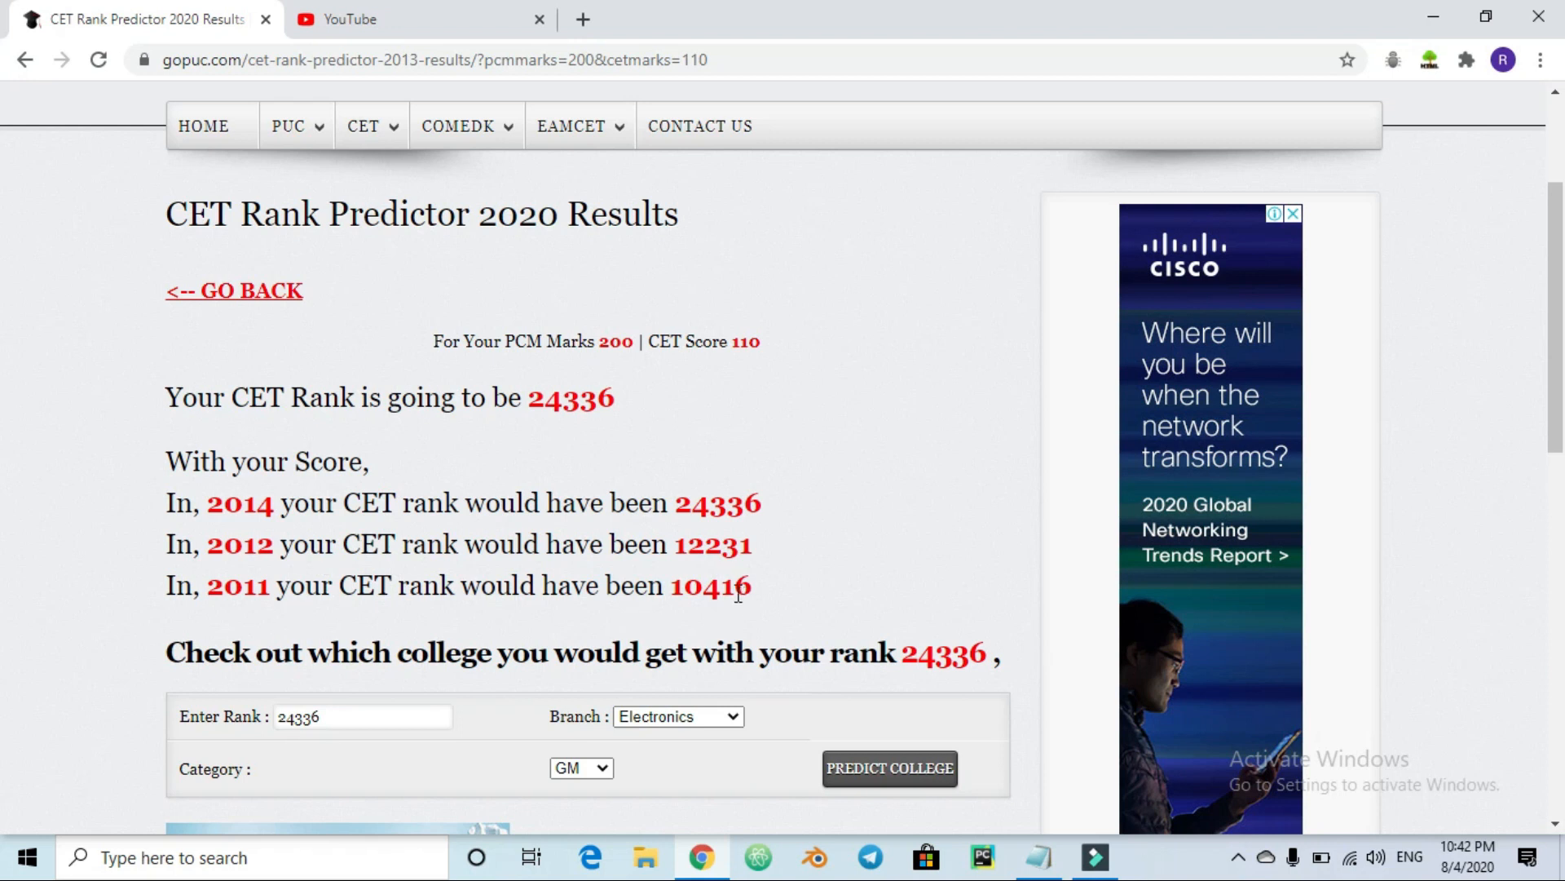
{"action": "mouse_move", "coordinate": [602, 579]}
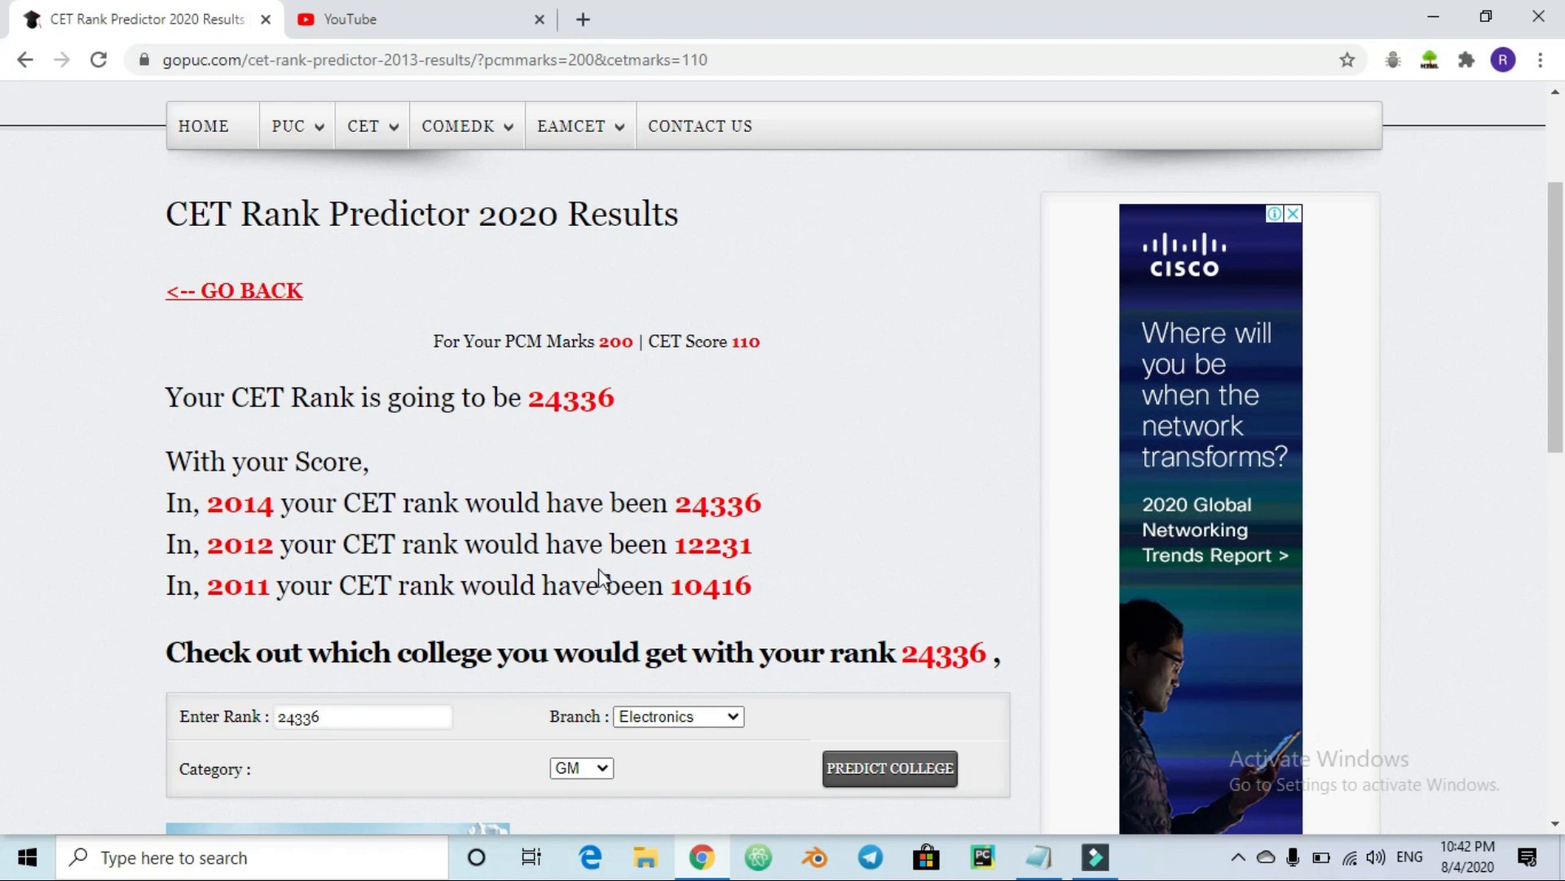
{"action": "mouse_move", "coordinate": [310, 569]}
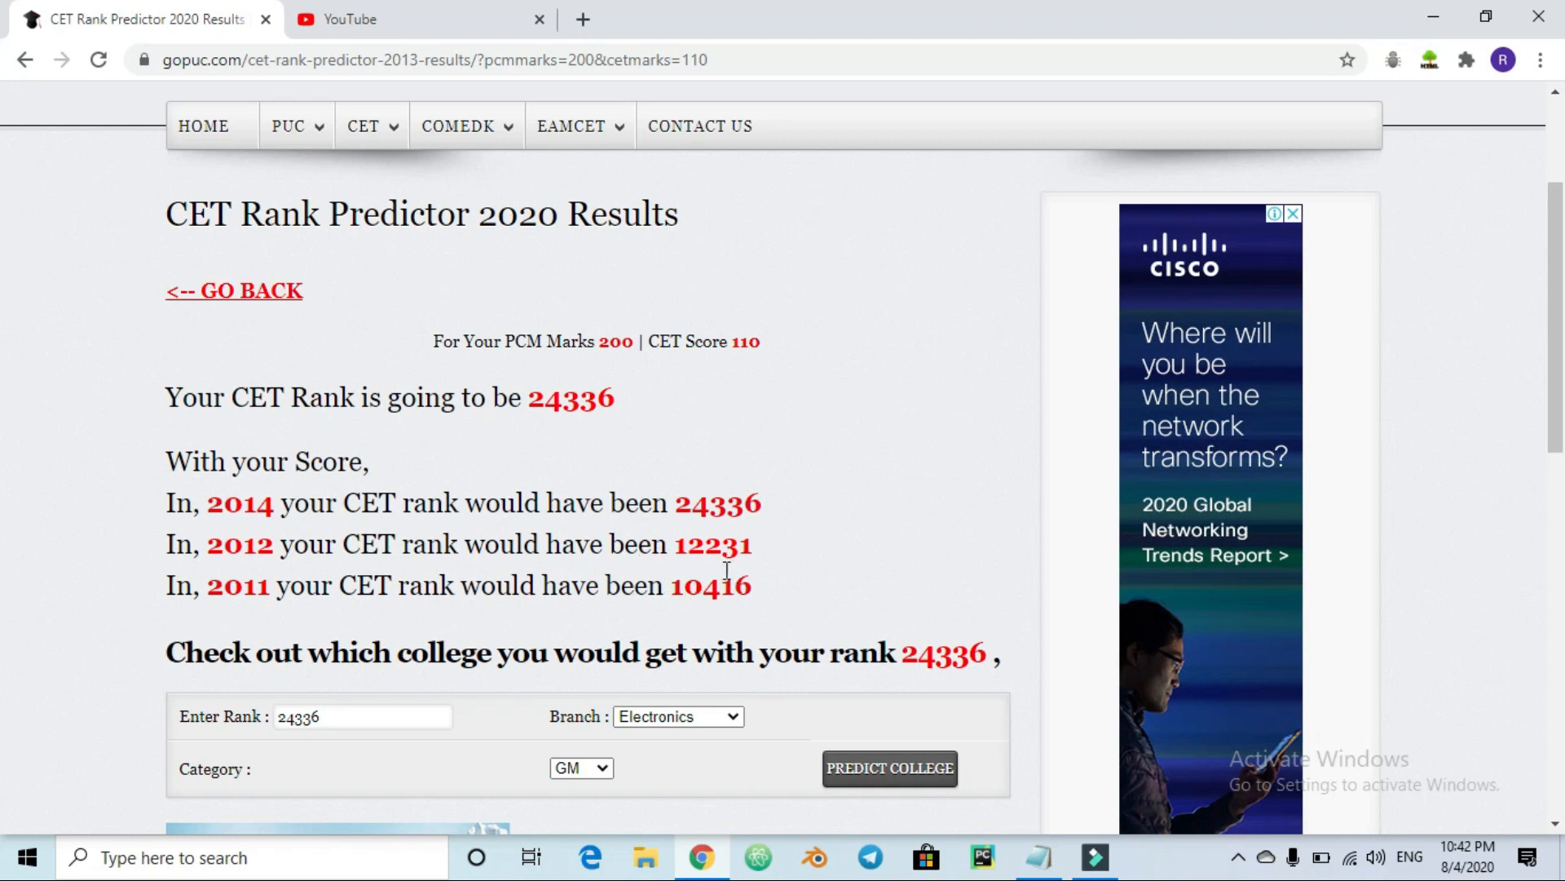
{"action": "mouse_move", "coordinate": [614, 503]}
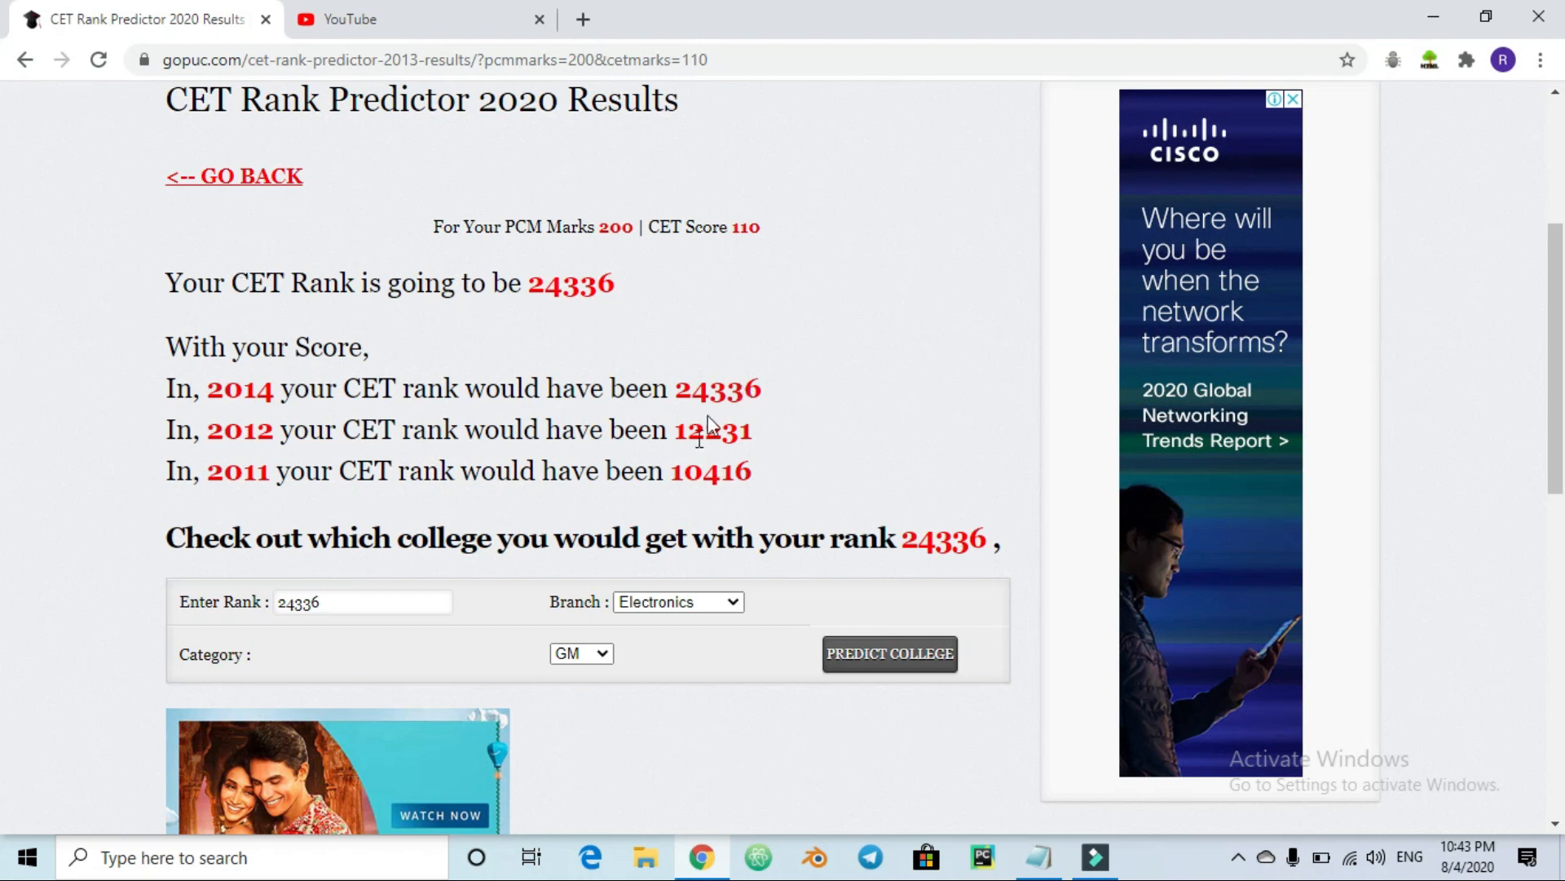
{"action": "left_click", "coordinate": [234, 176]}
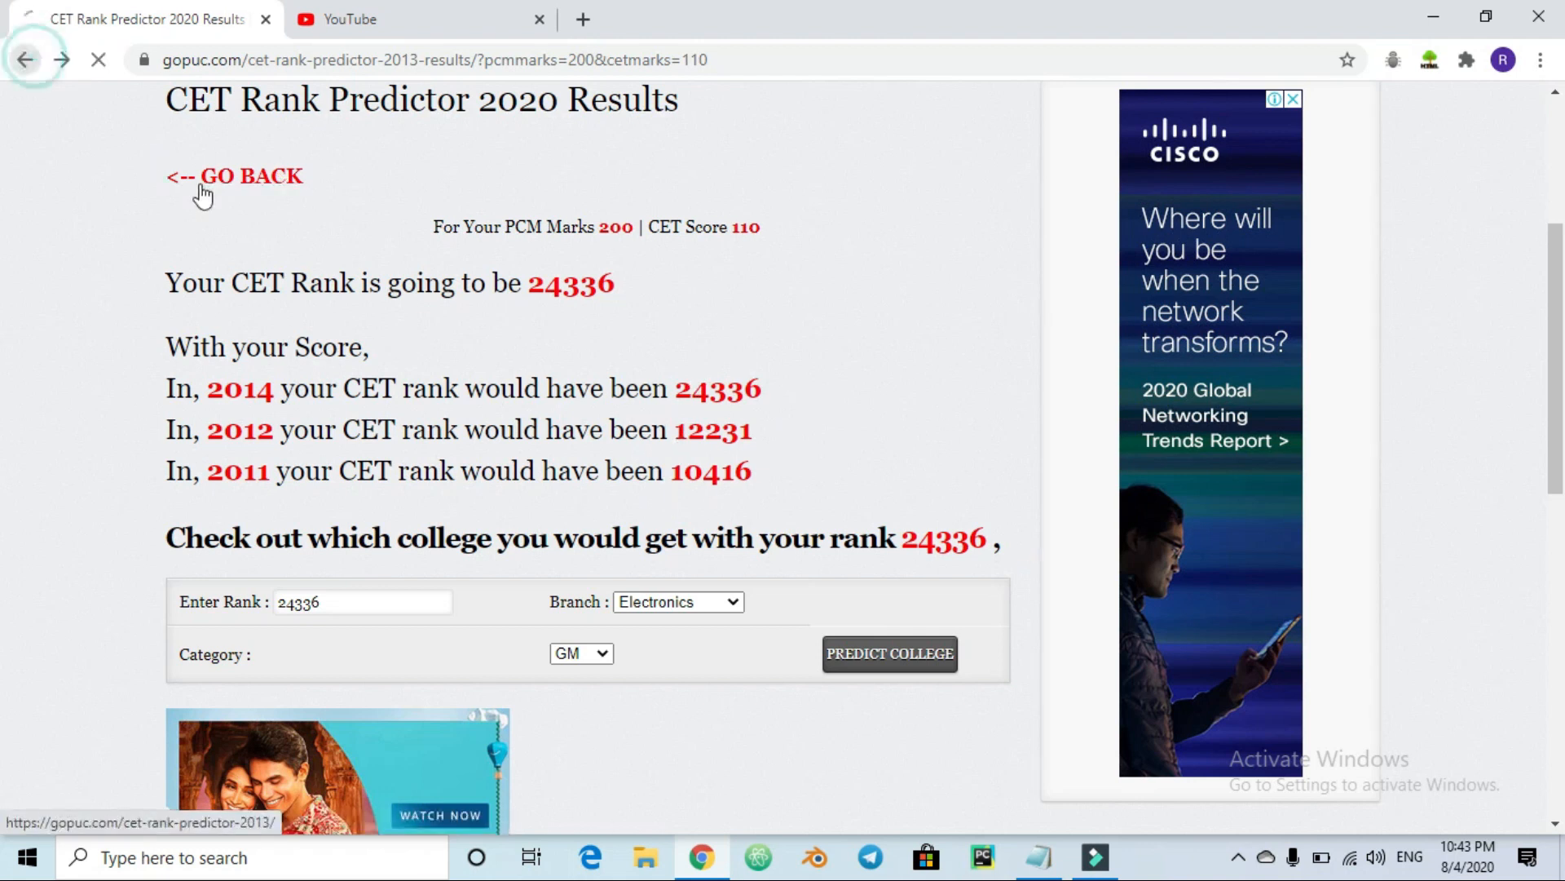
Browse the 'kcet rank predictor' results listing shiksha, vedantu, EntranceZone and tardigrade
{"action": "left_click", "coordinate": [252, 176]}
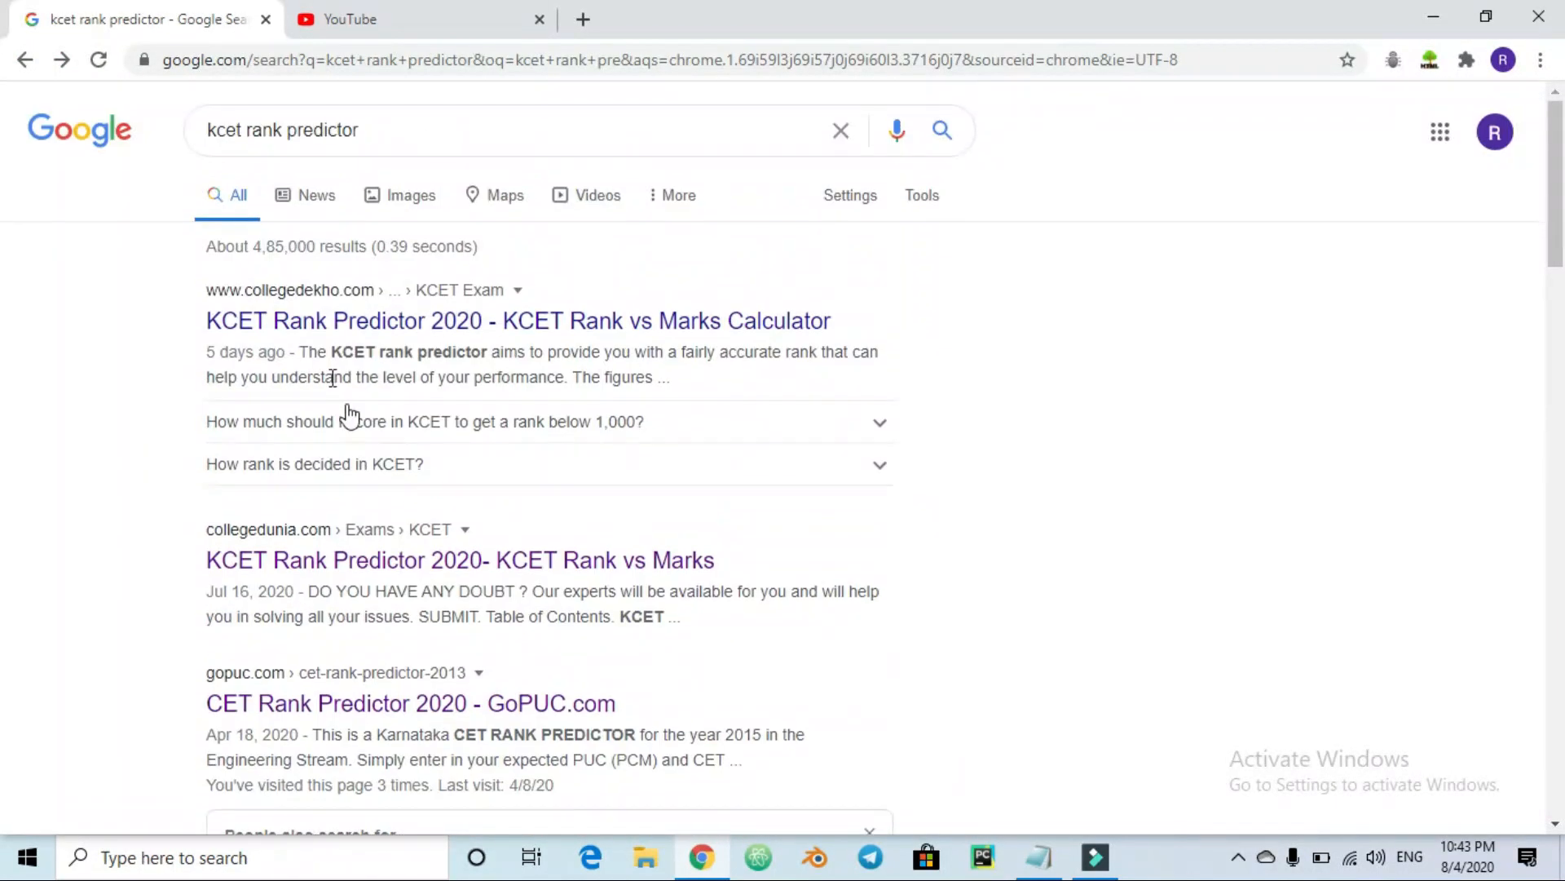
{"action": "scroll", "scroll_direction": "down", "scroll_amount": 3}
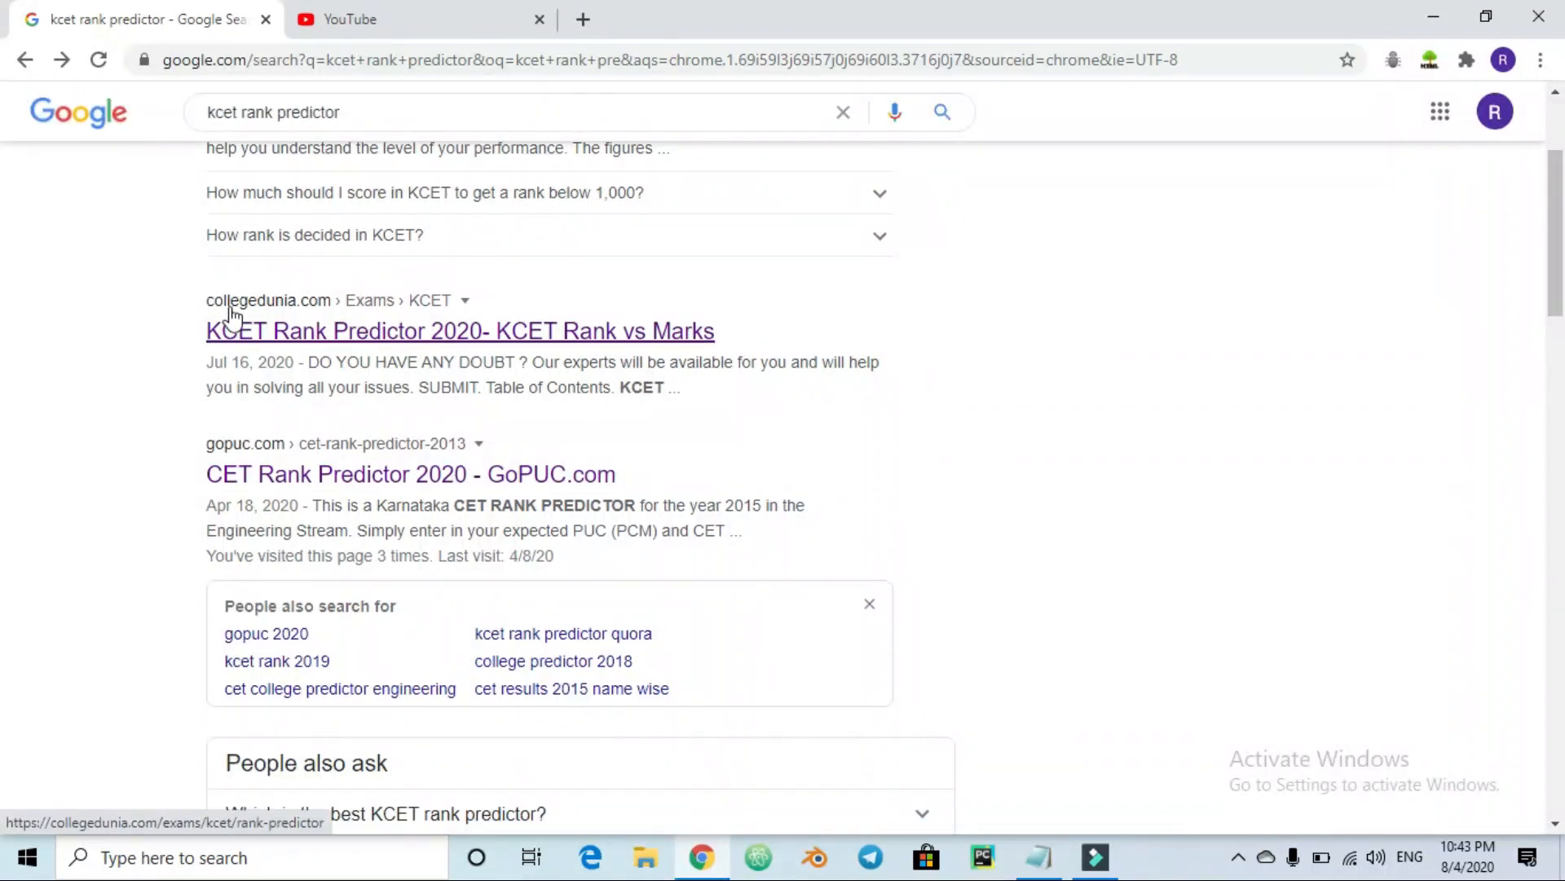
{"action": "scroll", "scroll_direction": "down", "scroll_amount": 3}
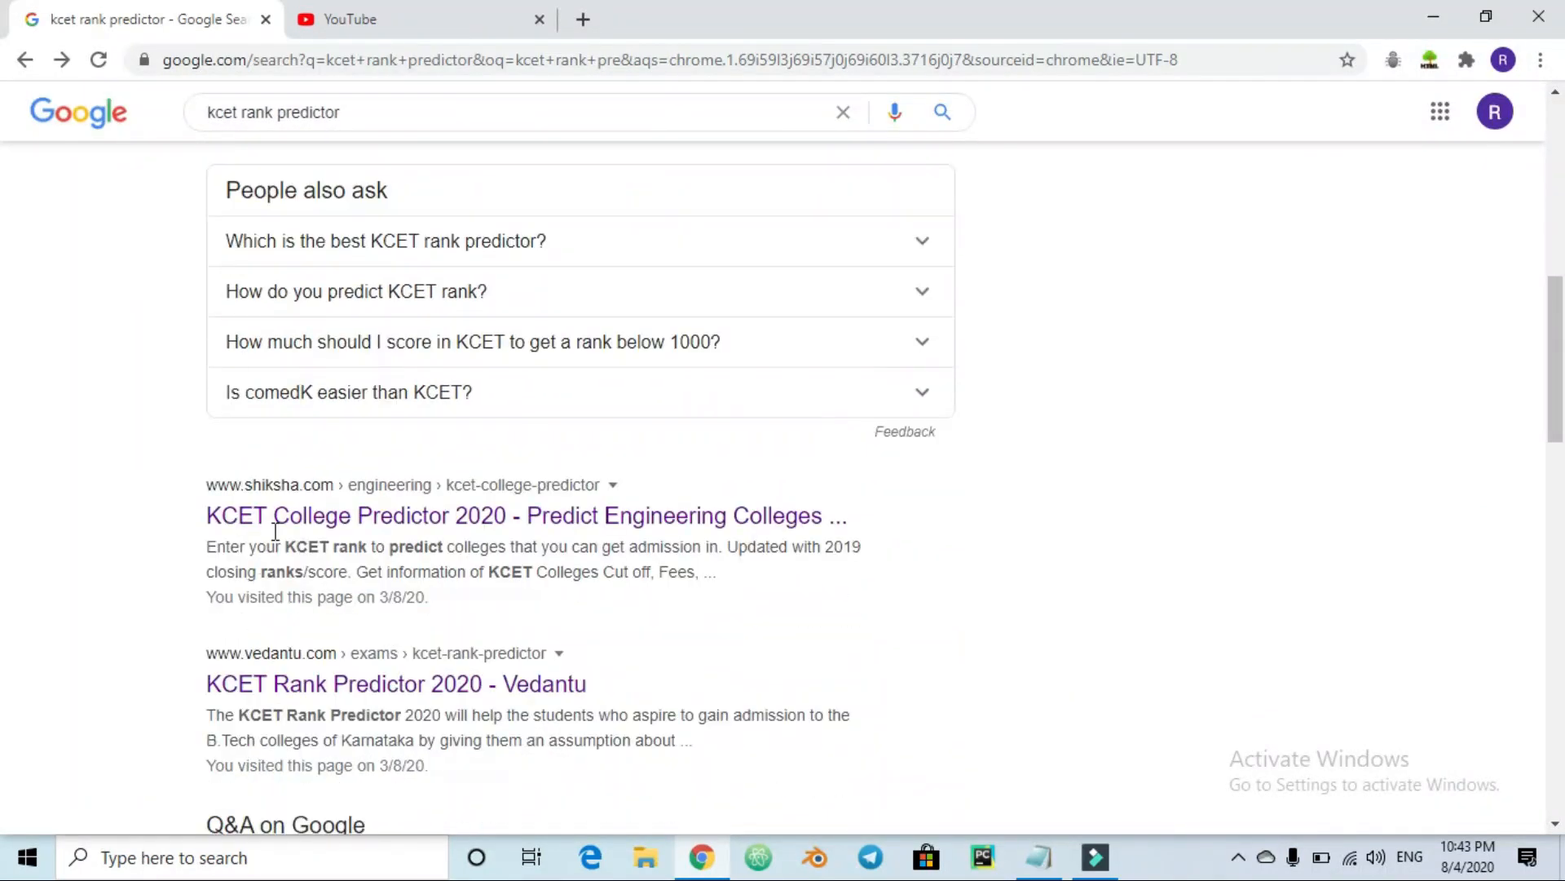
{"action": "scroll", "scroll_direction": "down", "scroll_amount": 3}
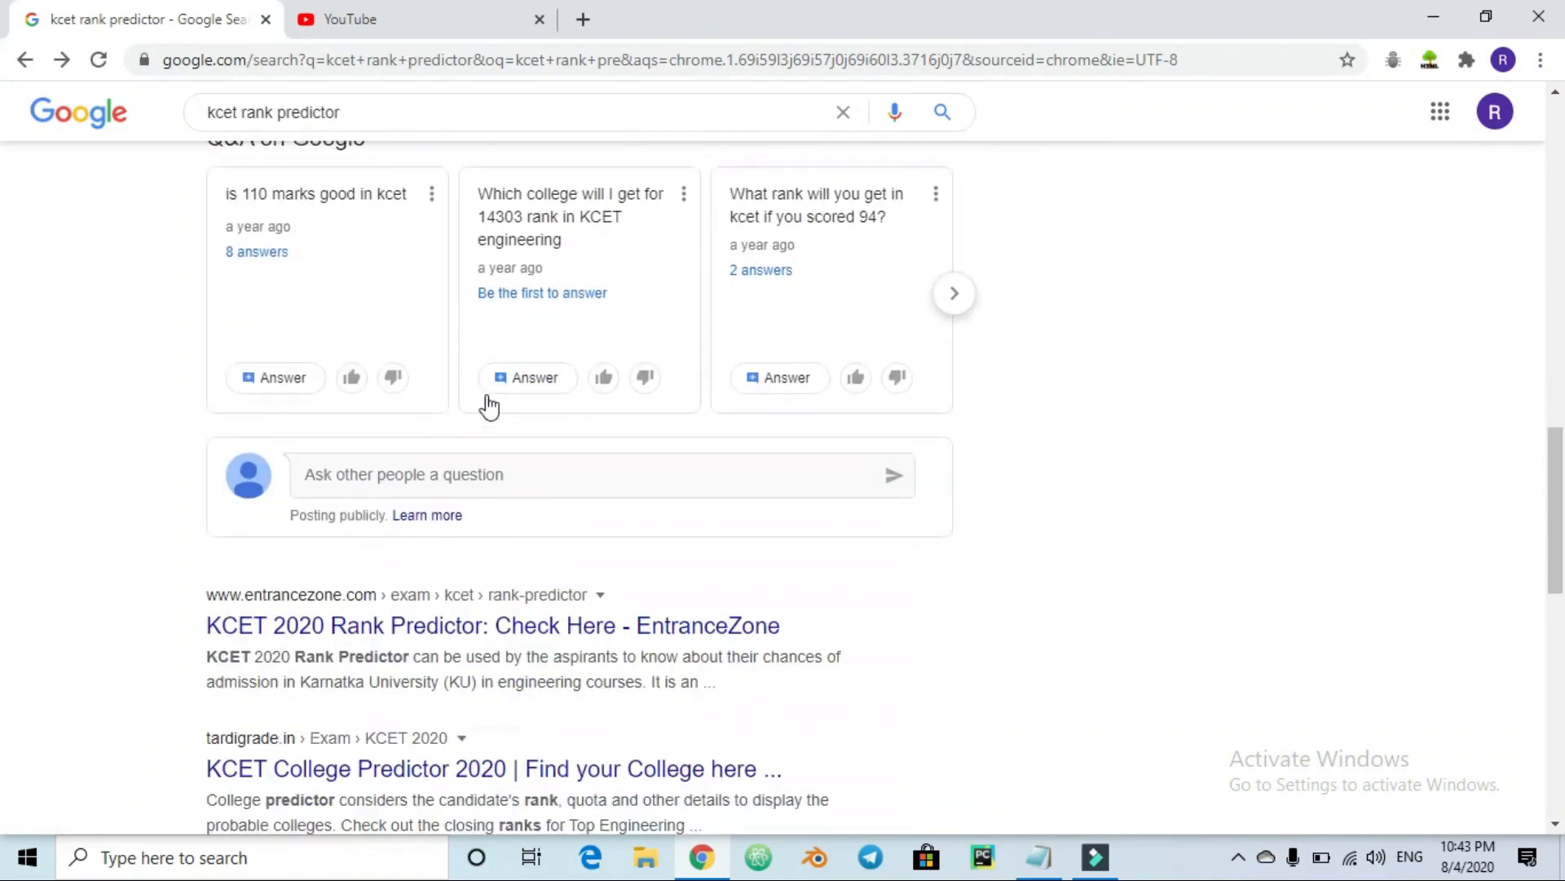
{"action": "scroll", "scroll_direction": "down", "scroll_amount": 3}
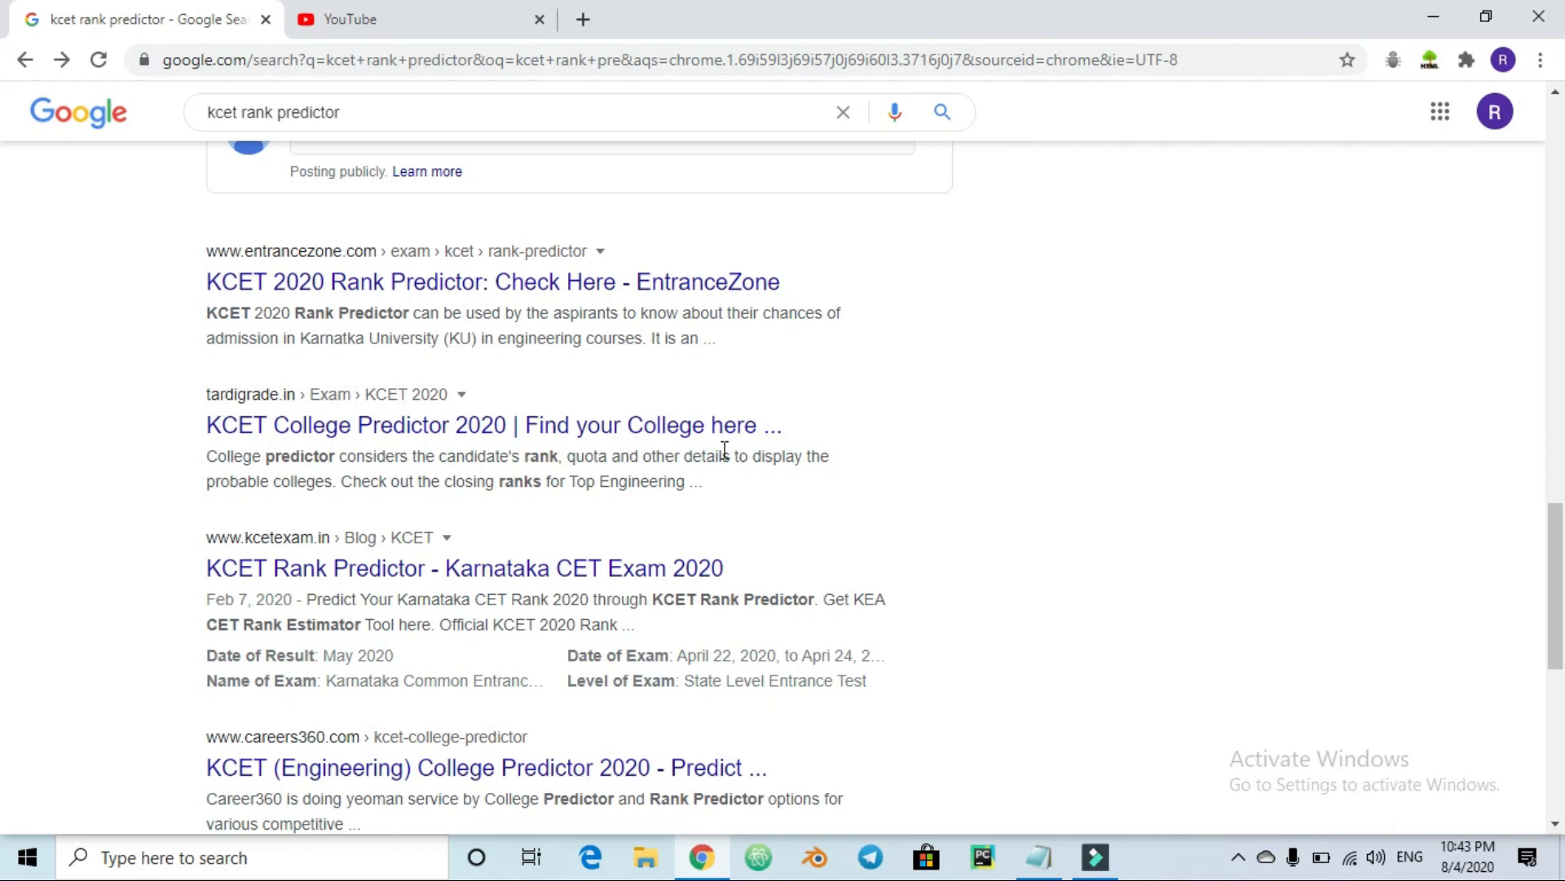
{"action": "scroll", "scroll_direction": "down", "scroll_amount": 3}
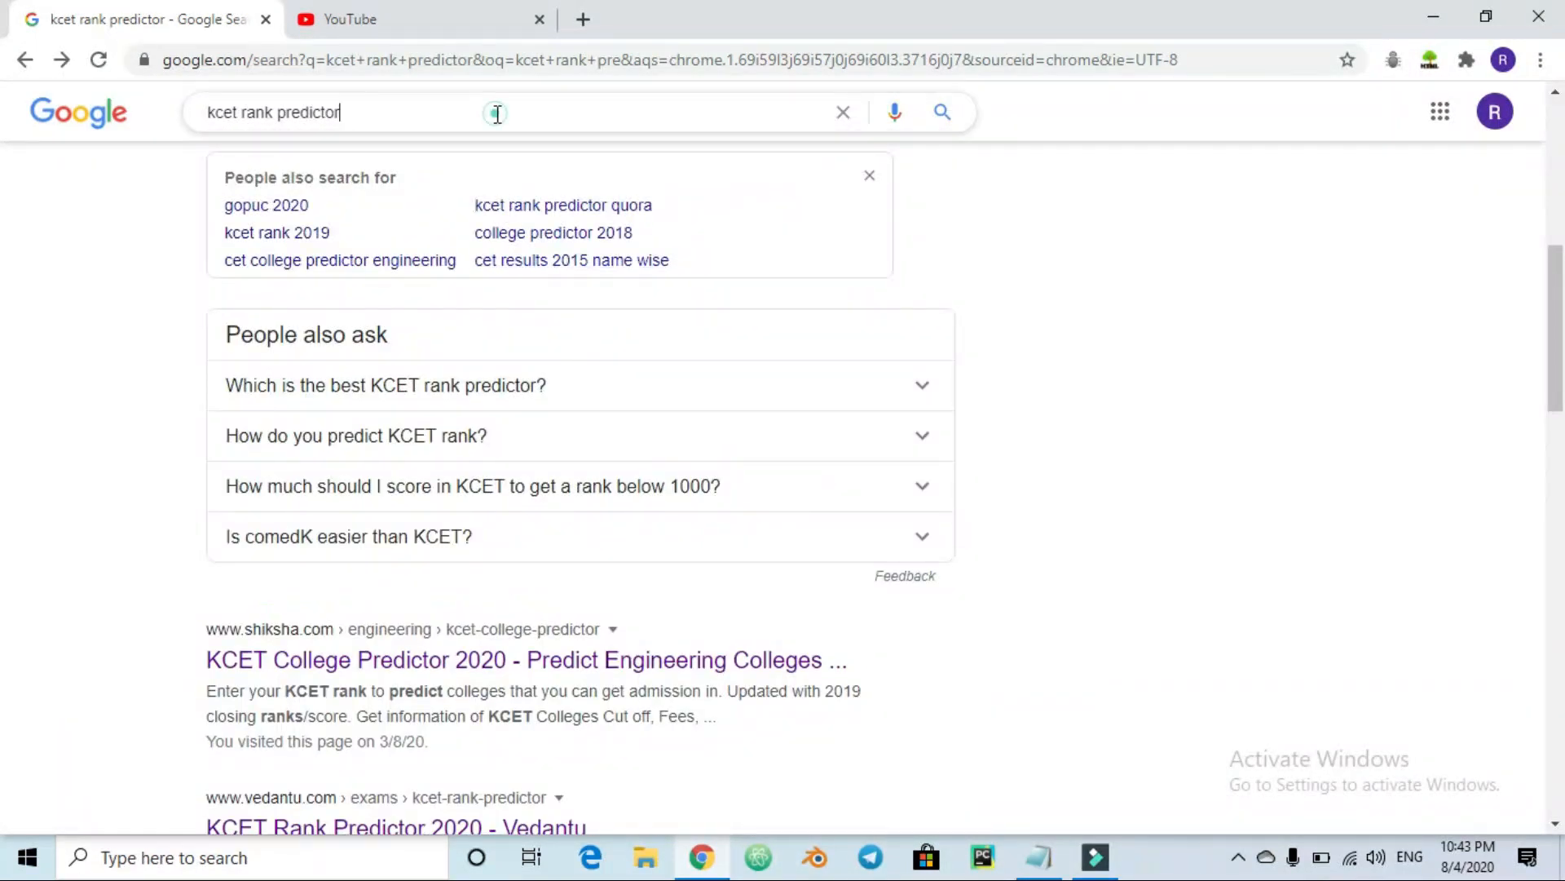
Search Google for 'what rank can i expect for 176 marks in kcet'
{"action": "left_click", "coordinate": [496, 111]}
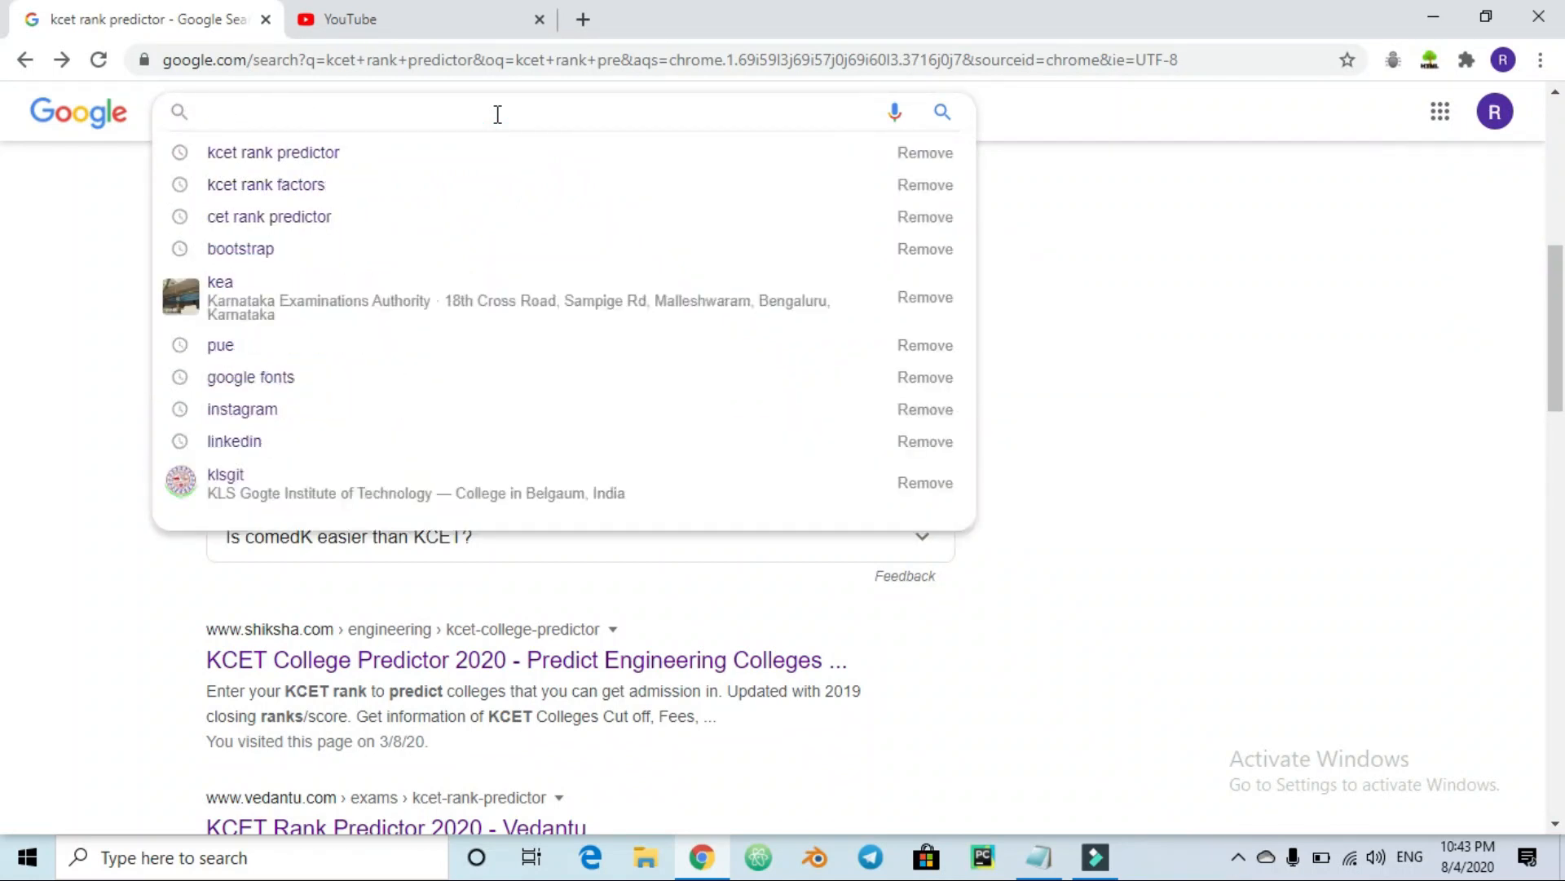
{"action": "type", "text": "what r"}
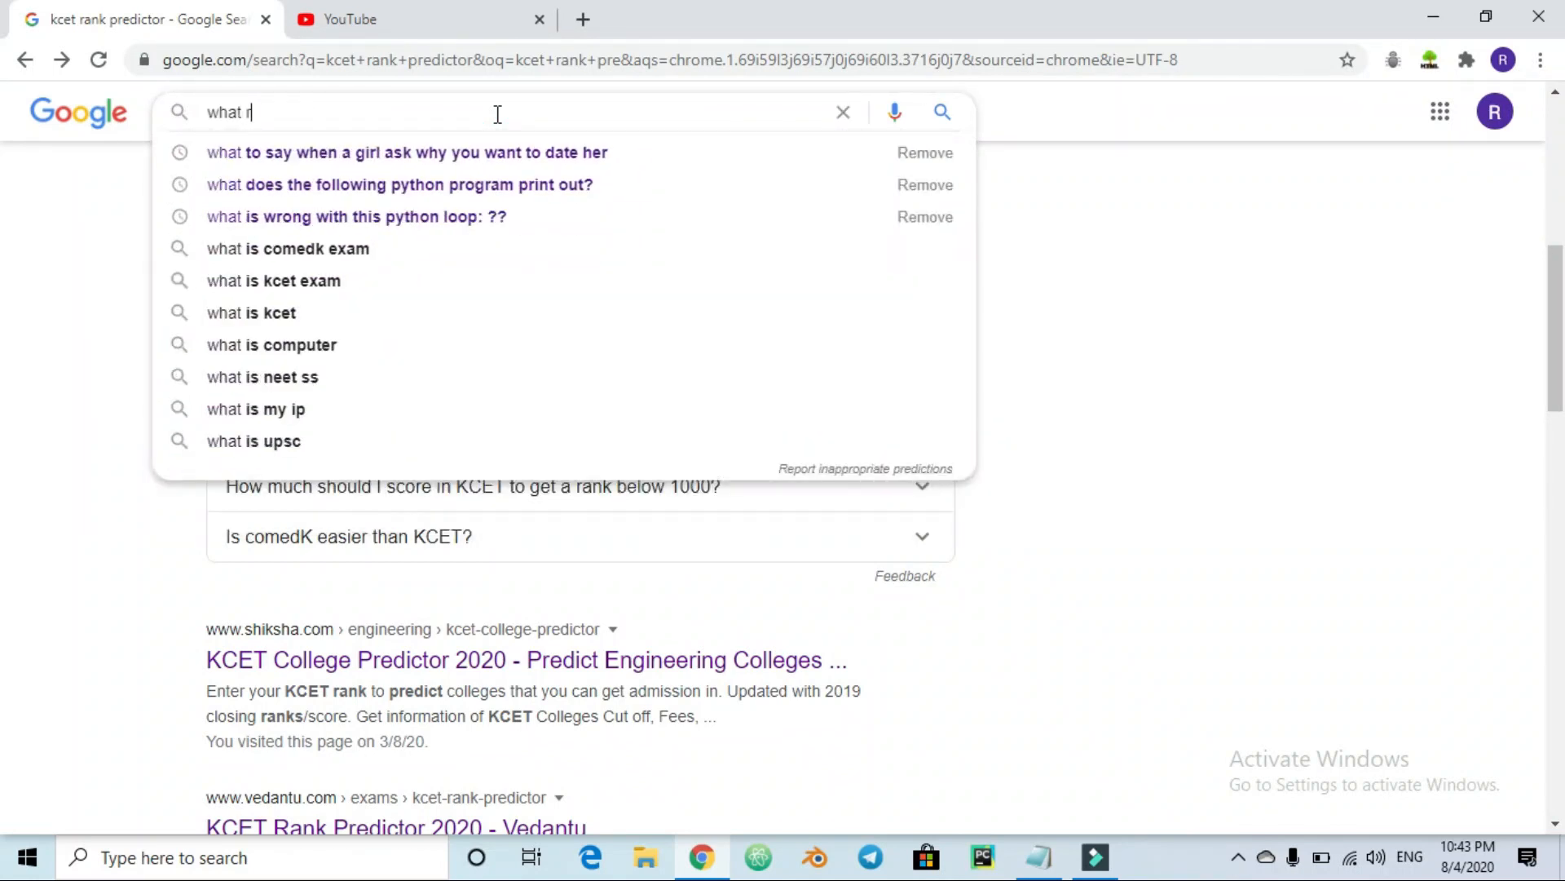
{"action": "type", "text": "ank"}
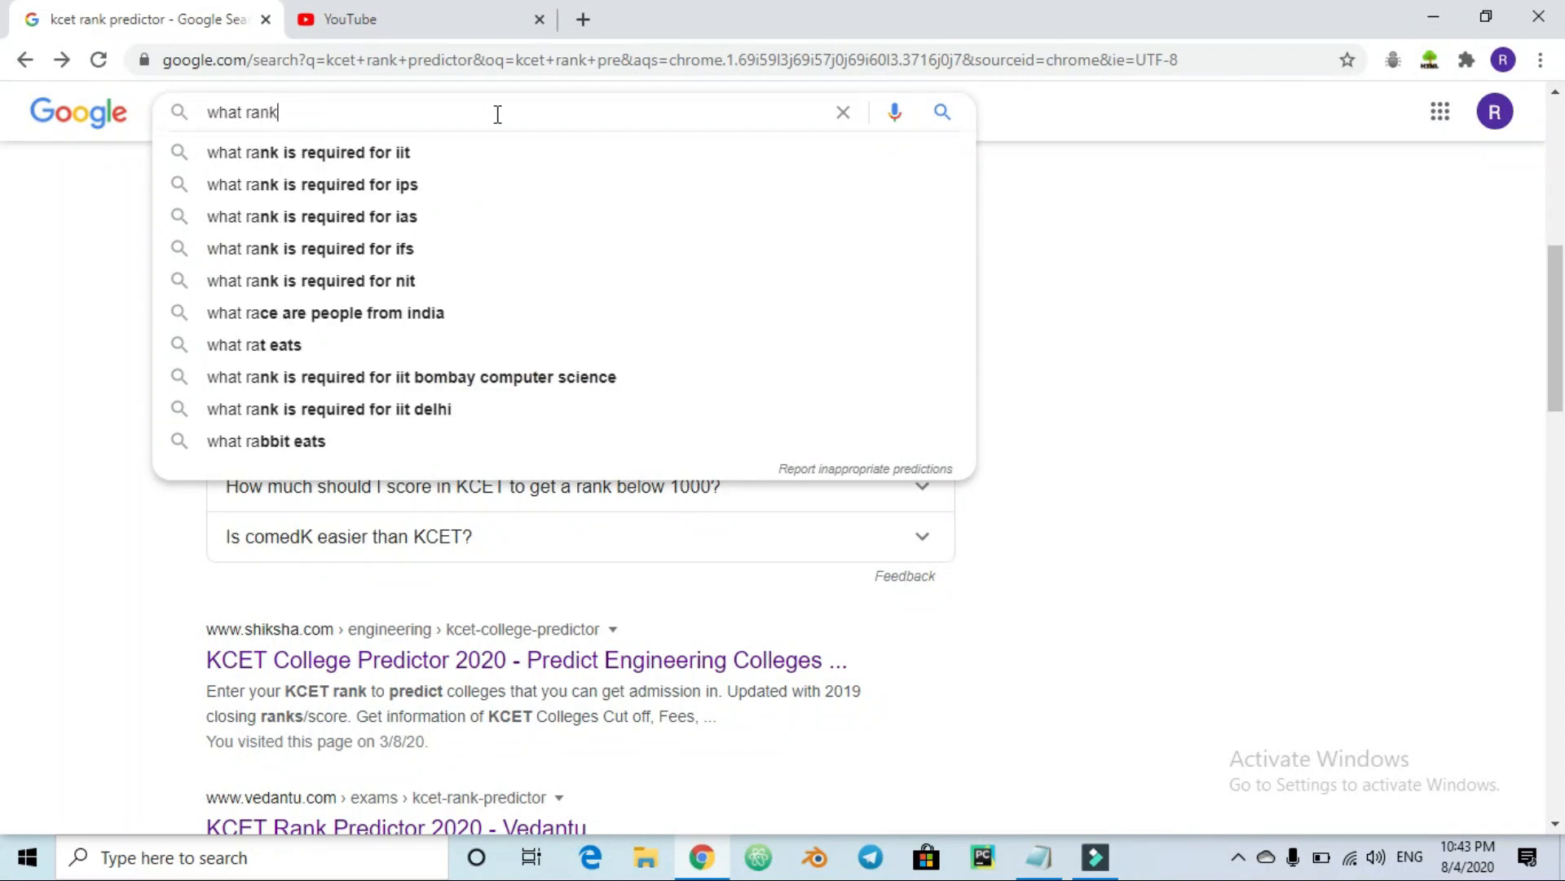
{"action": "type", "text": "can i"}
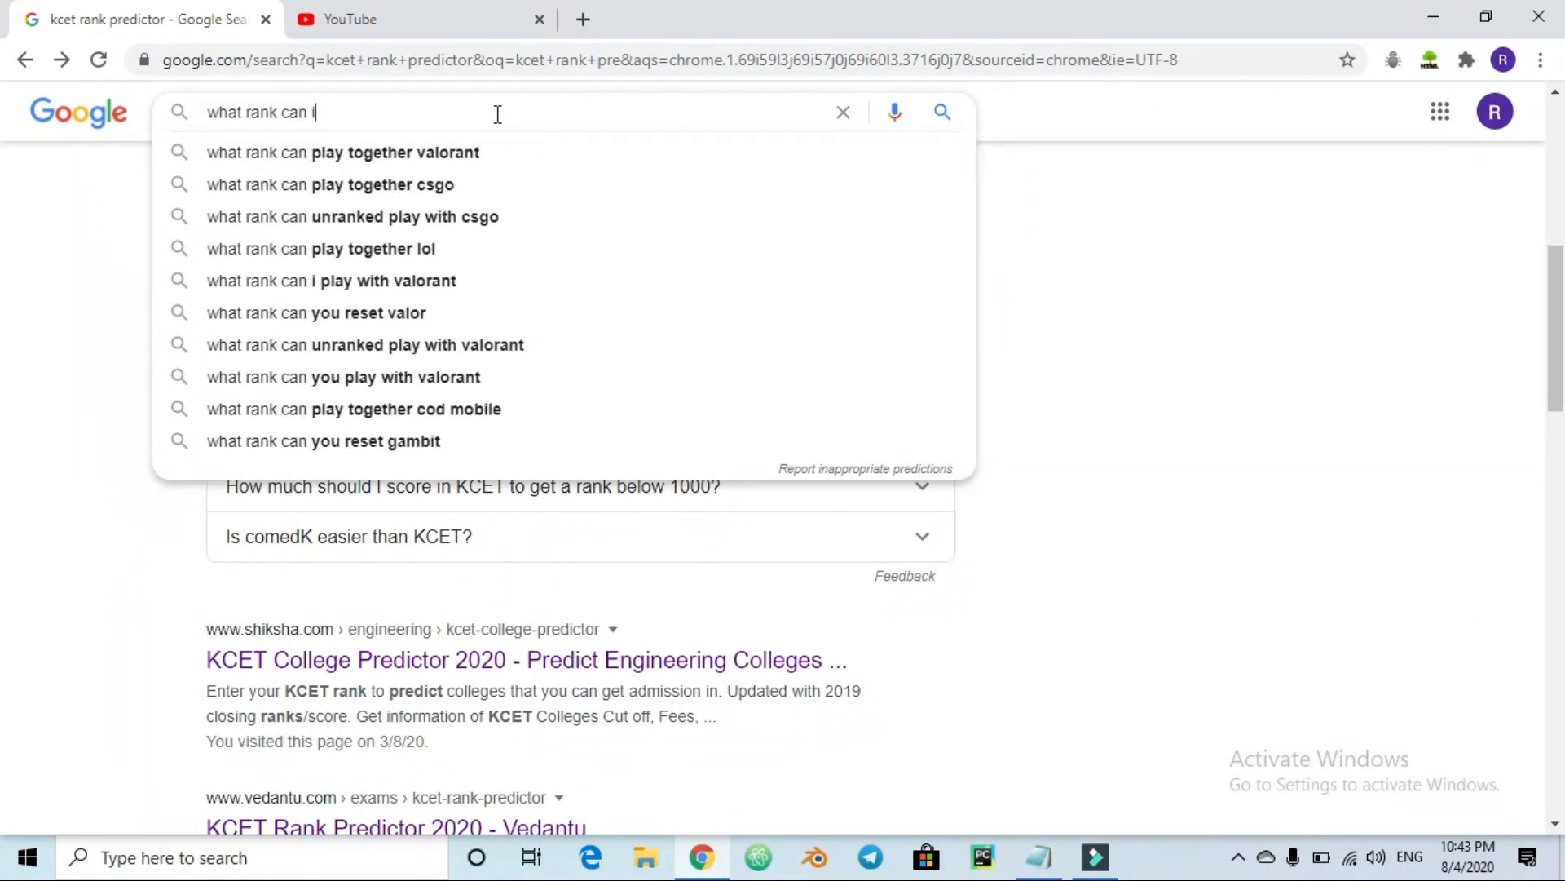
{"action": "type", "text": "expect"}
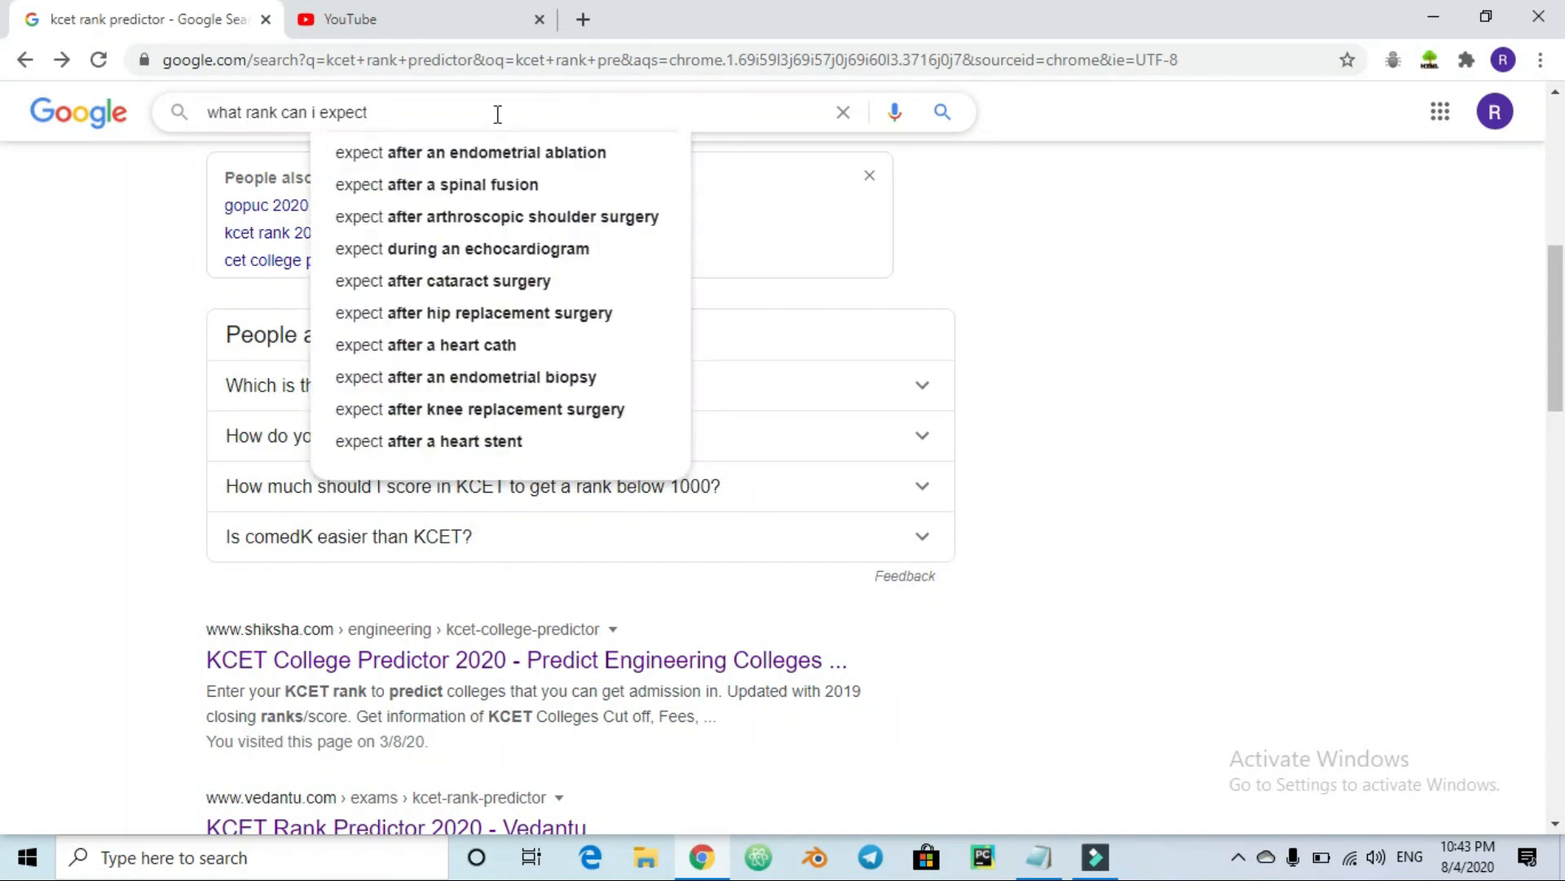
{"action": "type", "text": "for 176 m"}
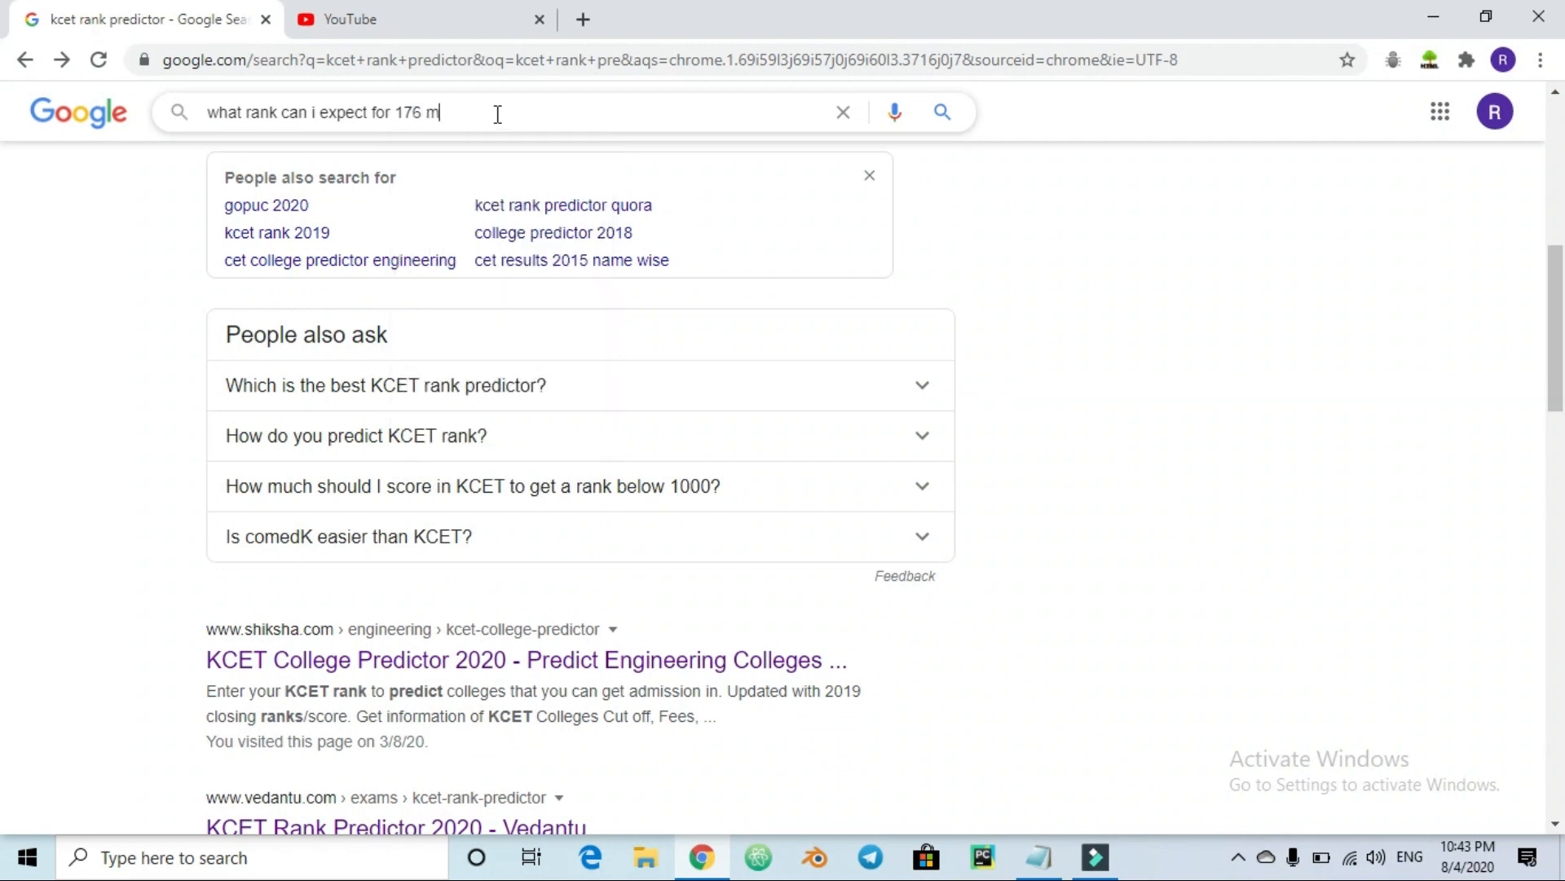
{"action": "type", "text": "arks in kcet"}
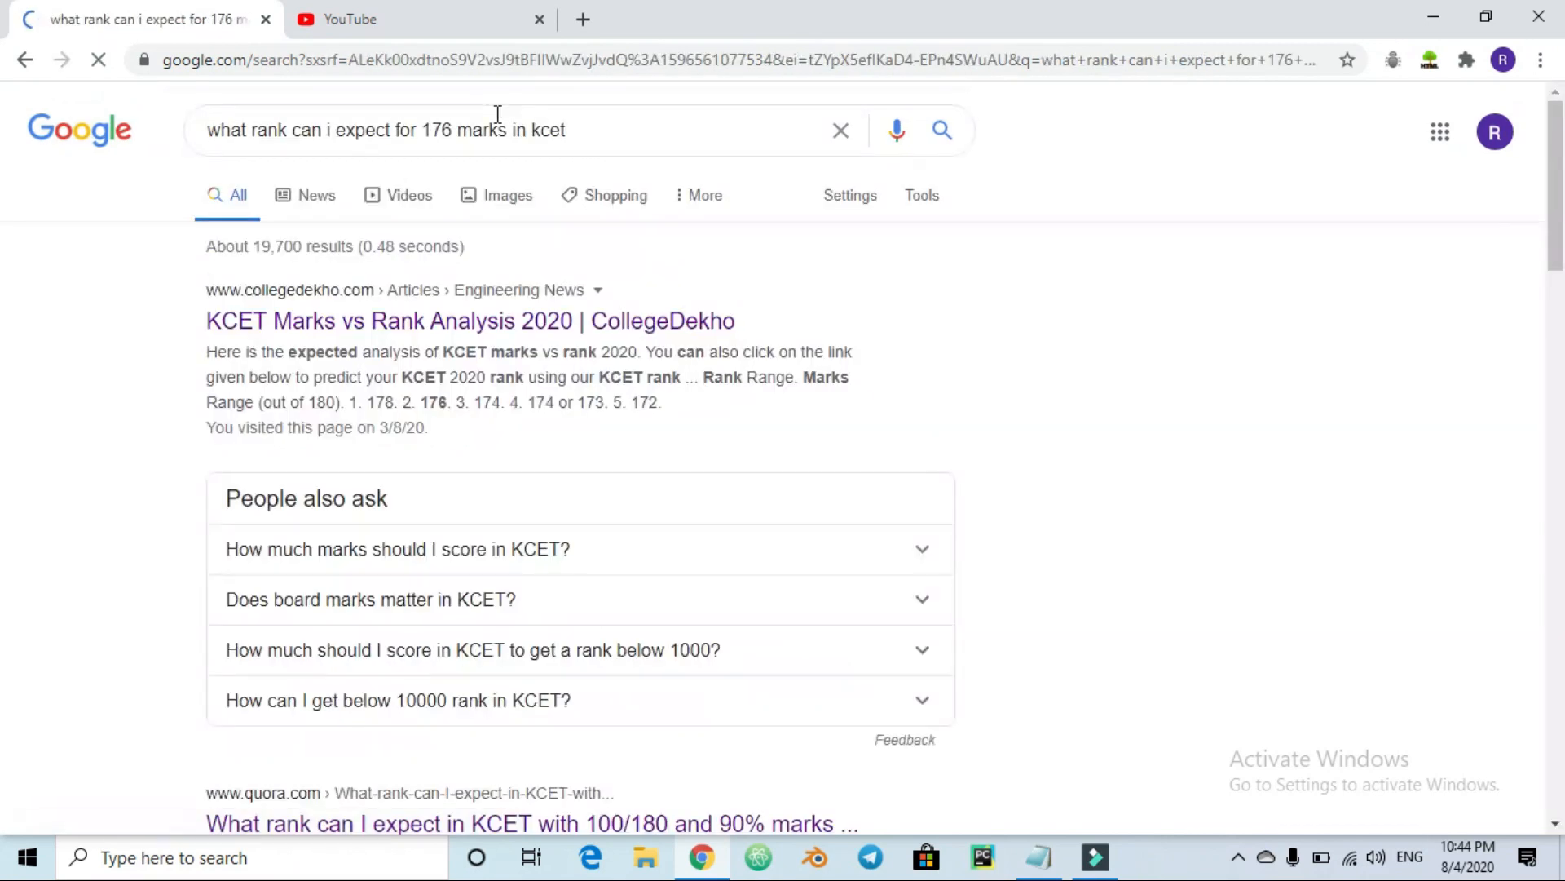
{"action": "scroll", "scroll_direction": "down", "scroll_amount": 3}
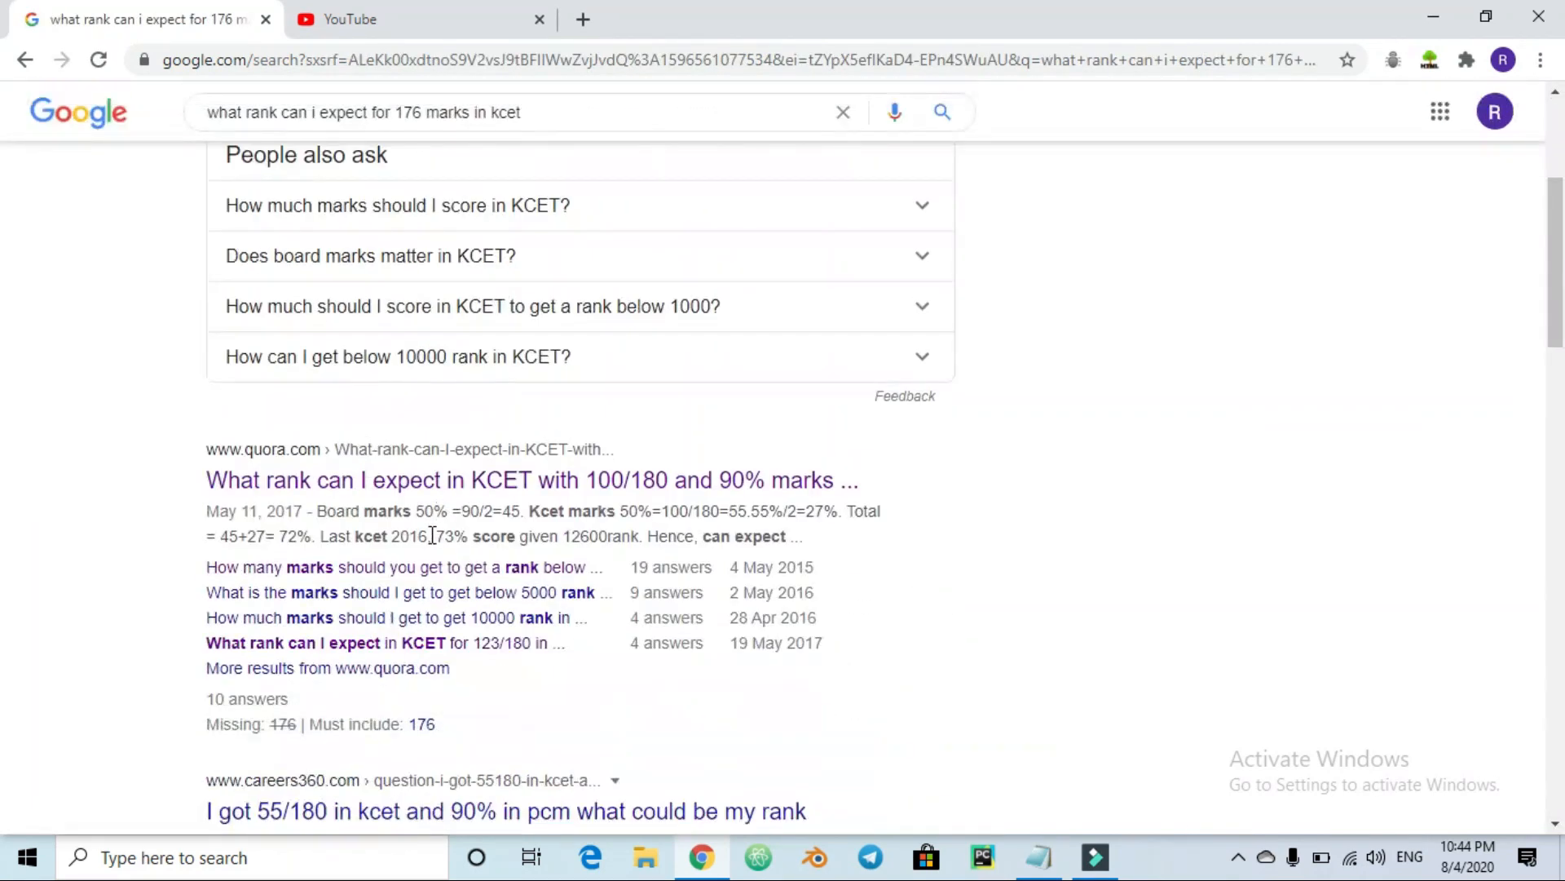
{"action": "mouse_move", "coordinate": [319, 486]}
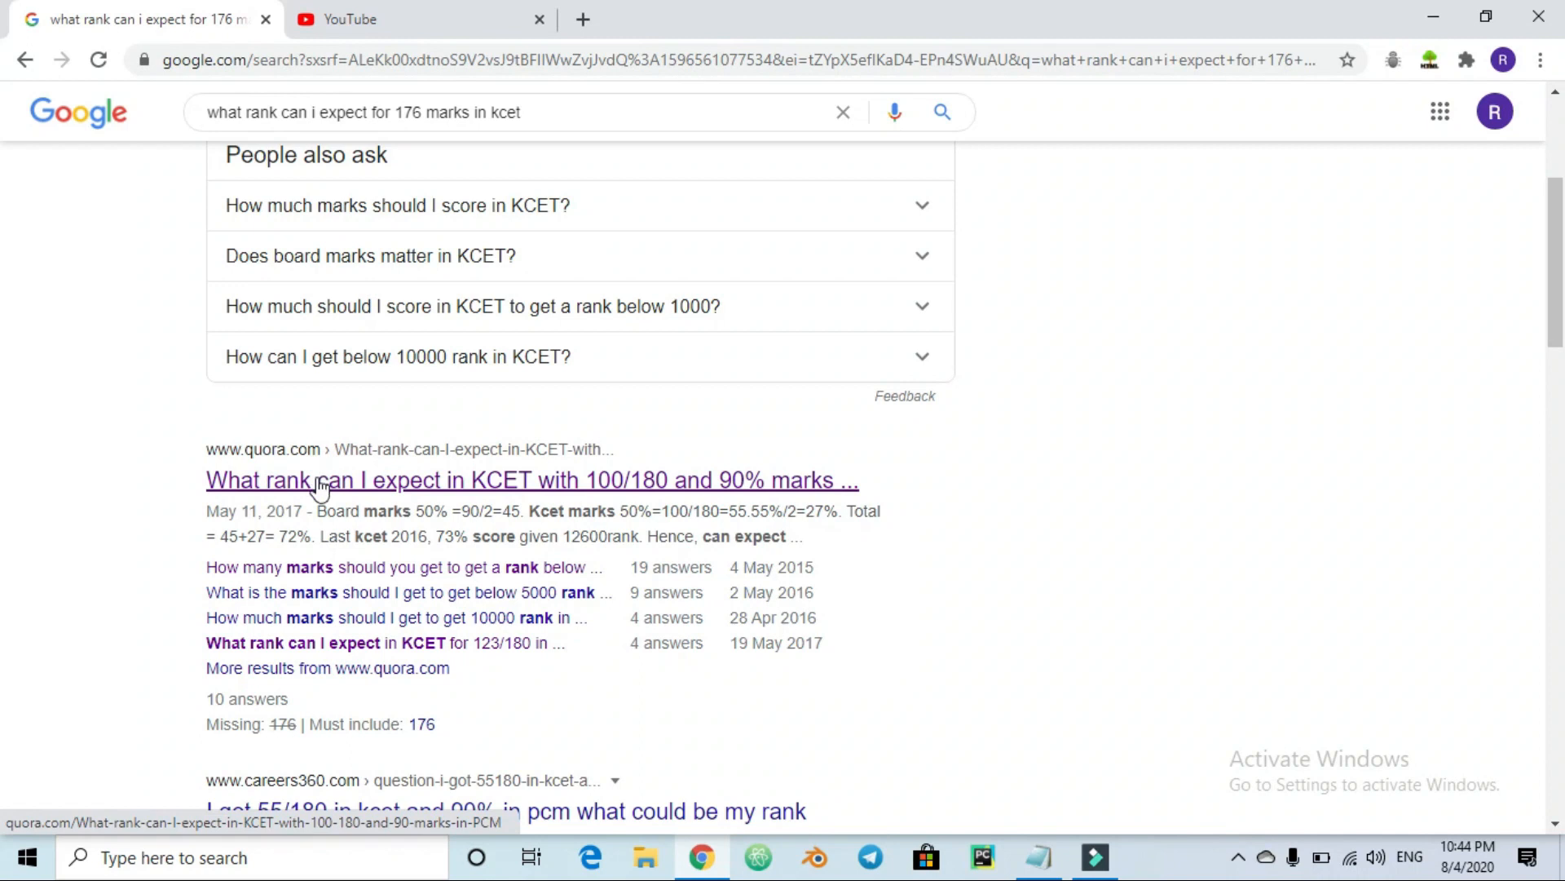
Open the Quora question on KCET rank and highlight 12600 in the top answer
{"action": "left_click", "coordinate": [532, 480]}
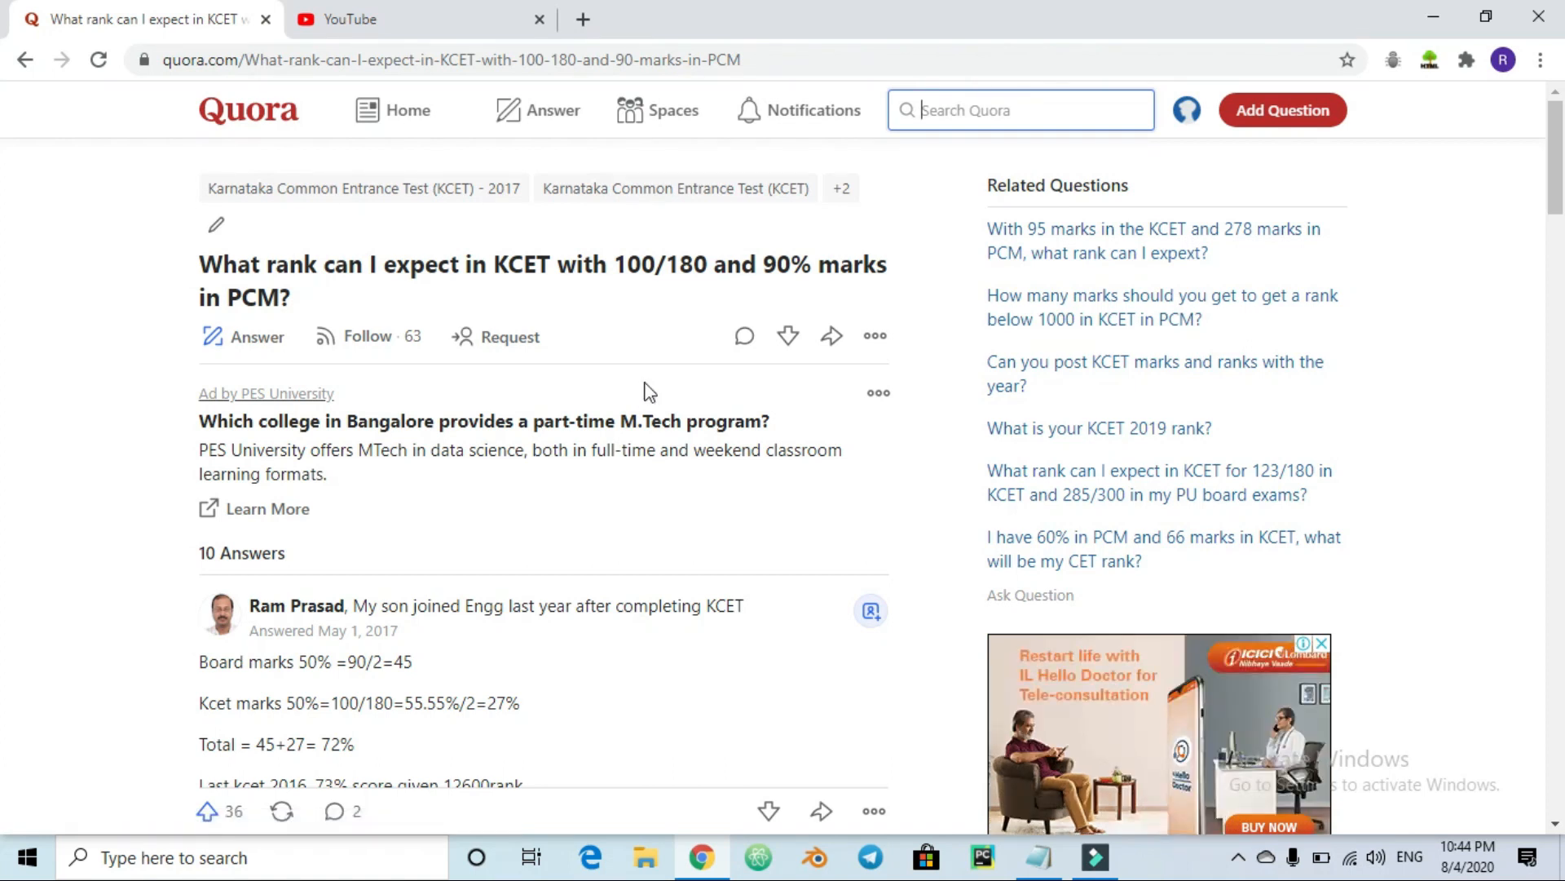
{"action": "scroll", "scroll_direction": "down", "scroll_amount": 3}
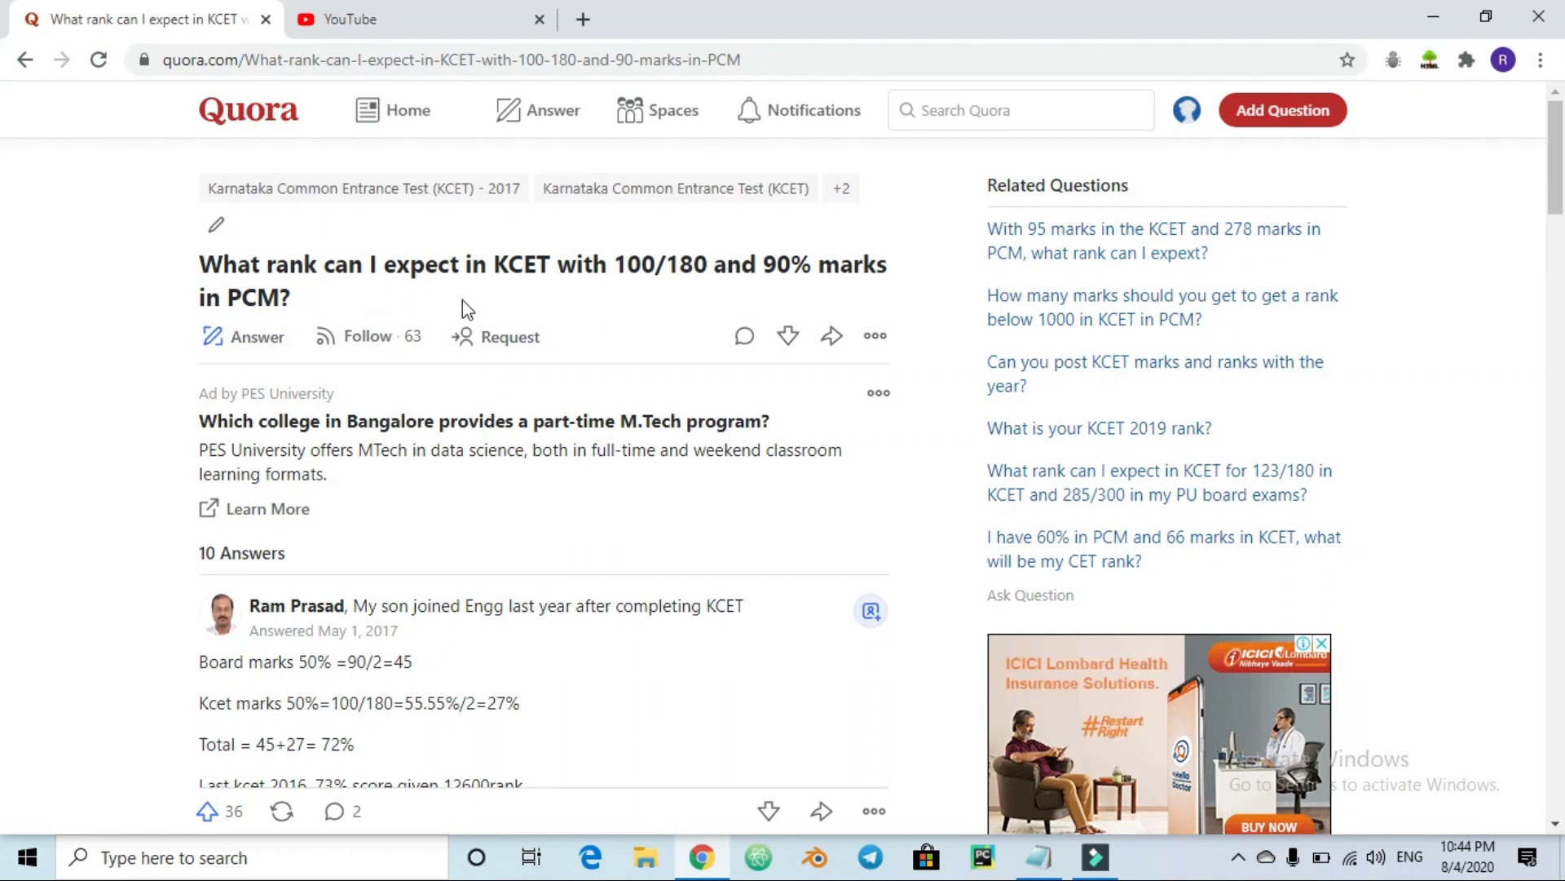
{"action": "scroll", "scroll_direction": "down", "scroll_amount": 3}
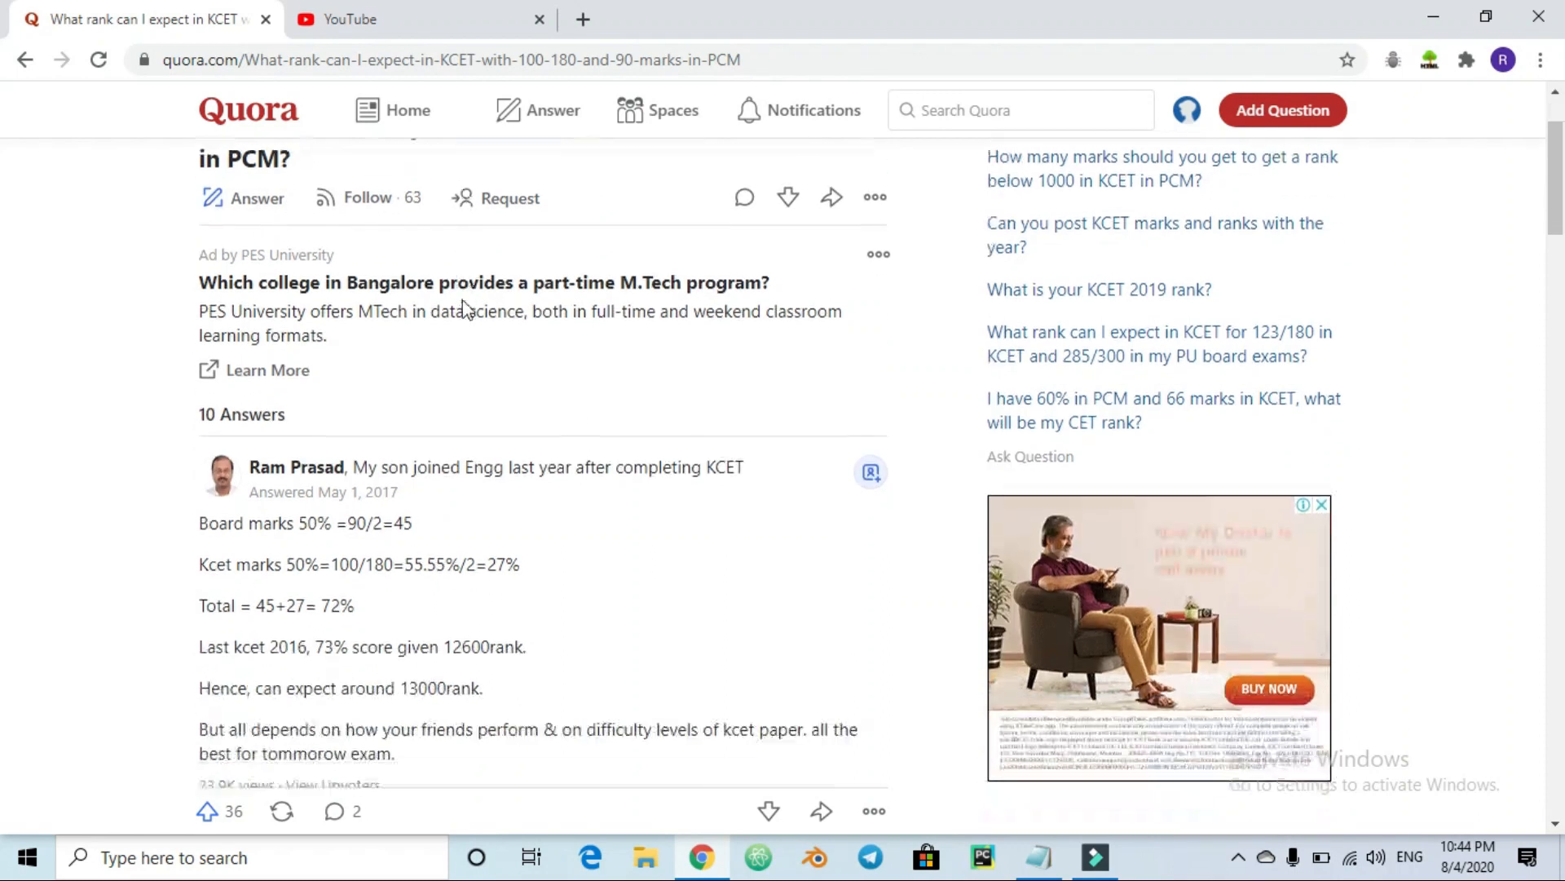
{"action": "scroll", "scroll_direction": "down", "scroll_amount": 3}
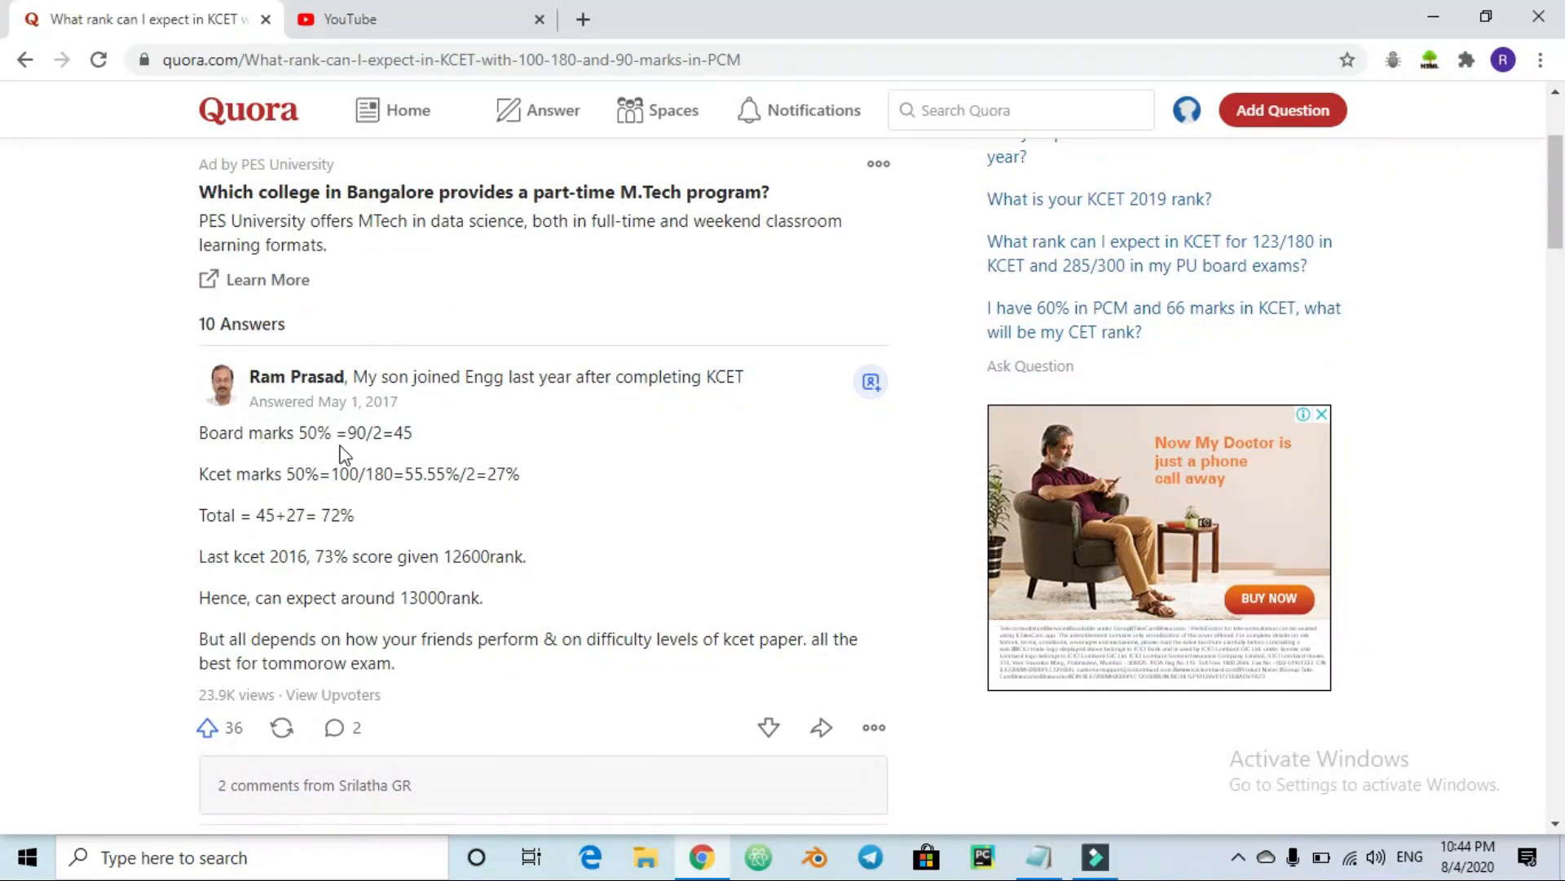
{"action": "scroll", "scroll_direction": "down", "scroll_amount": 3}
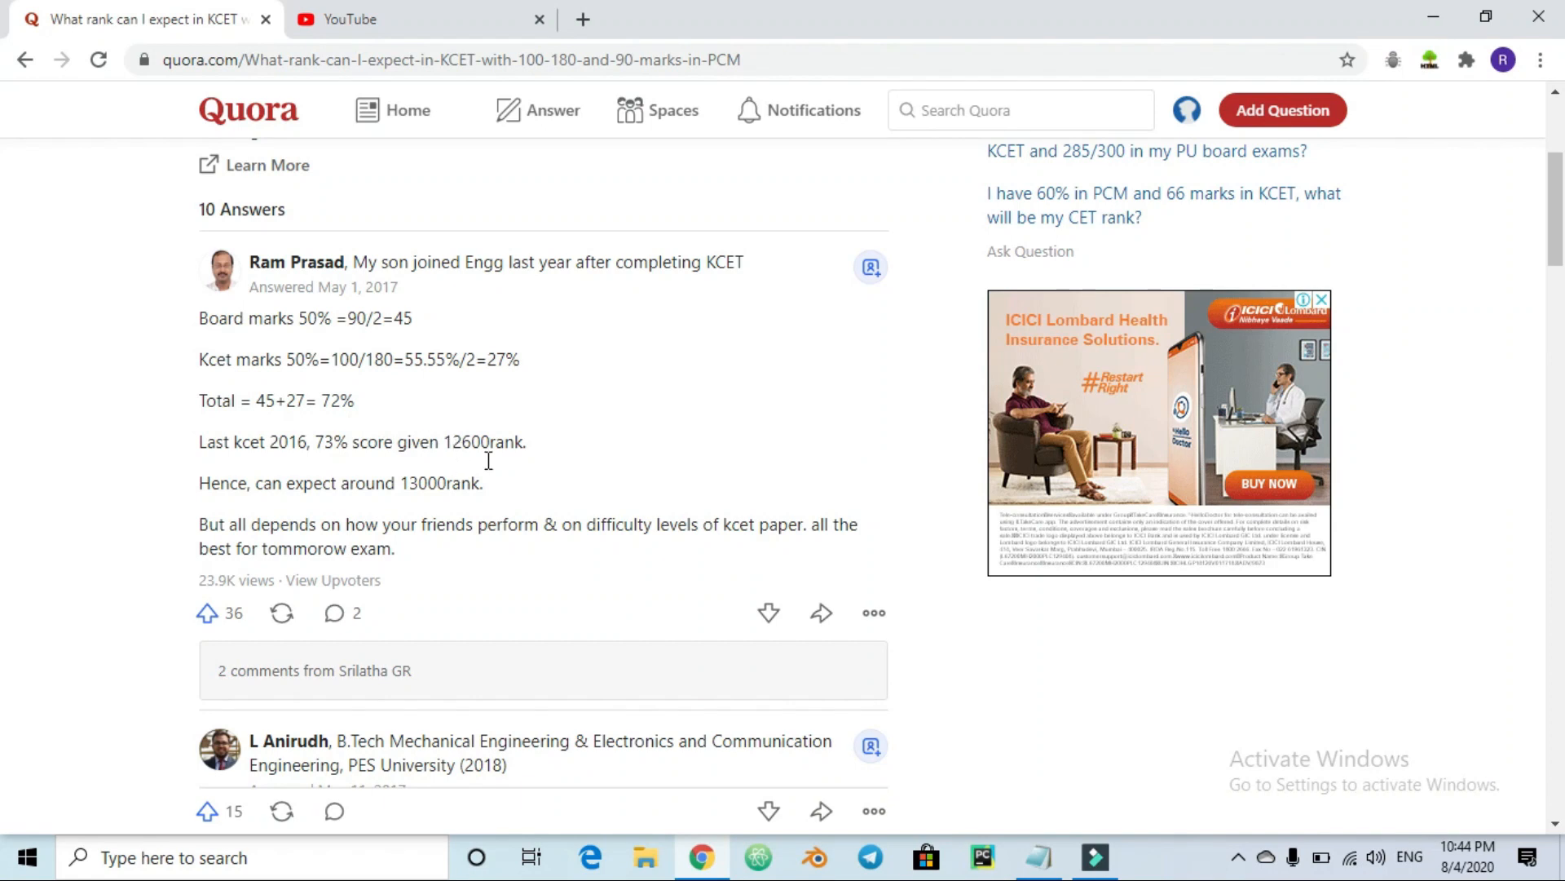
{"action": "double_click", "coordinate": [465, 442]}
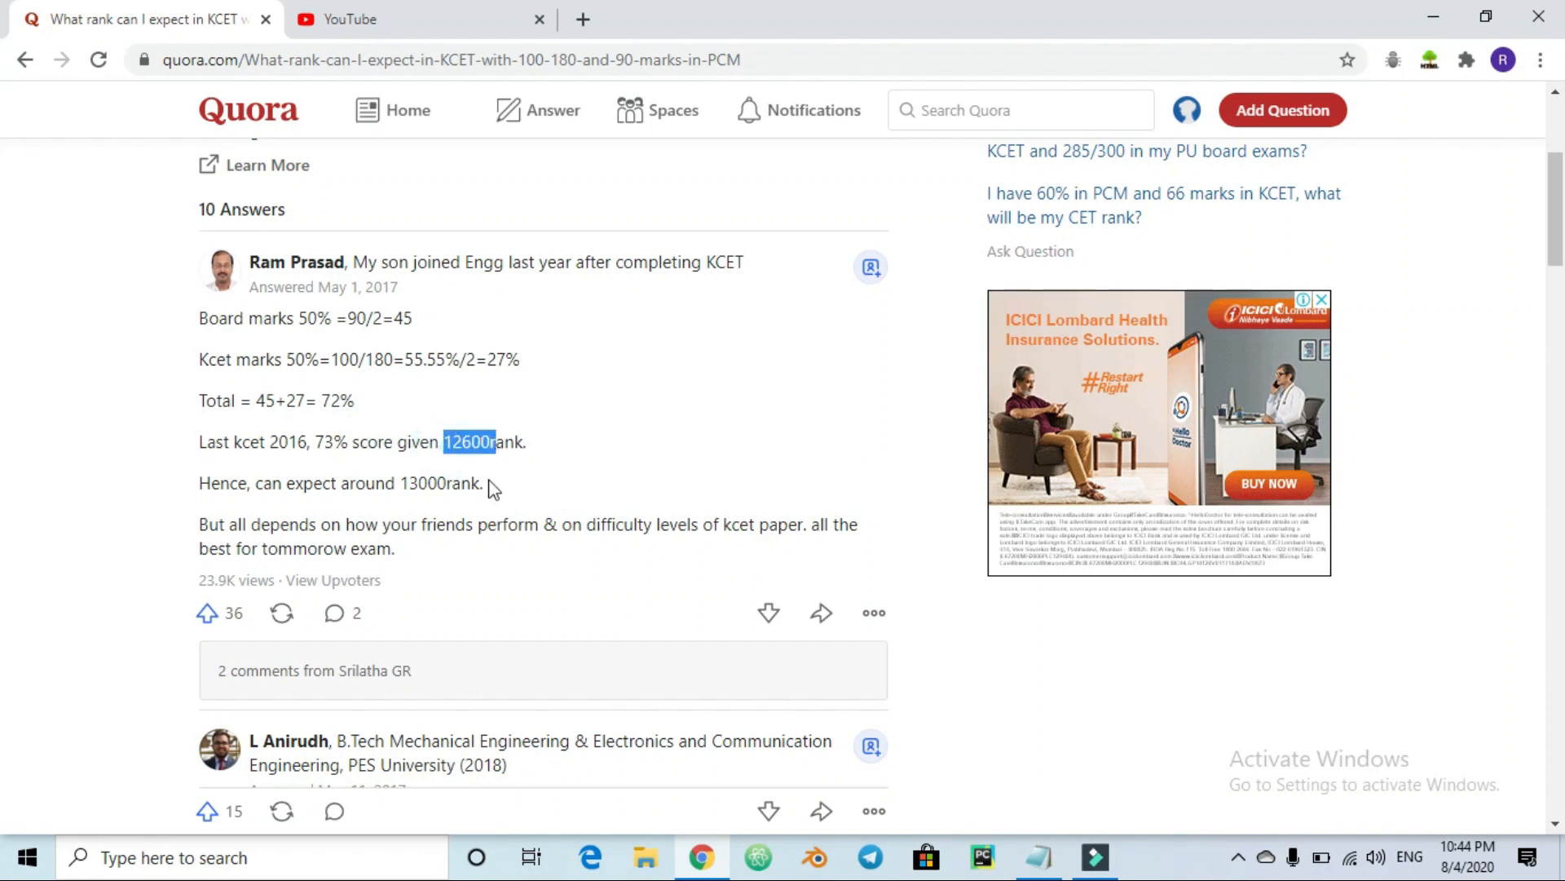
{"action": "mouse_move", "coordinate": [399, 504]}
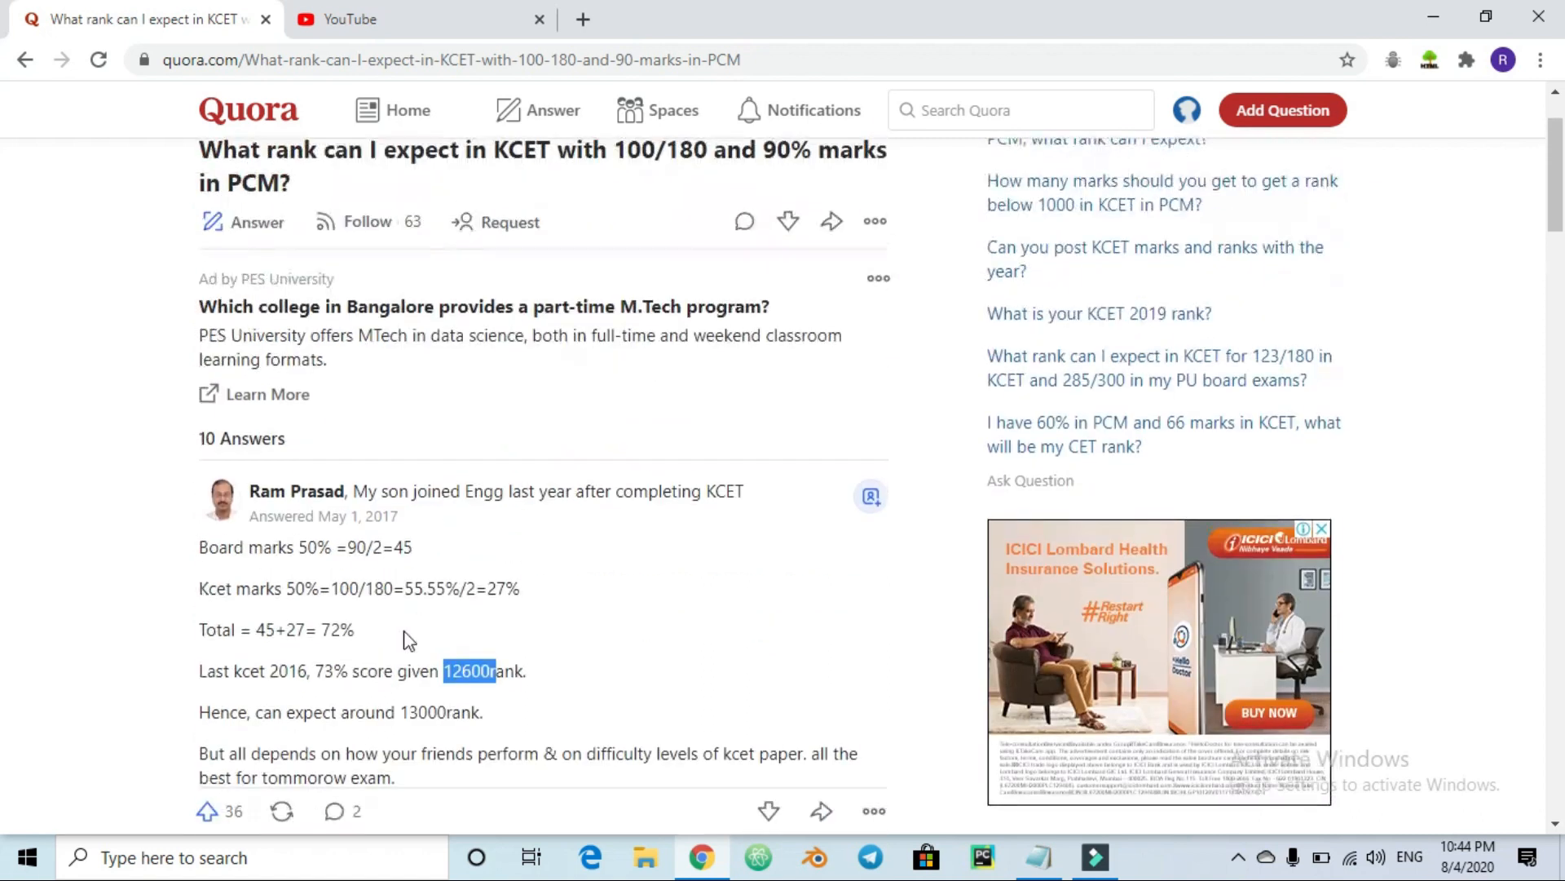
{"action": "scroll", "scroll_direction": "down", "scroll_amount": 3}
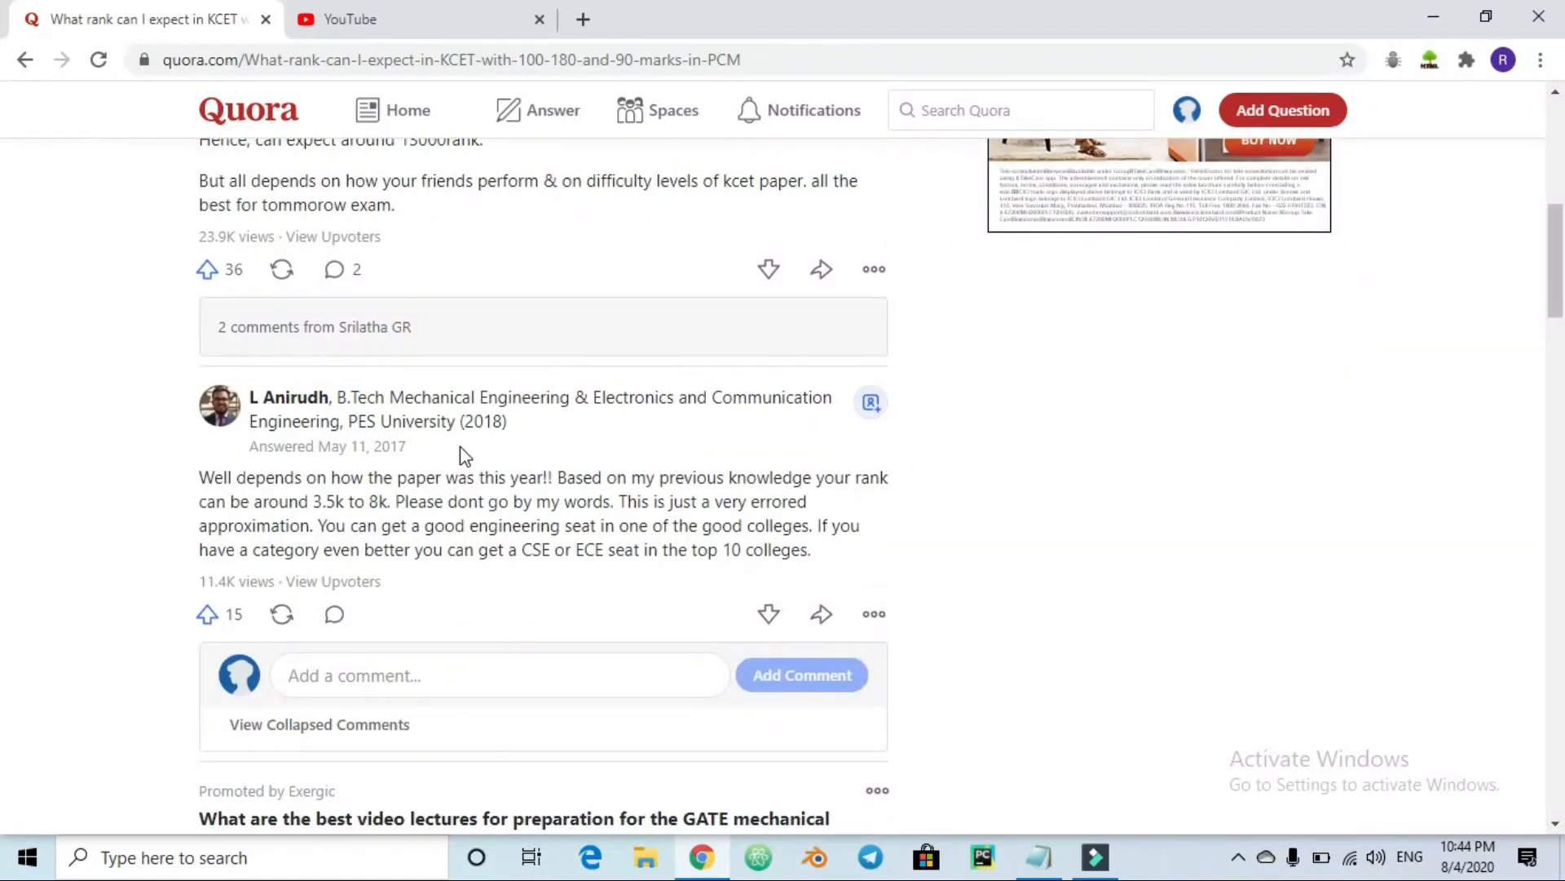
{"action": "scroll", "scroll_direction": "down", "scroll_amount": 3}
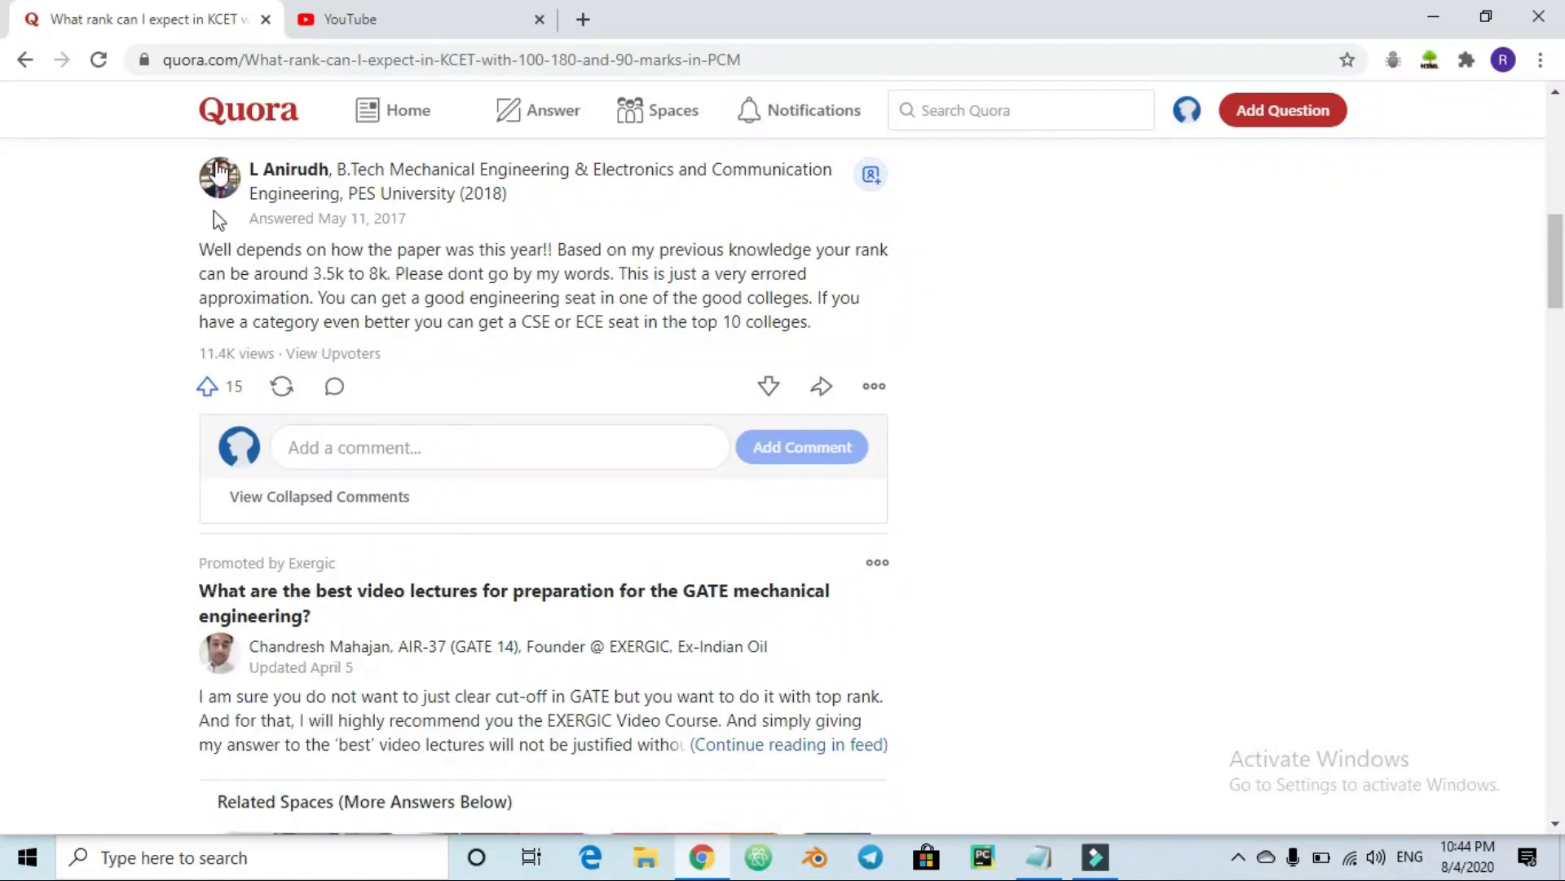
{"action": "scroll", "scroll_direction": "down", "scroll_amount": 3}
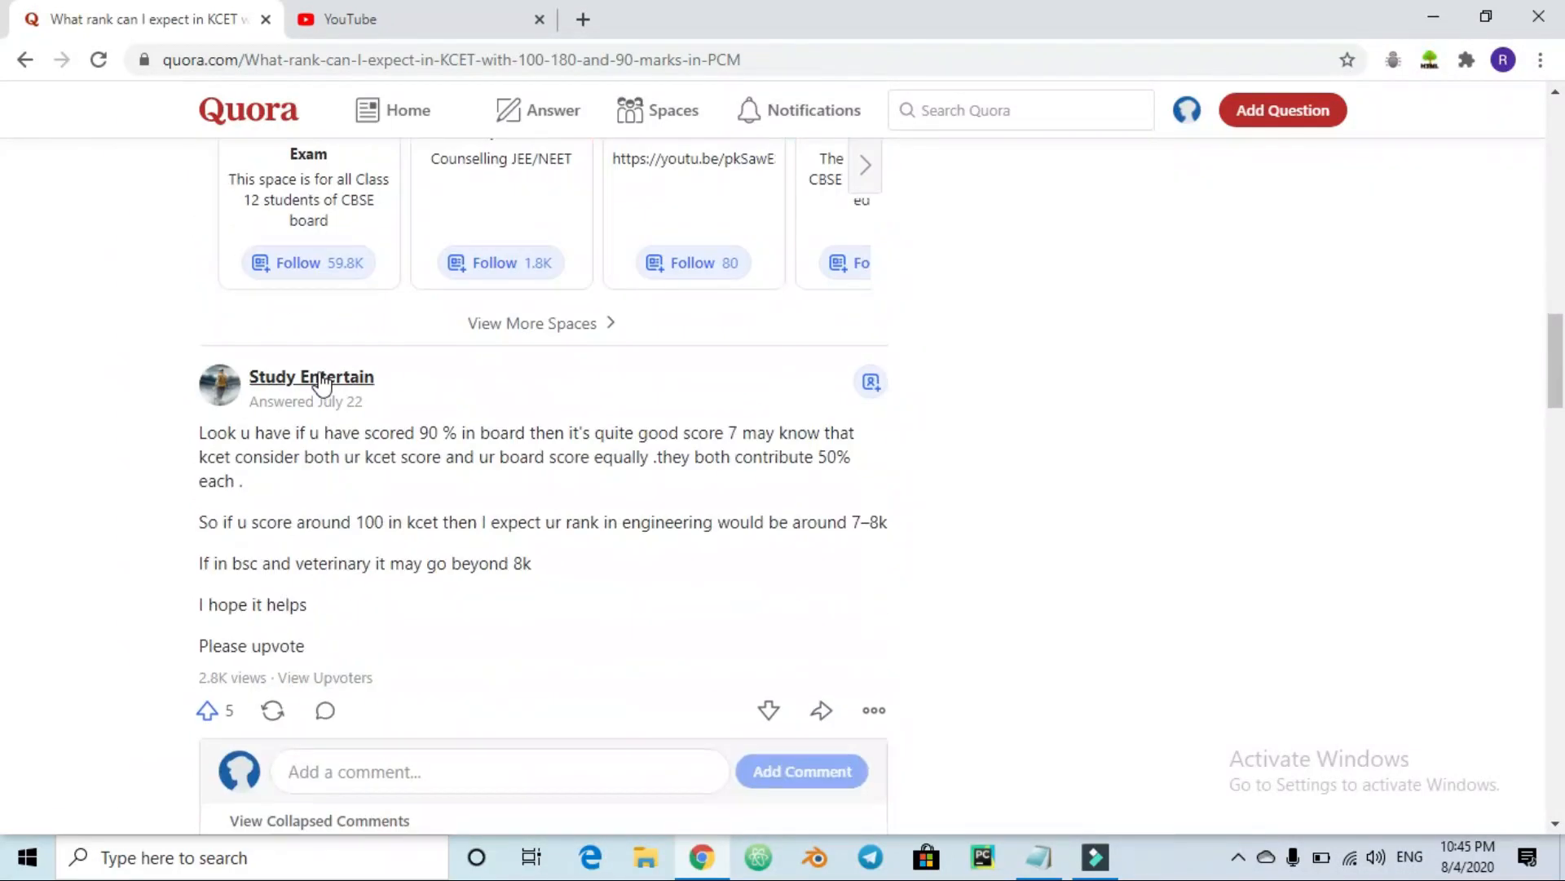
{"action": "scroll", "scroll_direction": "down", "scroll_amount": 3}
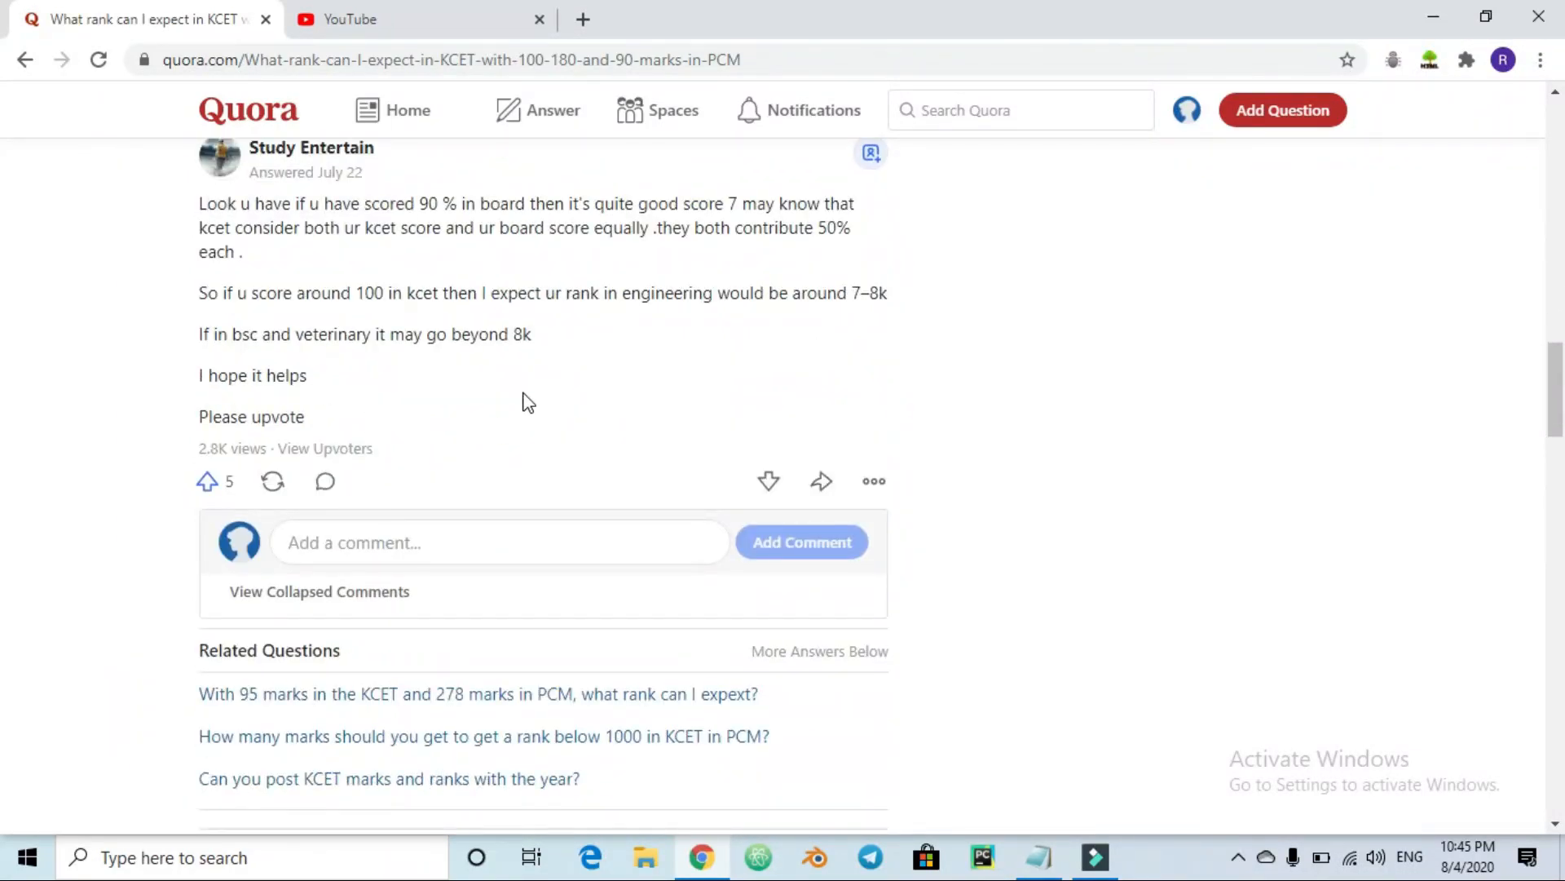
{"action": "scroll", "scroll_direction": "down", "scroll_amount": 3}
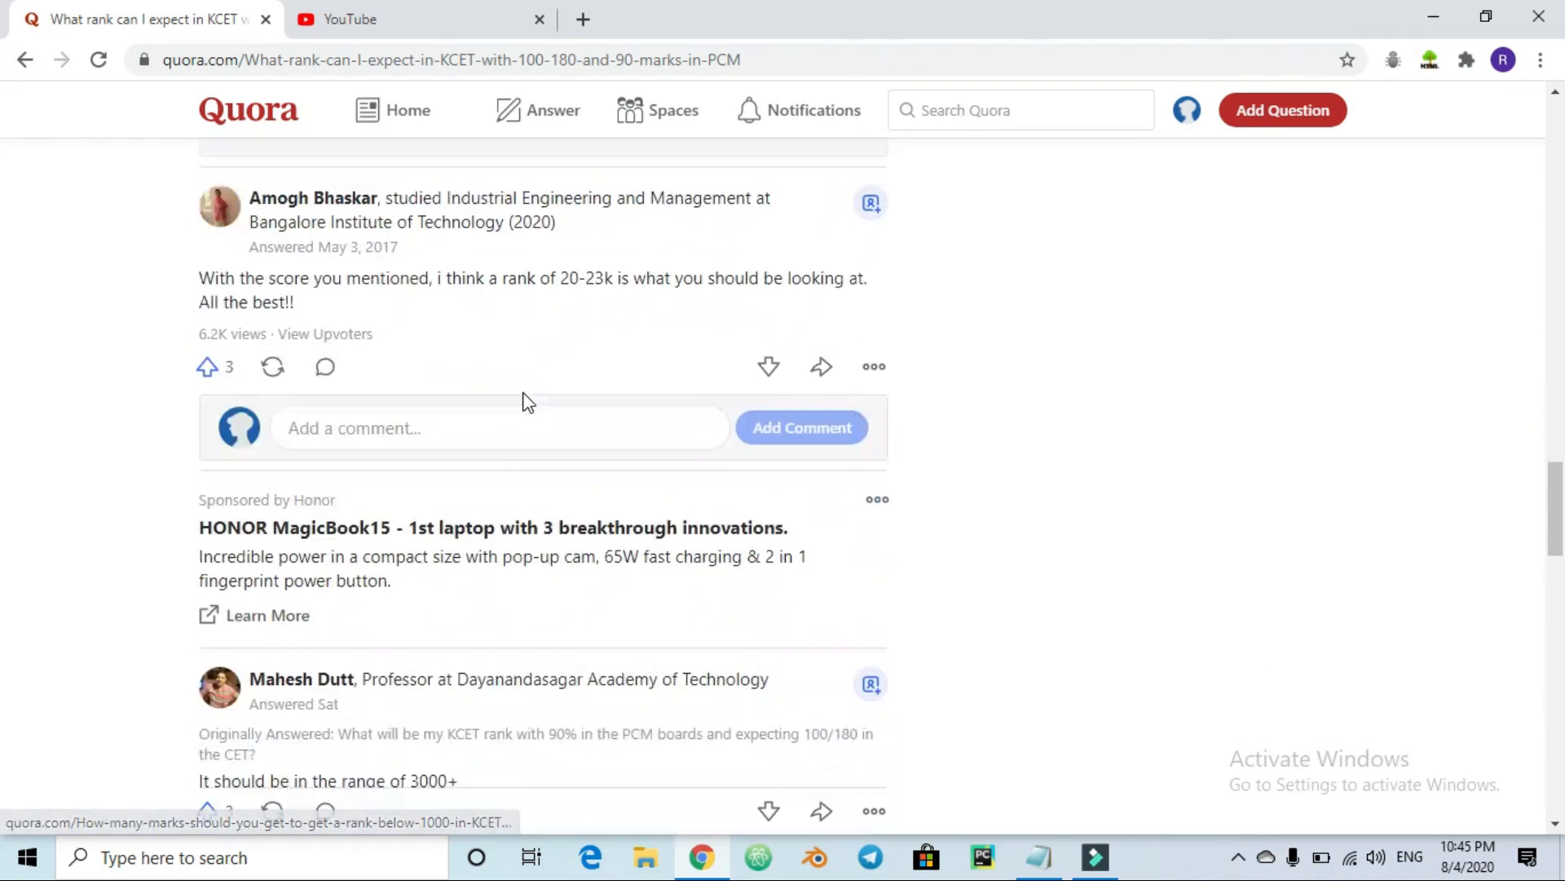
{"action": "scroll", "scroll_direction": "down", "scroll_amount": 3}
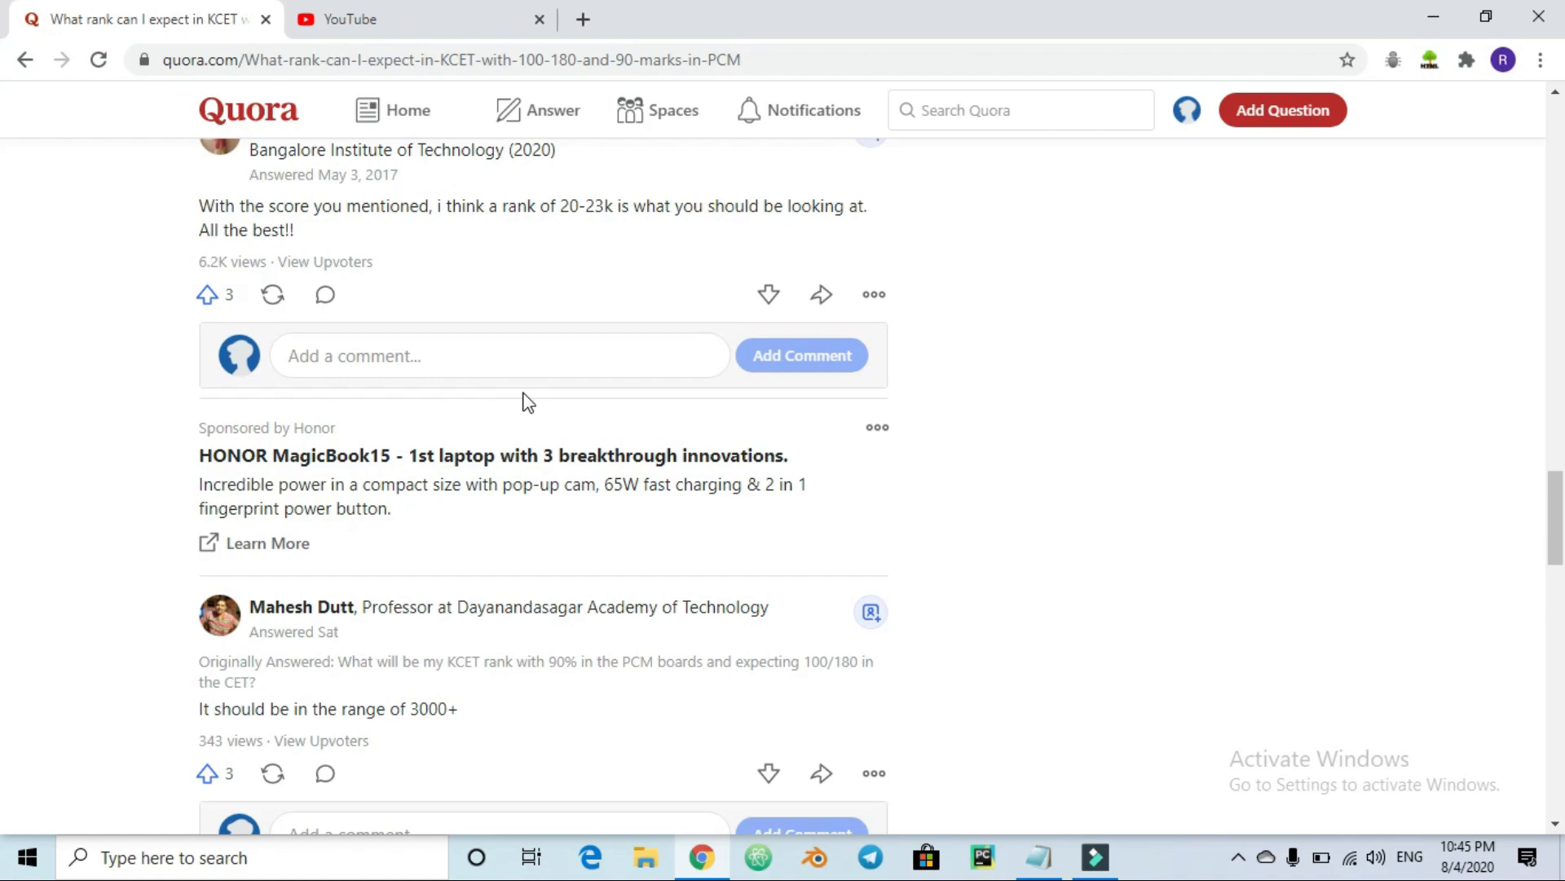
{"action": "scroll", "scroll_direction": "down", "scroll_amount": 3}
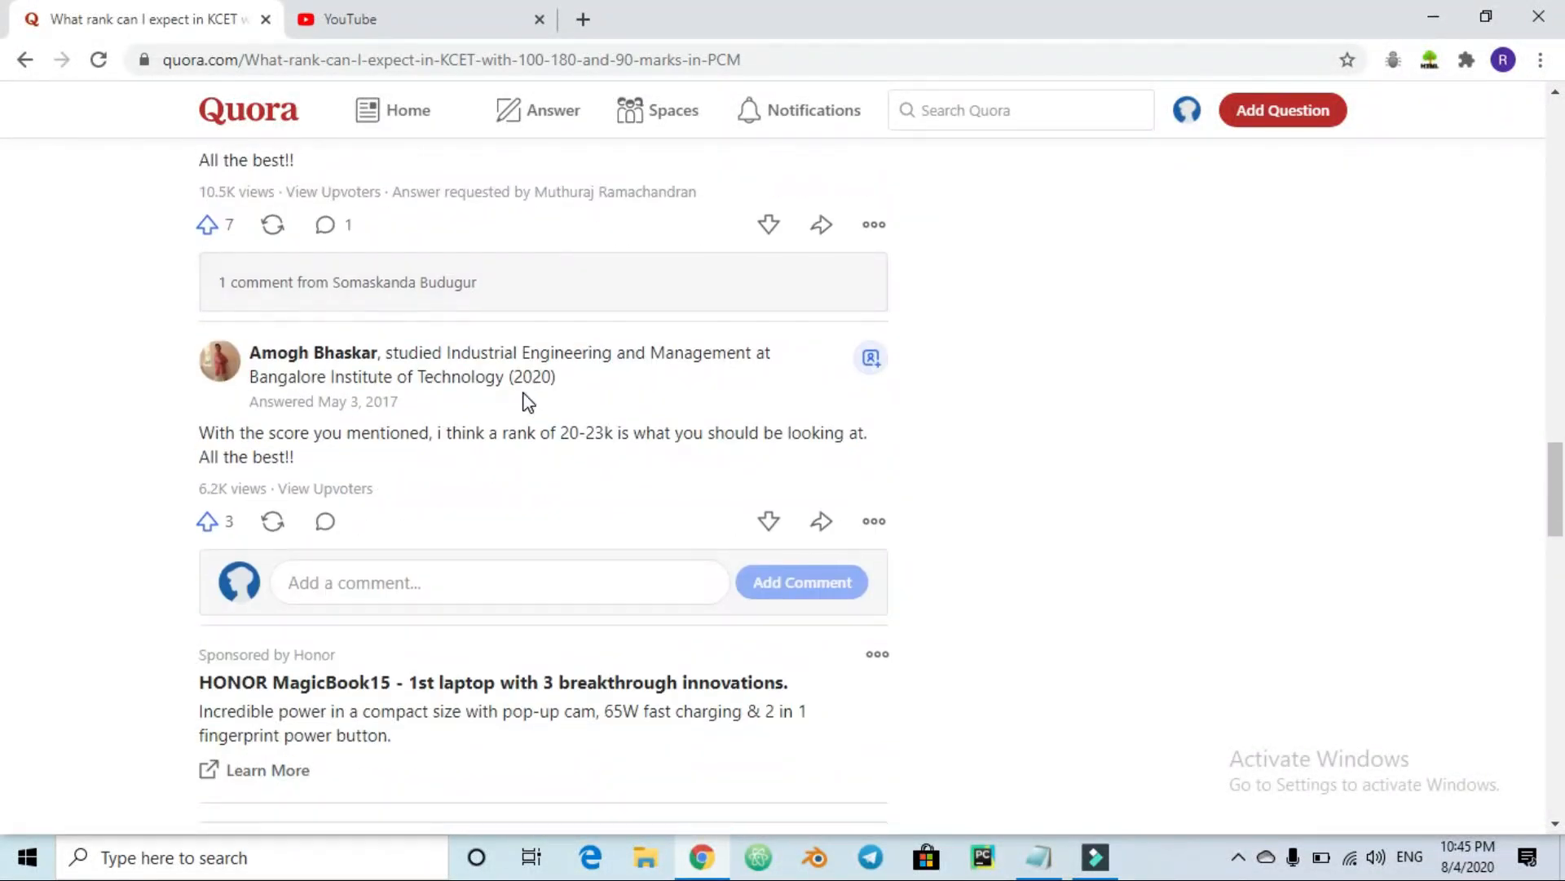
{"action": "scroll", "scroll_direction": "down", "scroll_amount": 3}
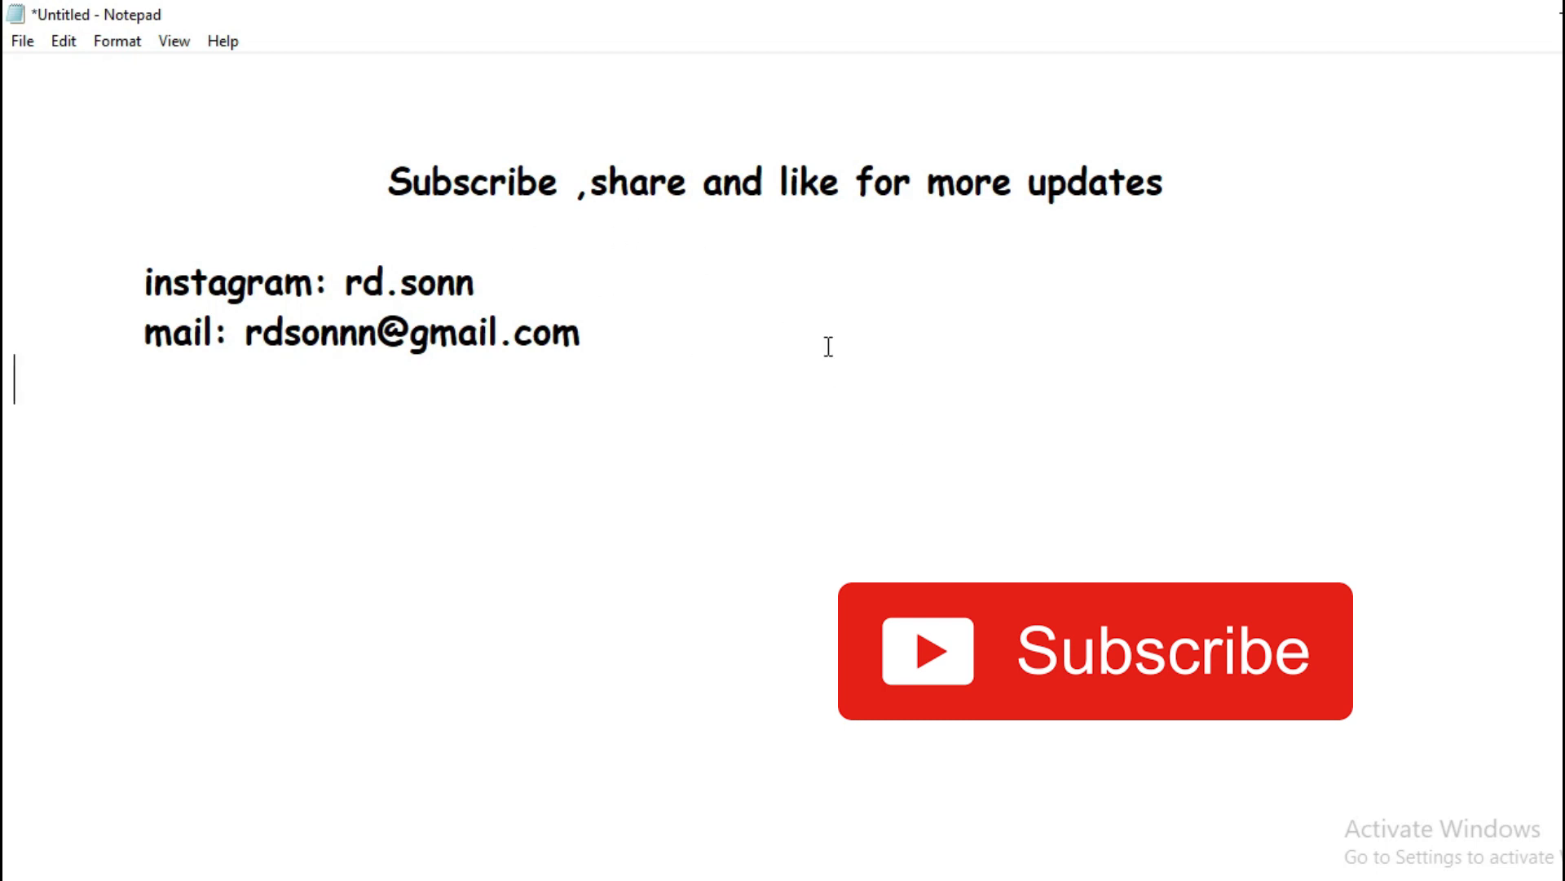
{"action": "mouse_move", "coordinate": [863, 366]}
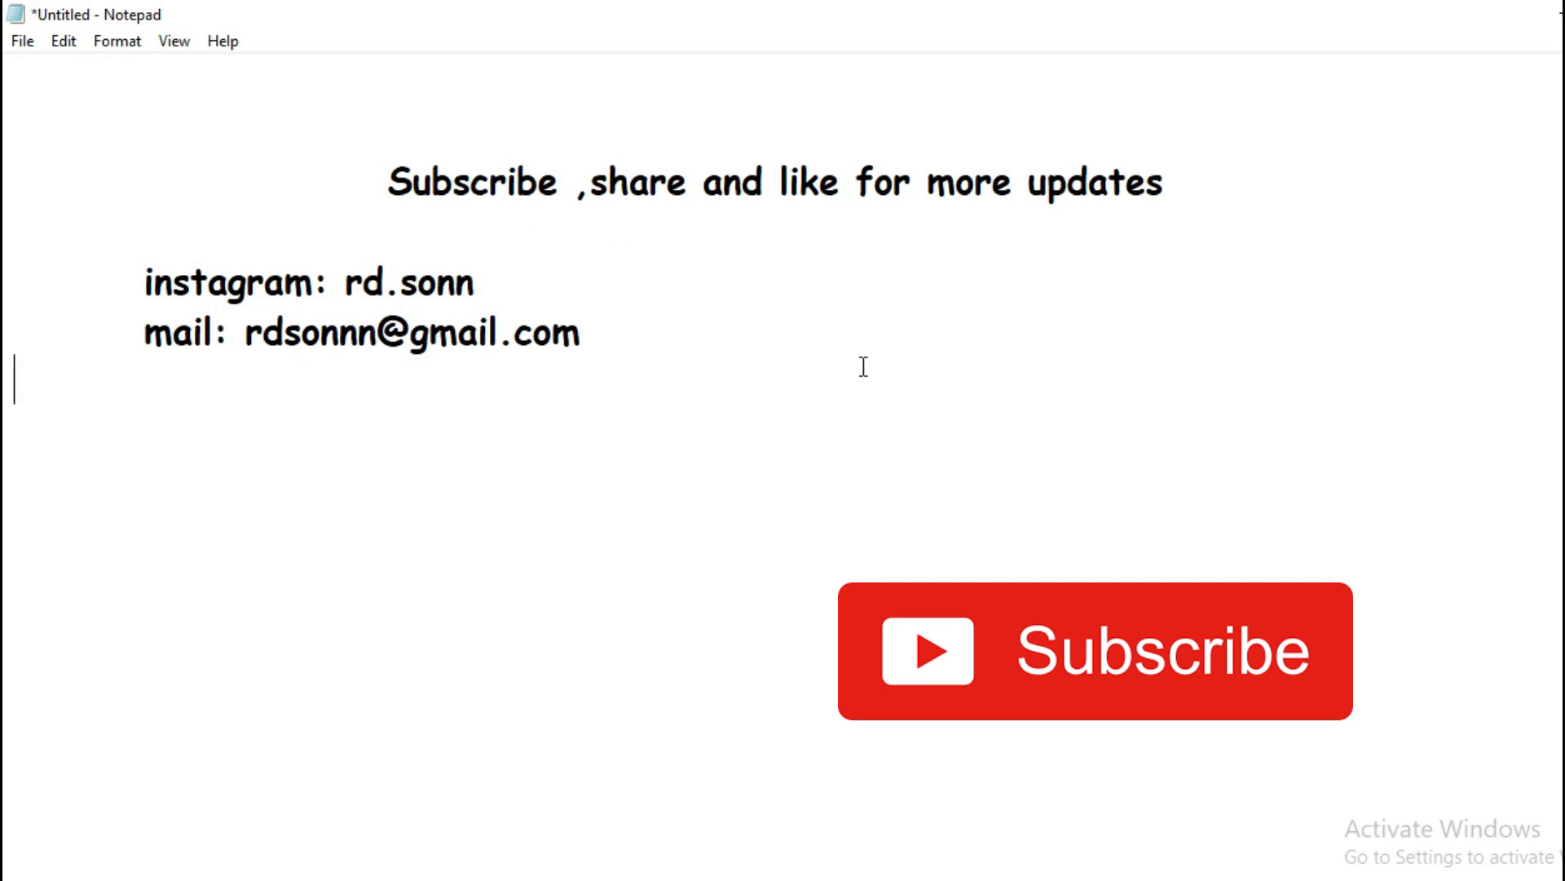
{"action": "mouse_move", "coordinate": [411, 270]}
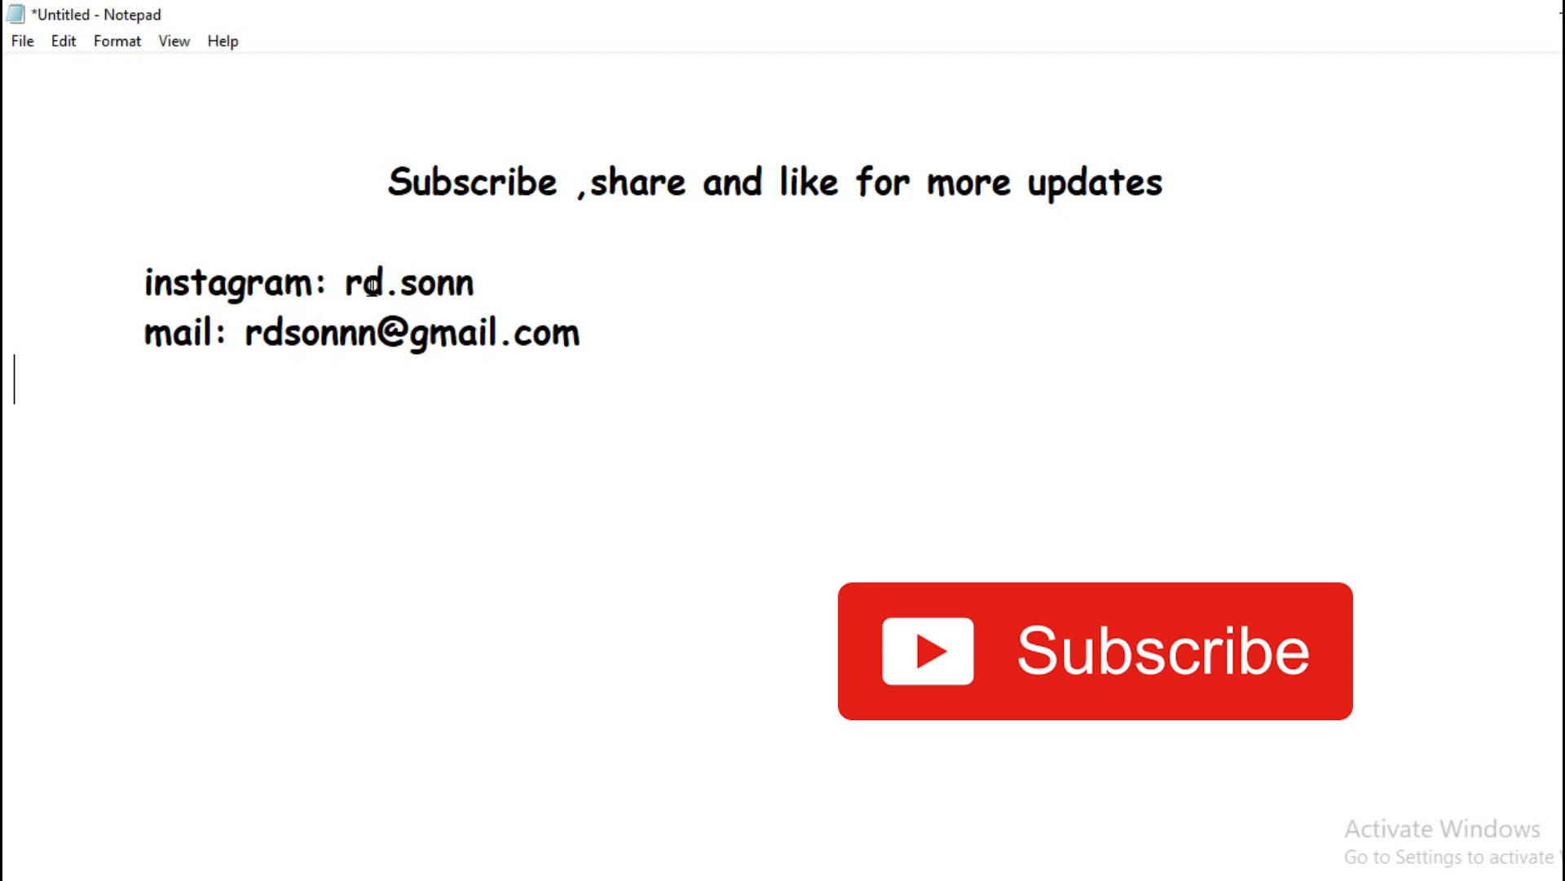
Highlight the Instagram handle on the Notepad end card
{"action": "double_click", "coordinate": [408, 283]}
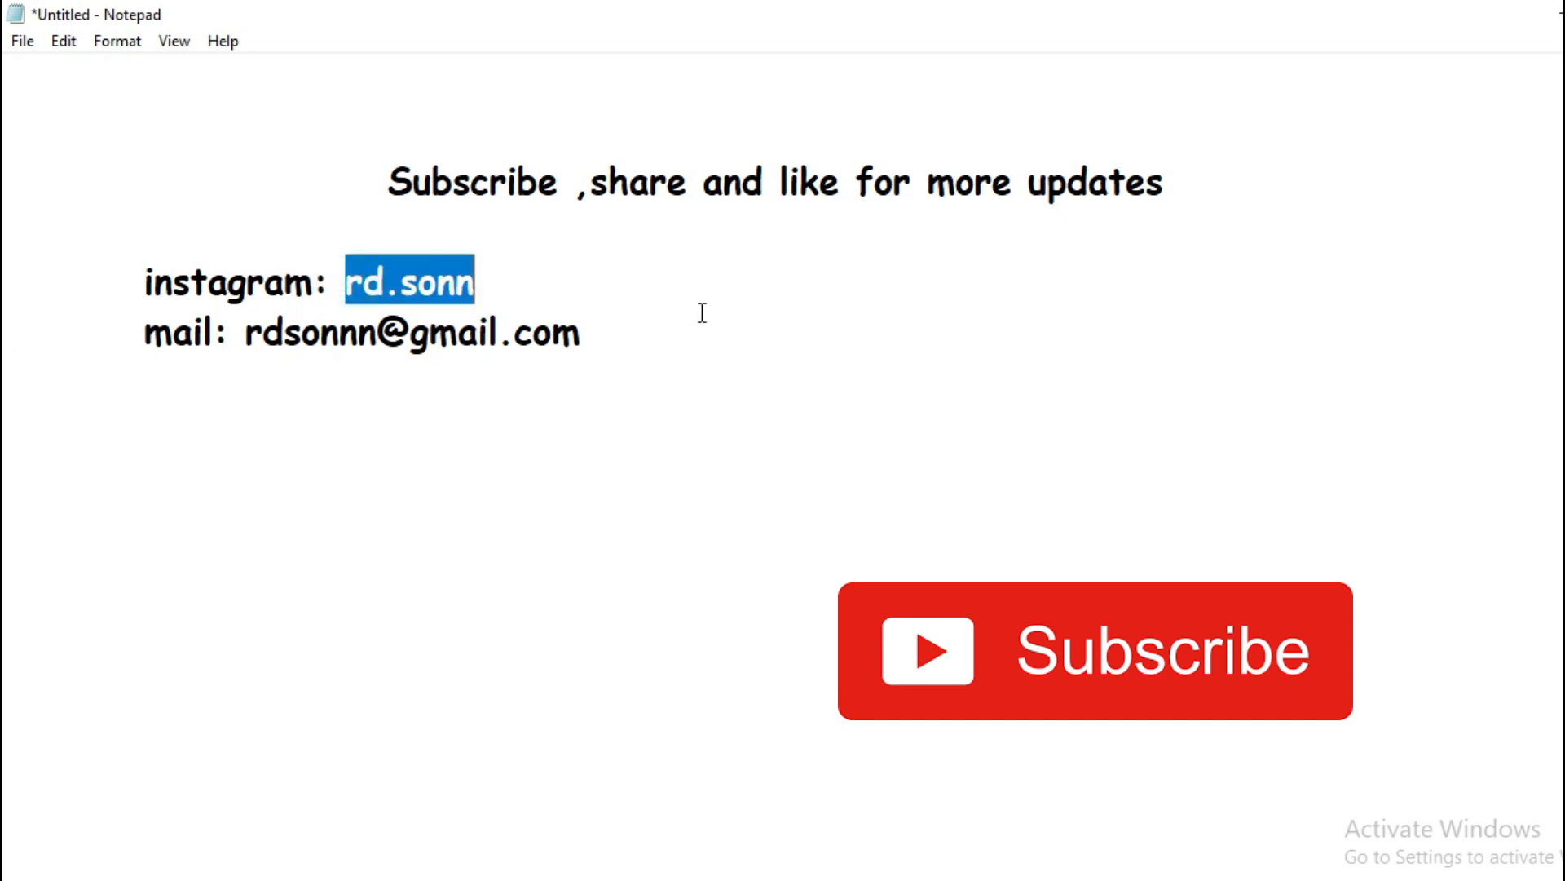